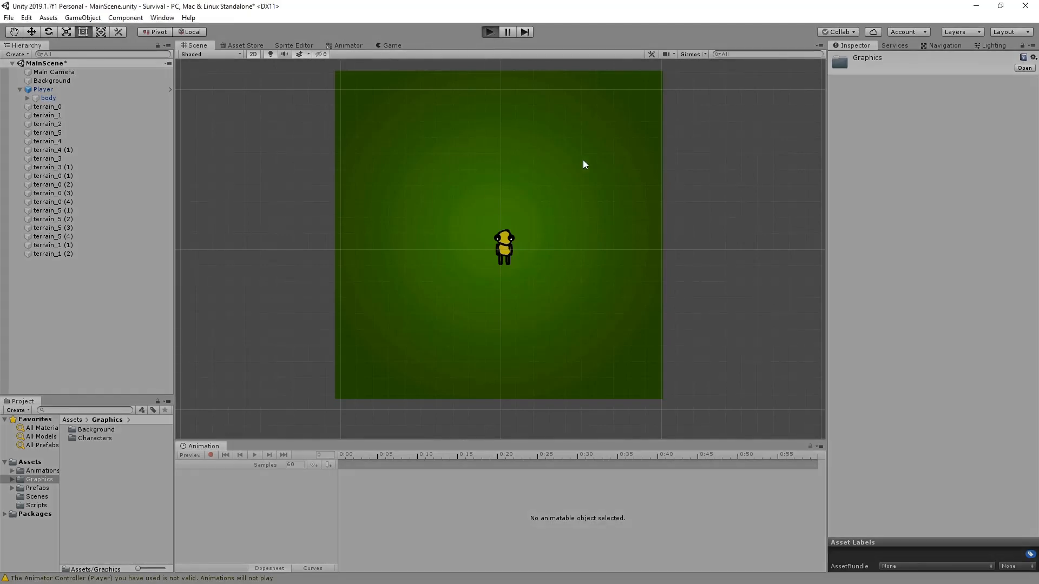
mouse_move(583, 168)
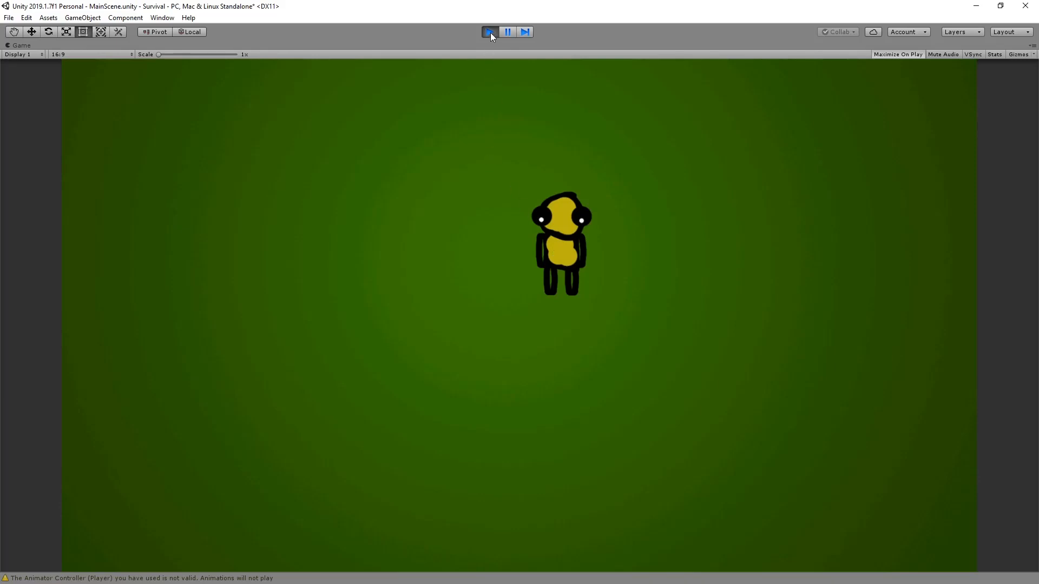
- Stop the running scene and browse Graphics to the player sprite's multiple-sprite import settings
left_click(490, 32)
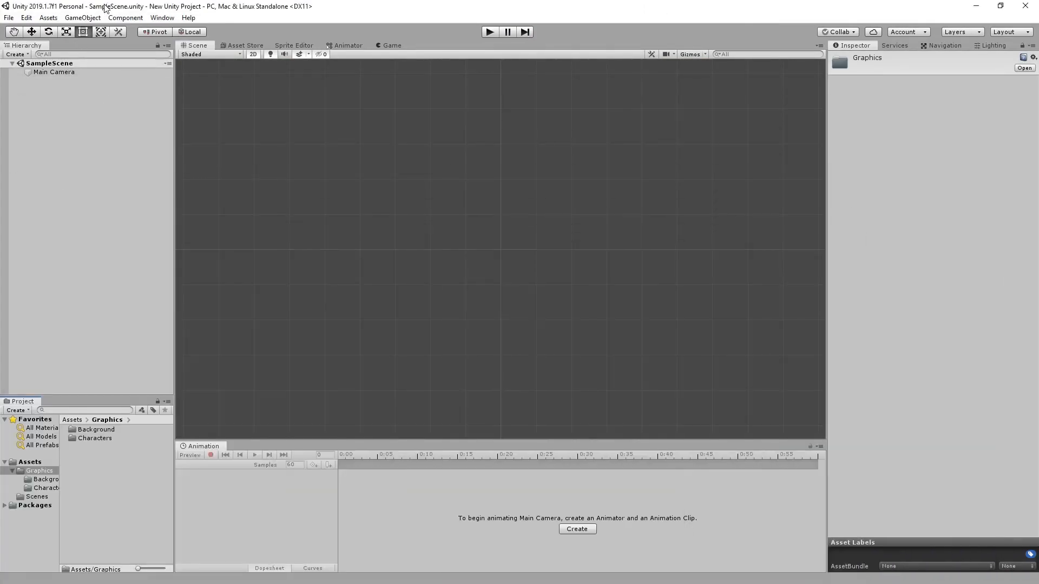
mouse_move(374, 207)
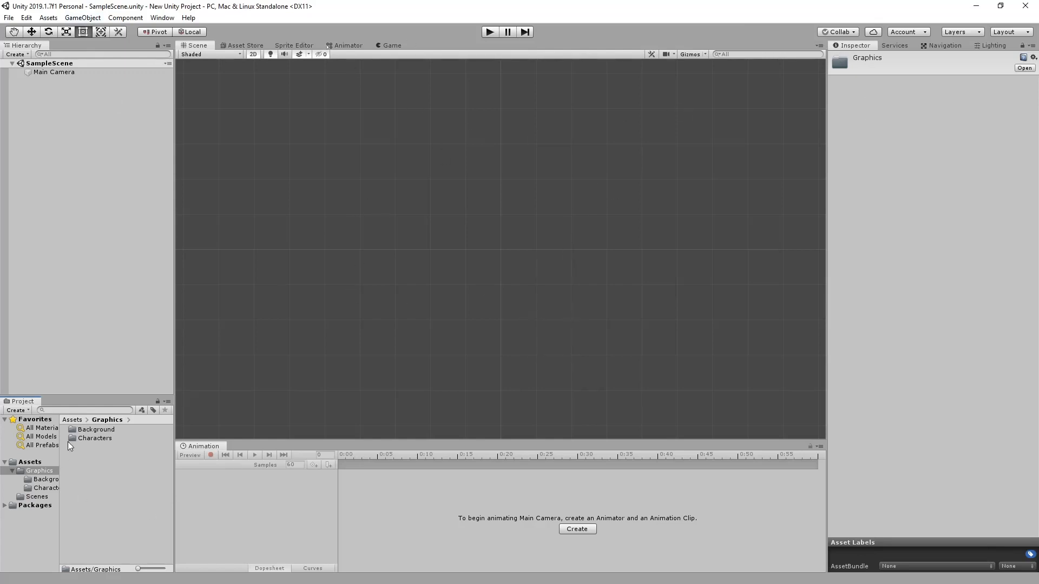
left_click(97, 429)
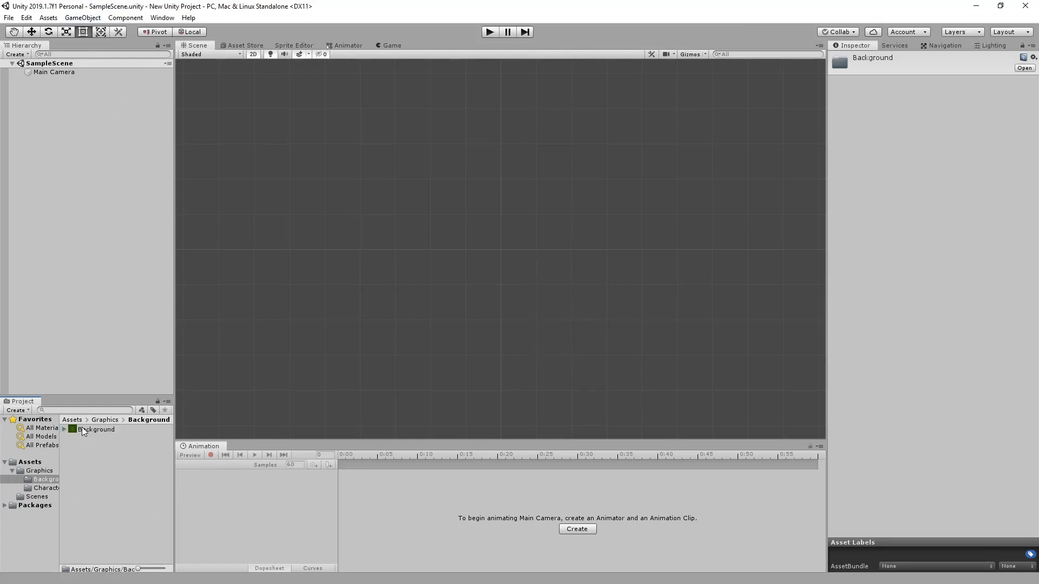
left_click(45, 488)
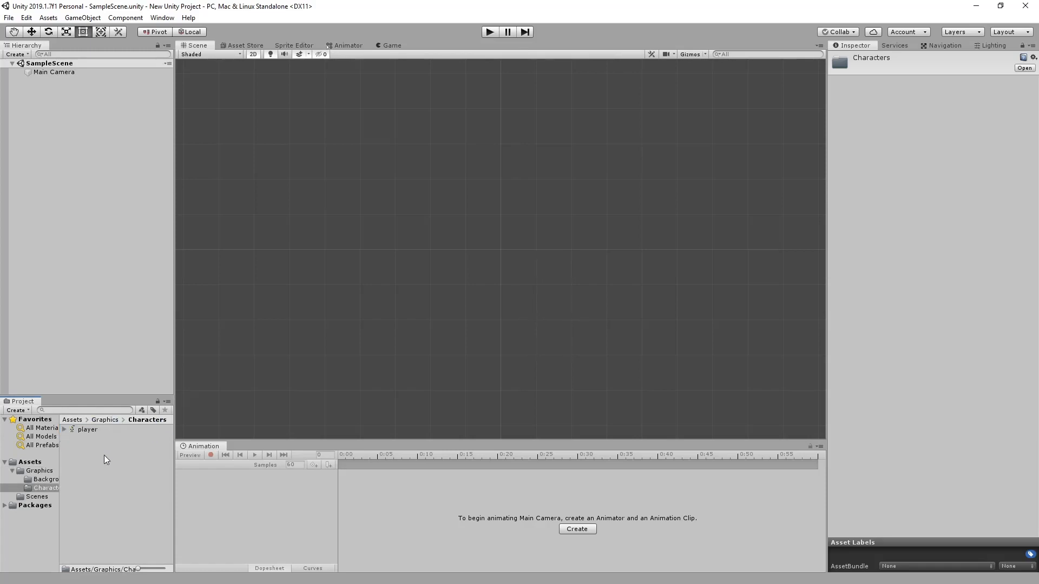
left_click(86, 429)
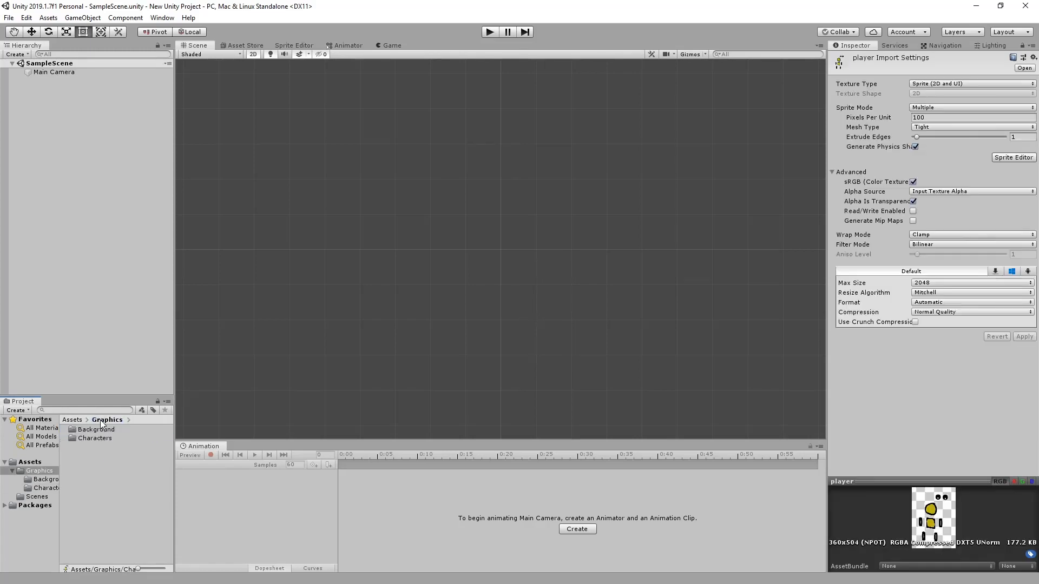
left_click(92, 437)
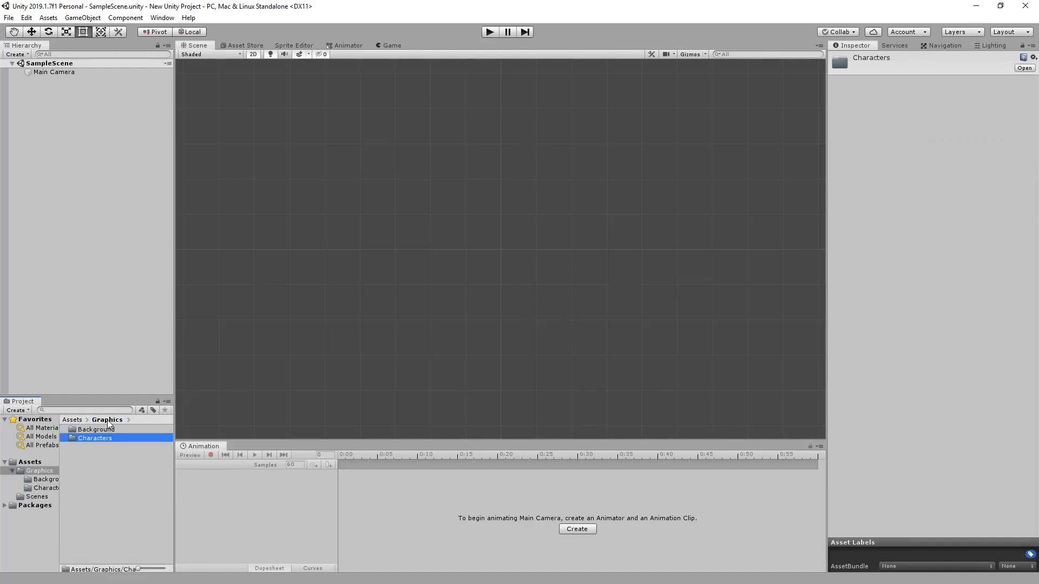
double_click(95, 438)
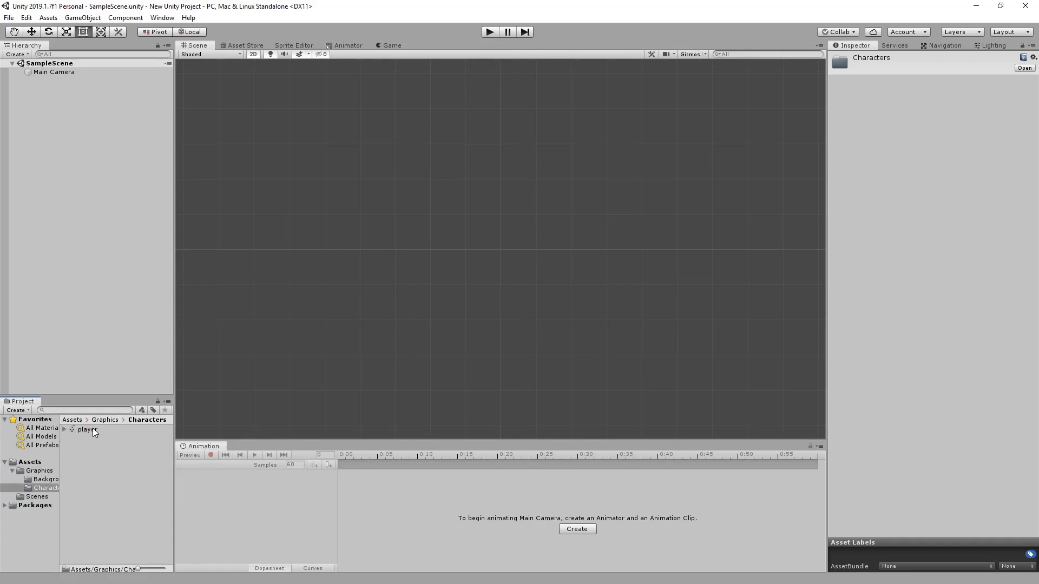
left_click(86, 429)
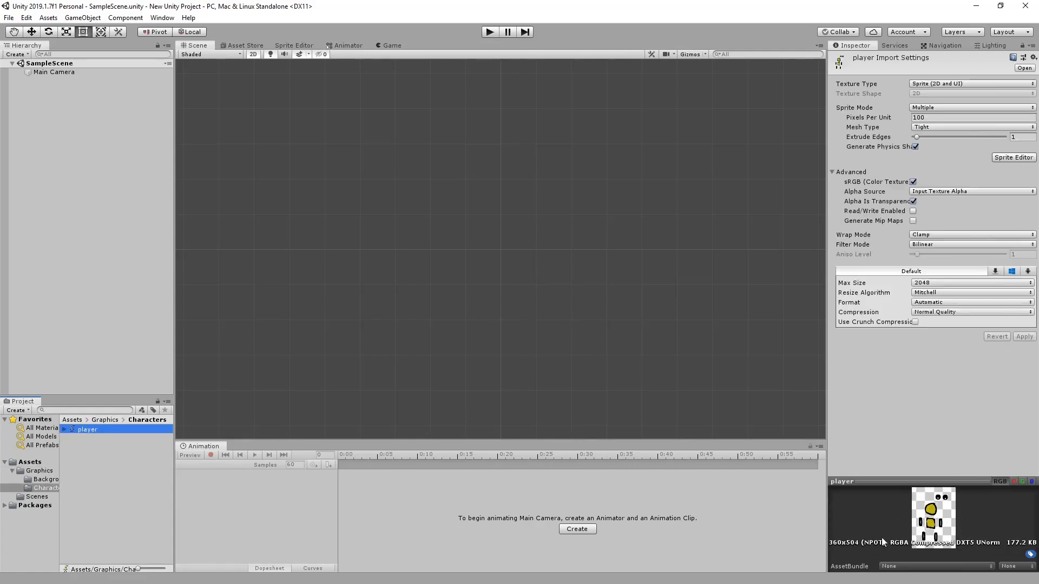
mouse_move(941, 575)
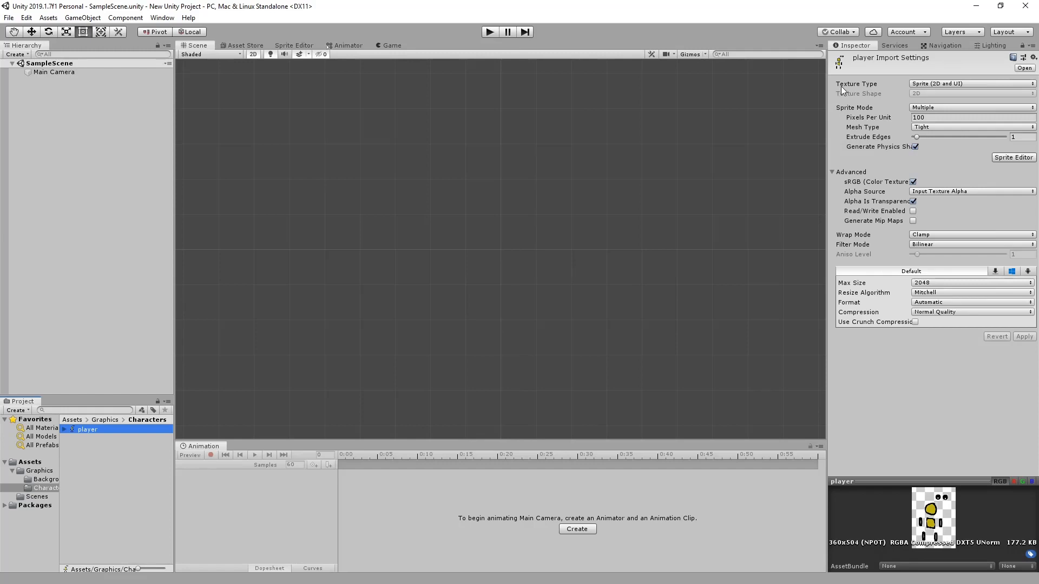
mouse_move(957, 91)
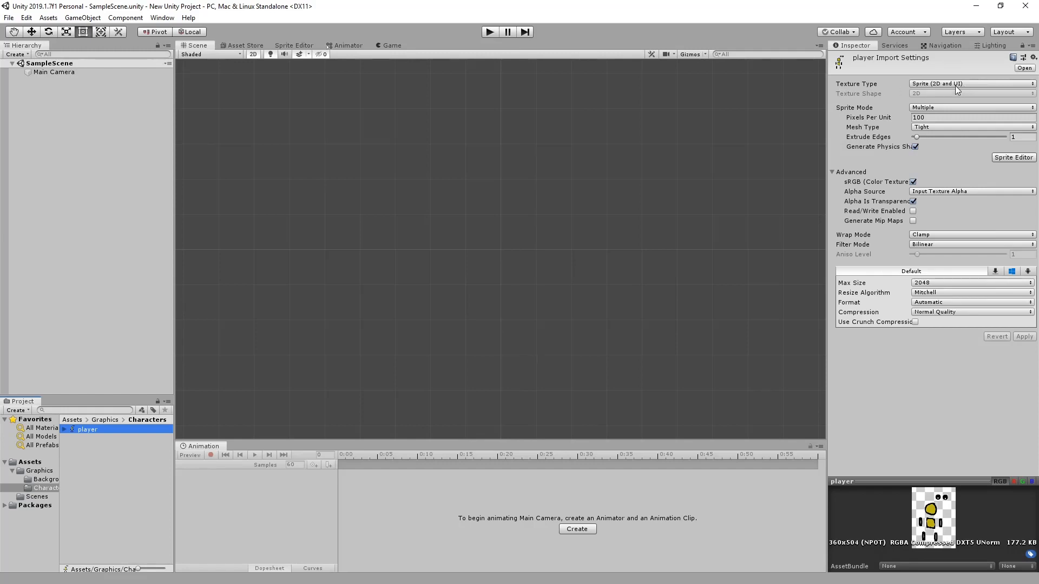
mouse_move(957, 83)
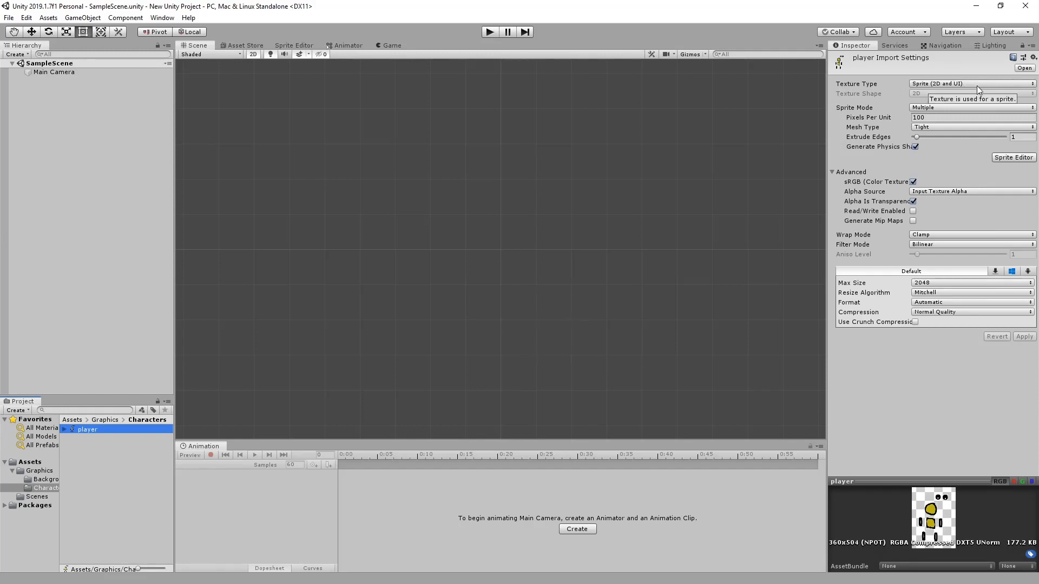
- Inspect the single-mode Background texture's import settings, then reselect the player sprite
left_click(96, 429)
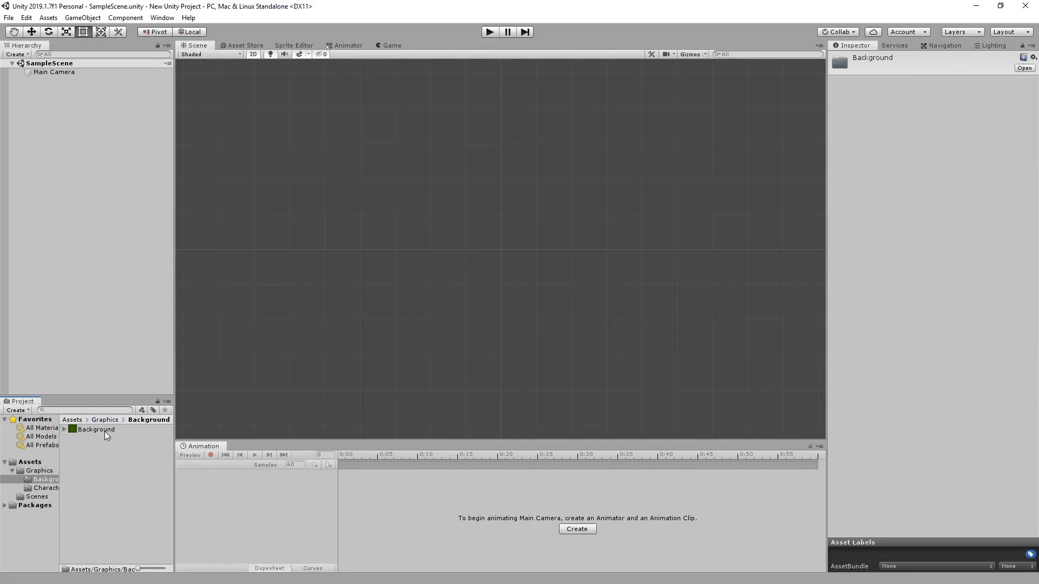
left_click(96, 429)
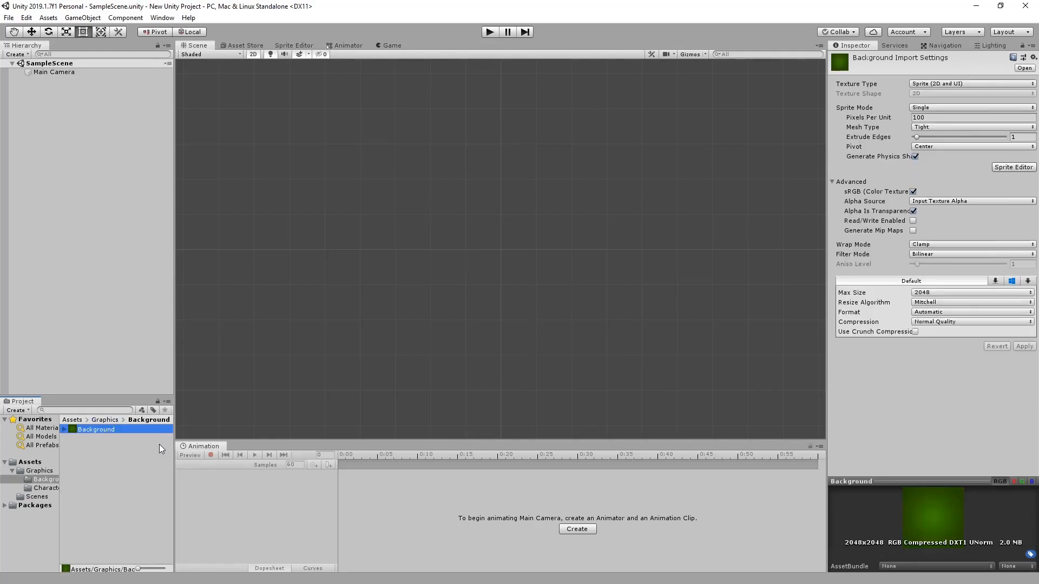
left_click(96, 437)
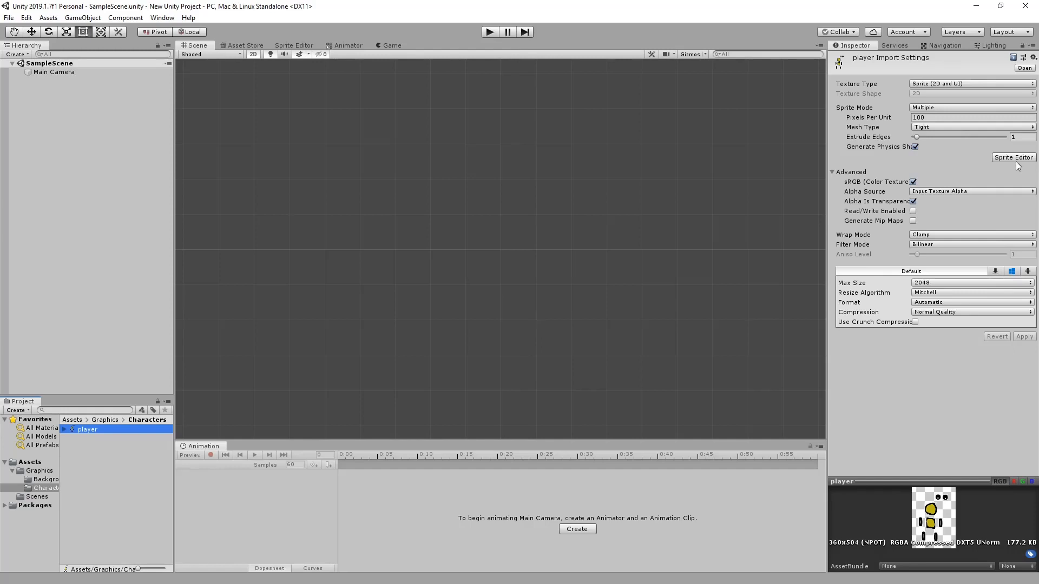
left_click(1013, 156)
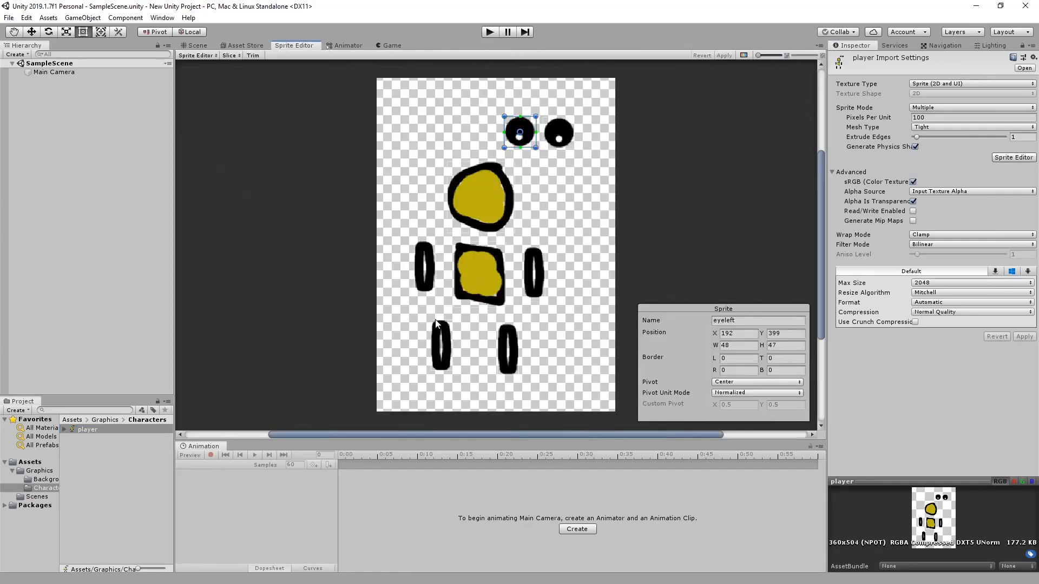
mouse_move(457, 239)
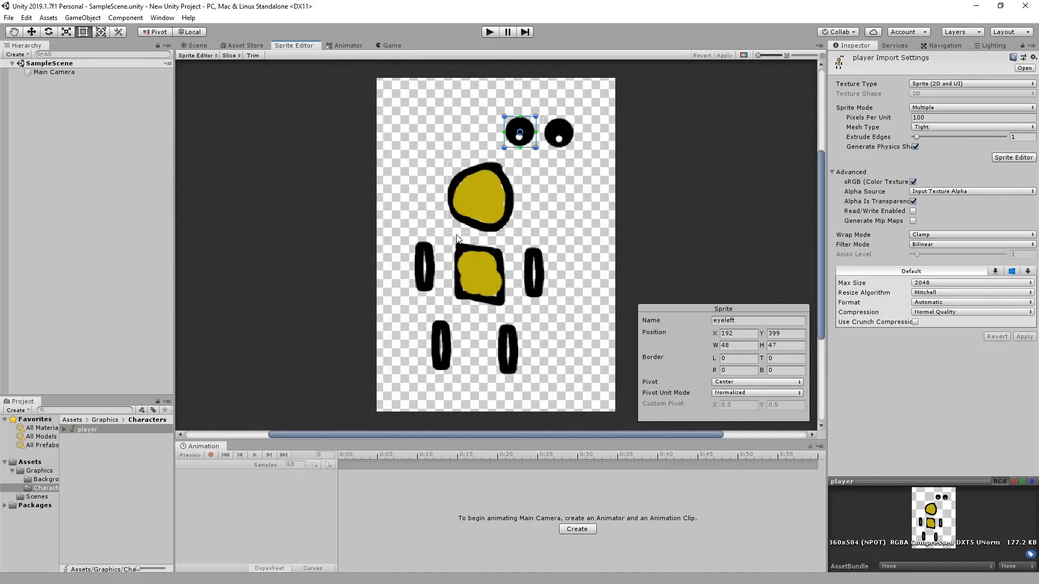
mouse_move(483, 196)
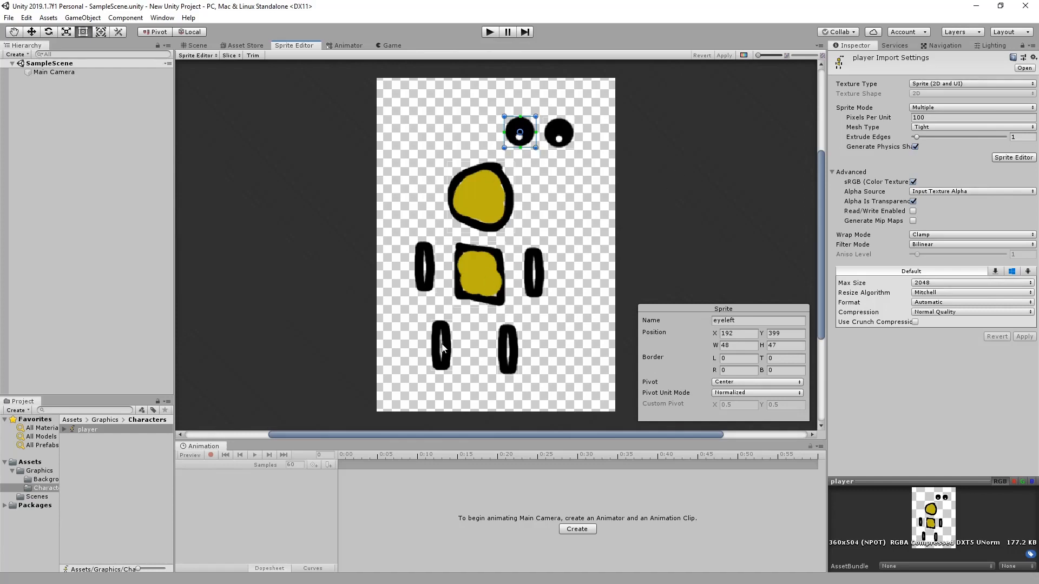
mouse_move(576, 139)
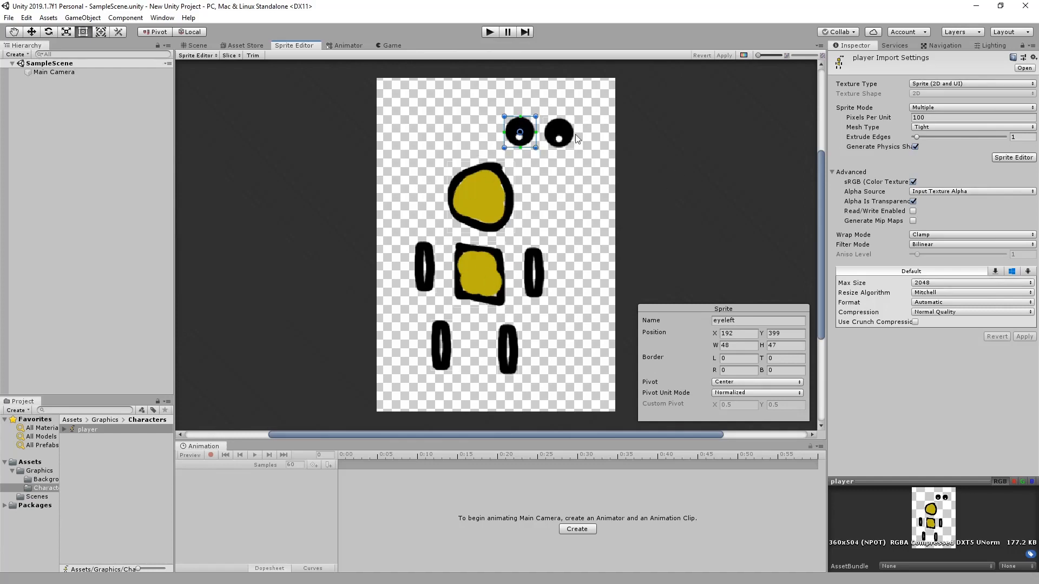
mouse_move(599, 224)
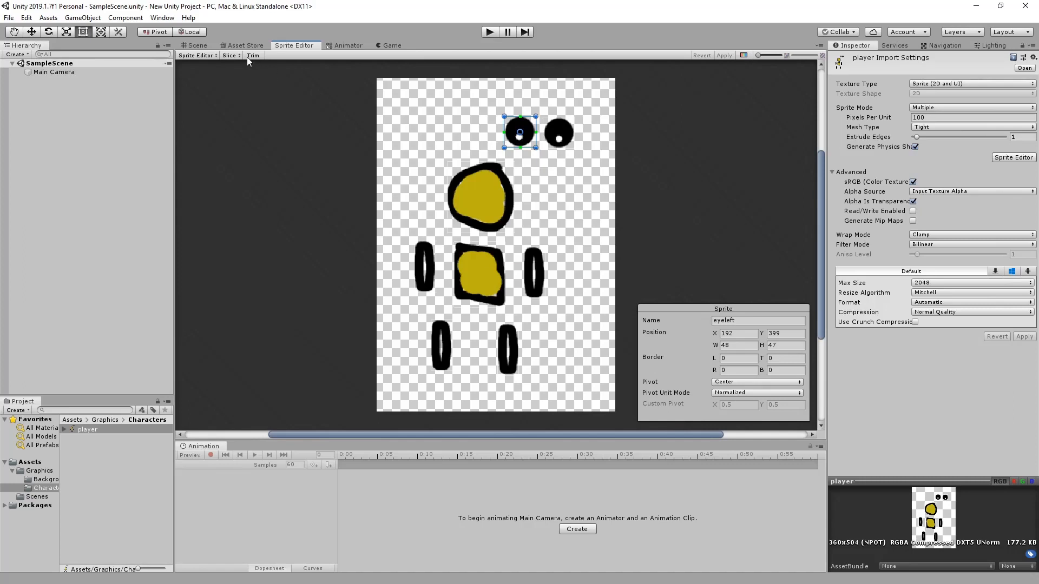
left_click(196, 45)
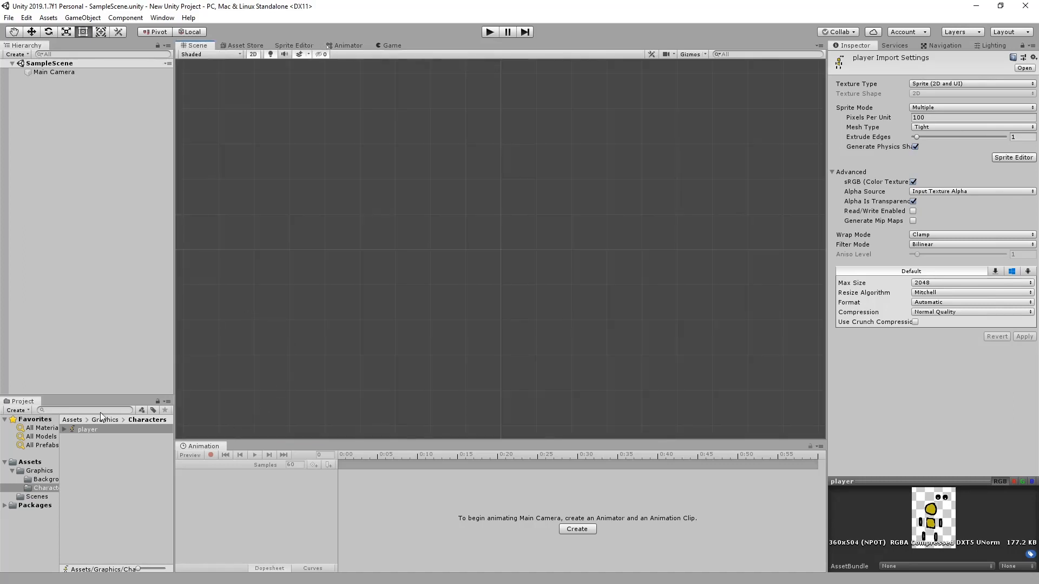
- Expand the player sprite sheet and drag the head and left leg onto the body
left_click(70, 429)
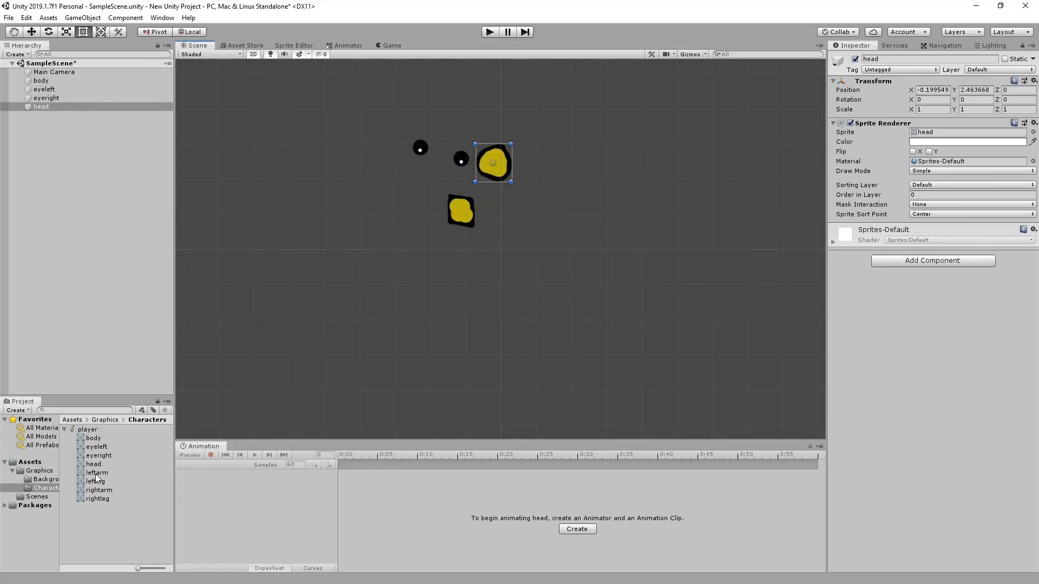
left_click(96, 472)
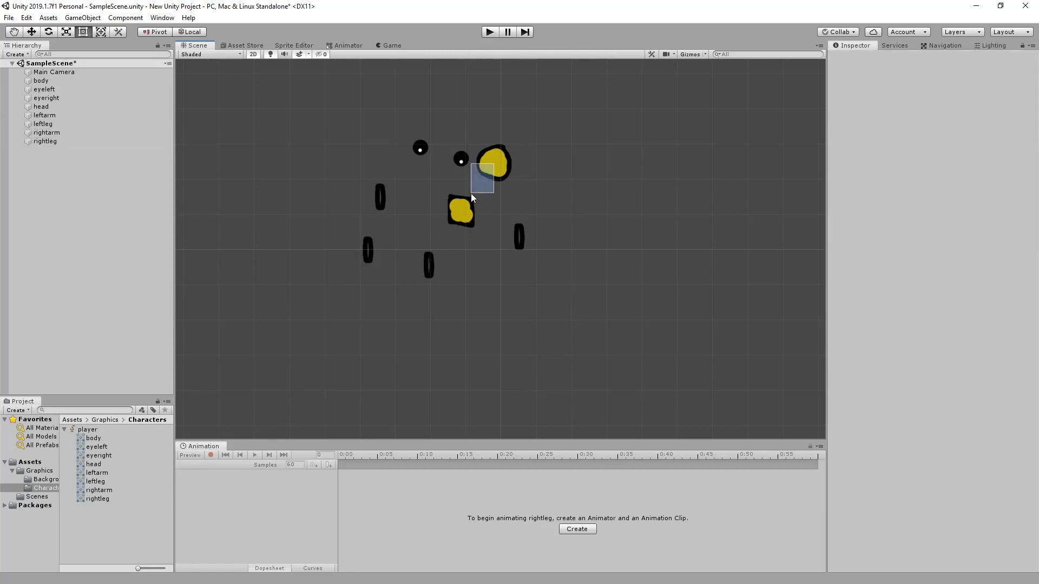
left_click(492, 172)
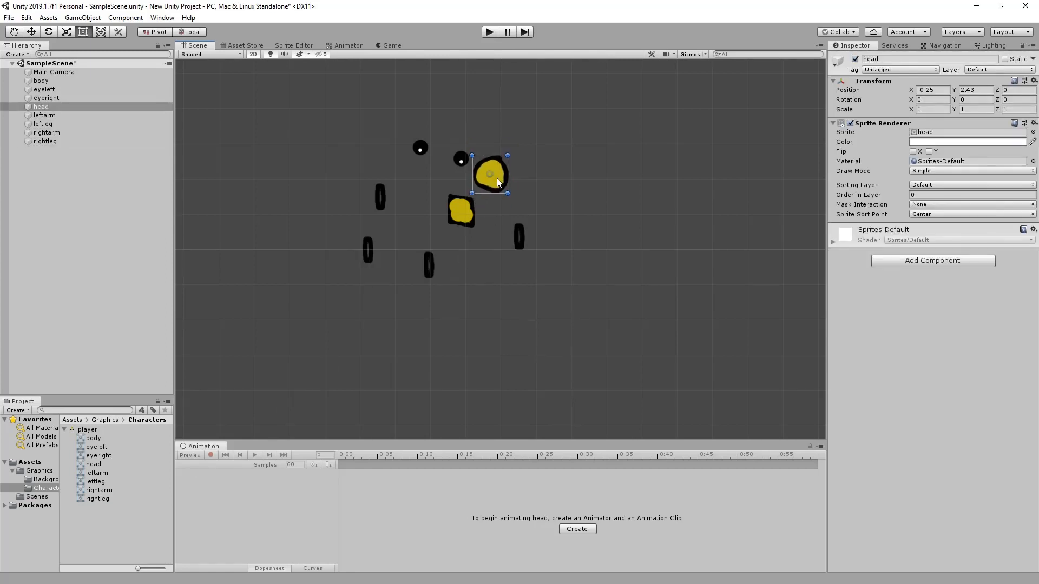
left_click_drag(489, 174, 459, 195)
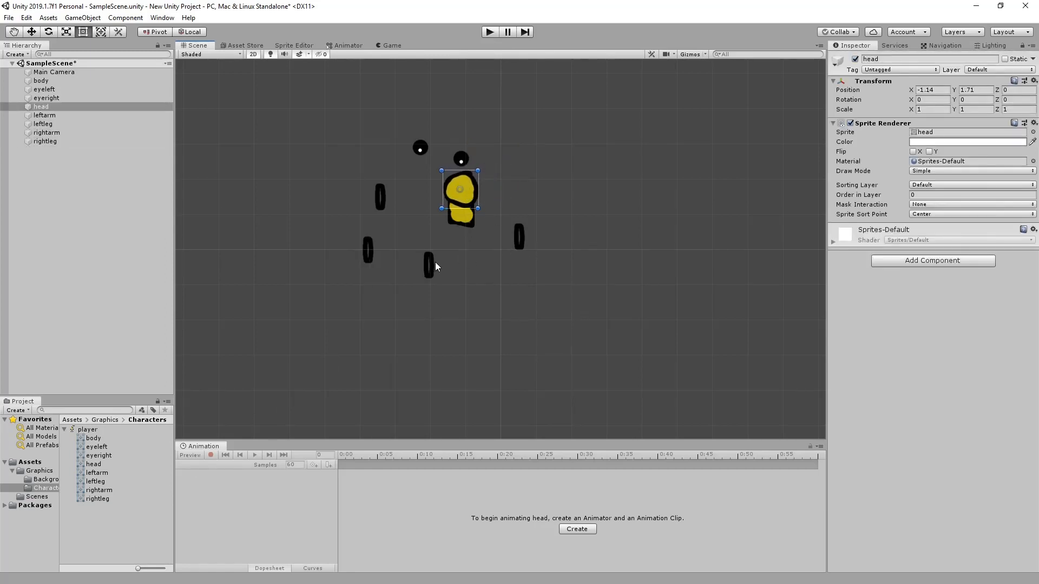
left_click(46, 132)
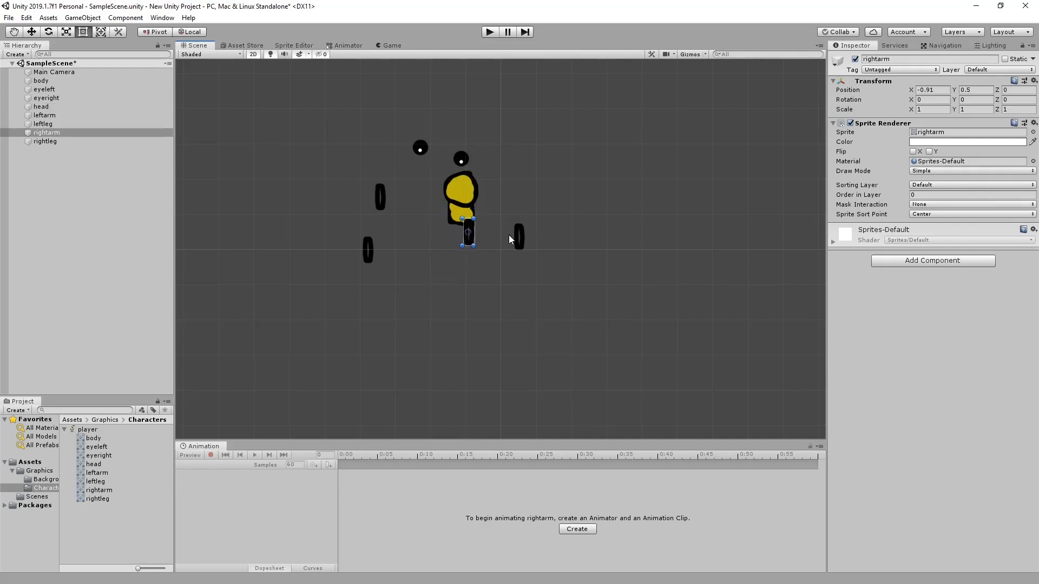
left_click(519, 236)
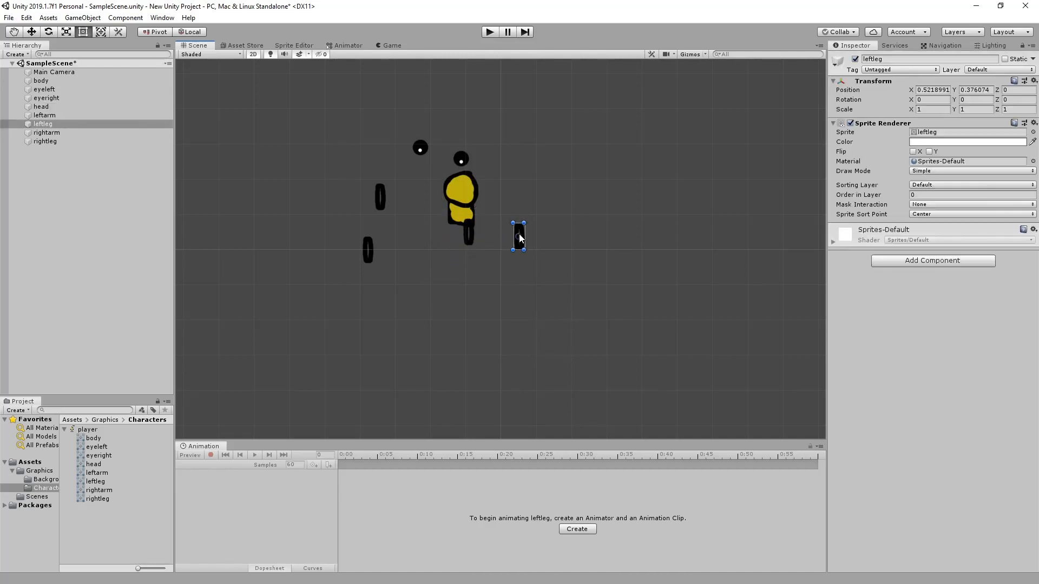
left_click_drag(519, 236, 454, 232)
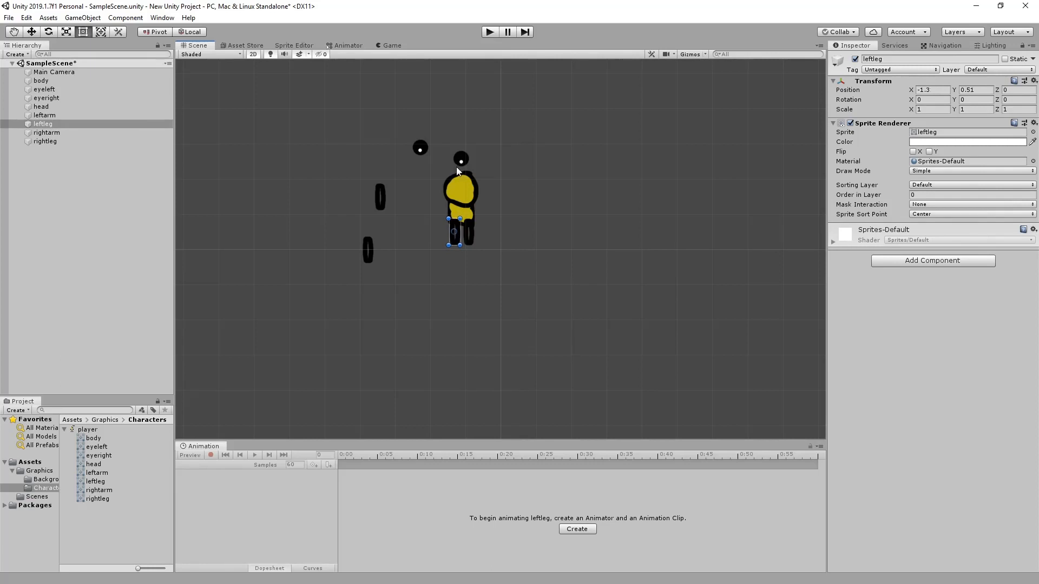
- Place both eyes on the head with Order in Layer 20 and attach the right leg
left_click(460, 159)
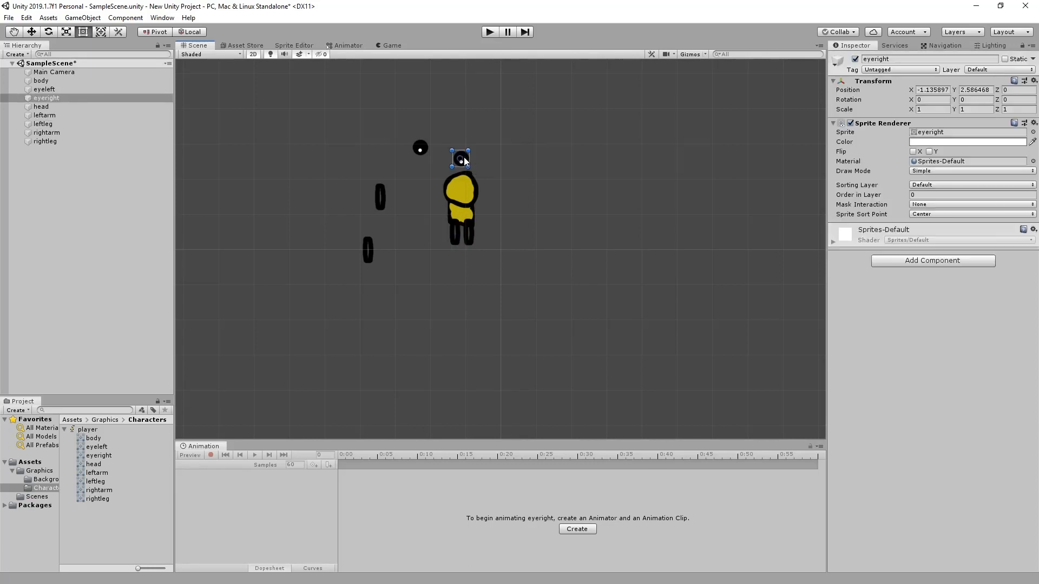
left_click_drag(460, 159, 466, 192)
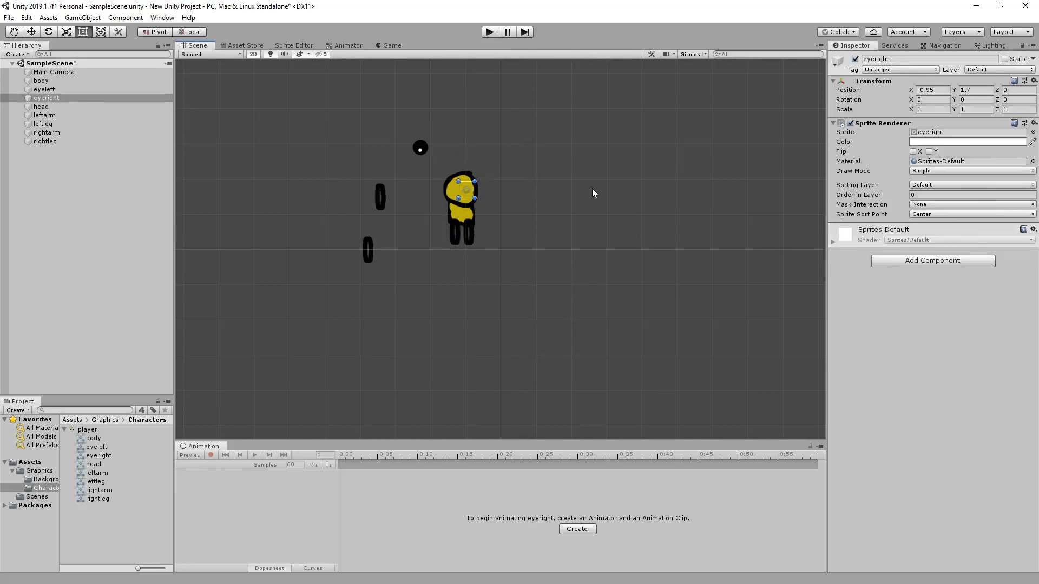
left_click(967, 194)
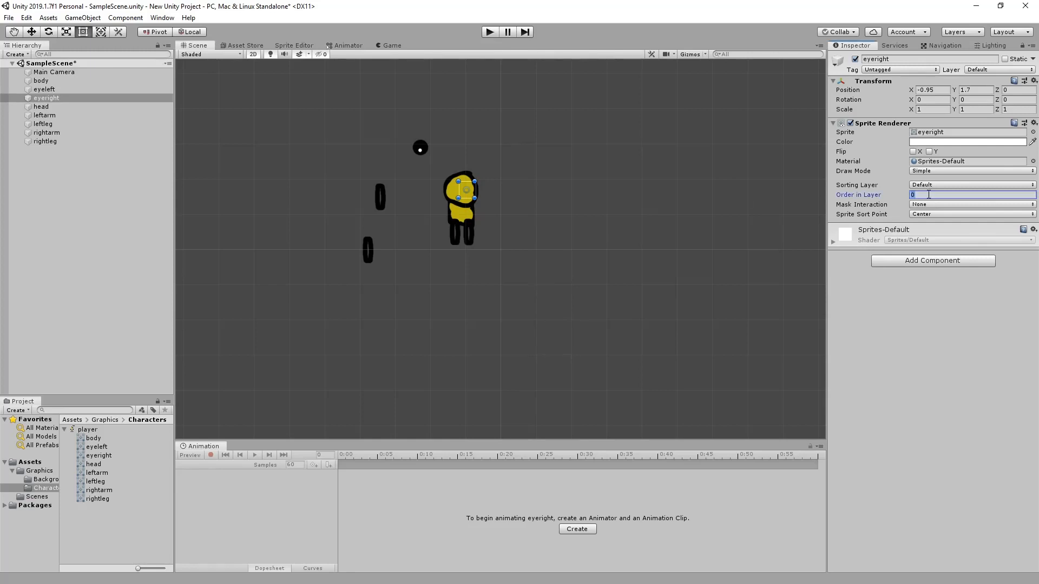
type("20")
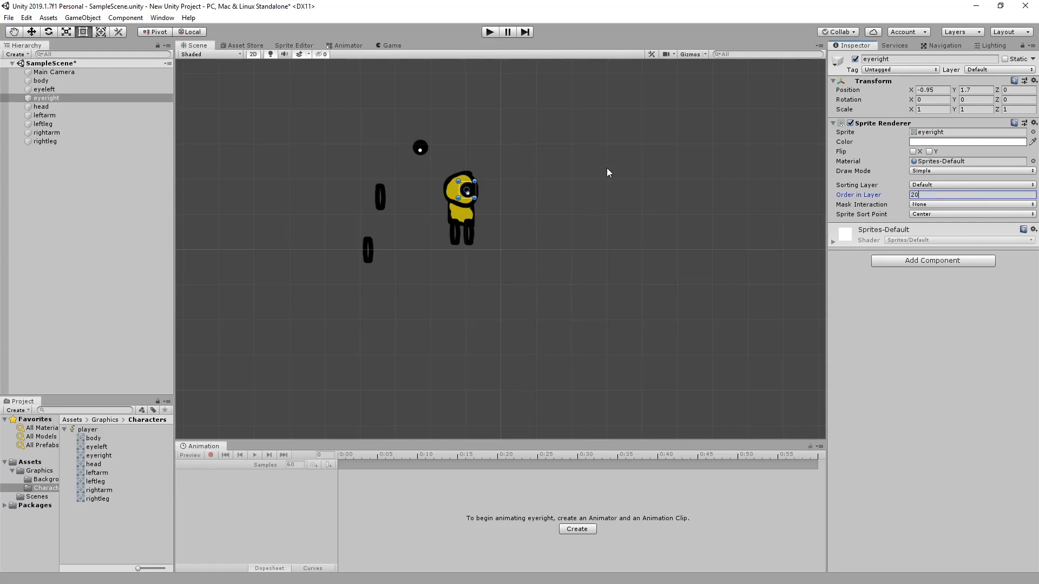
left_click(45, 89)
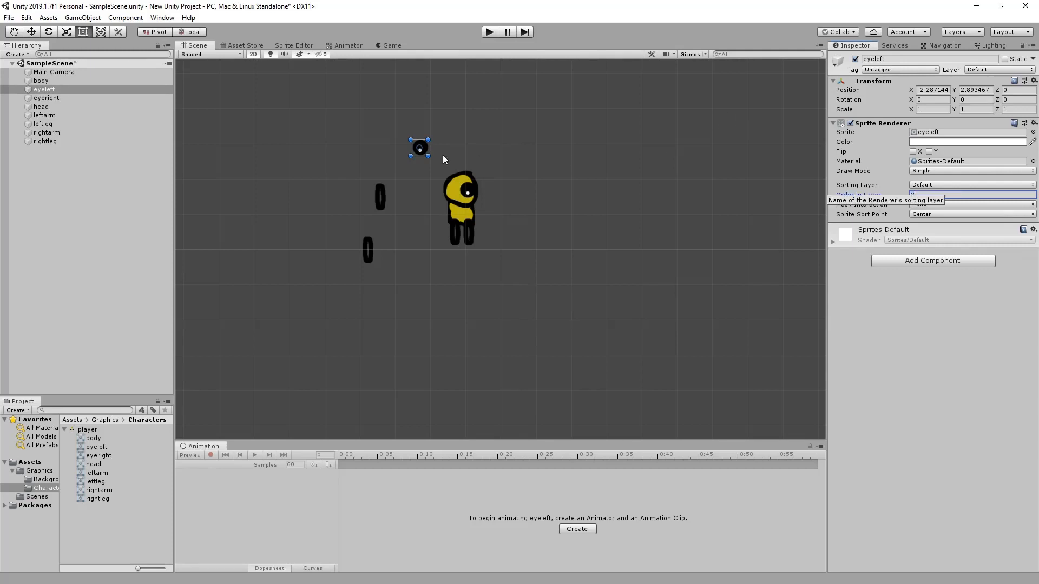
left_click_drag(419, 147, 457, 192)
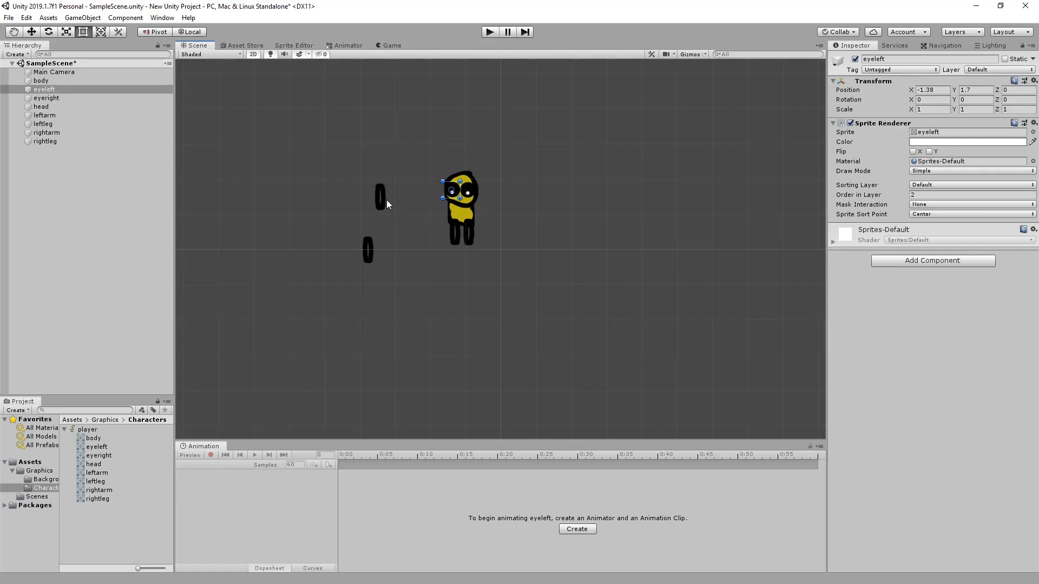
left_click(44, 114)
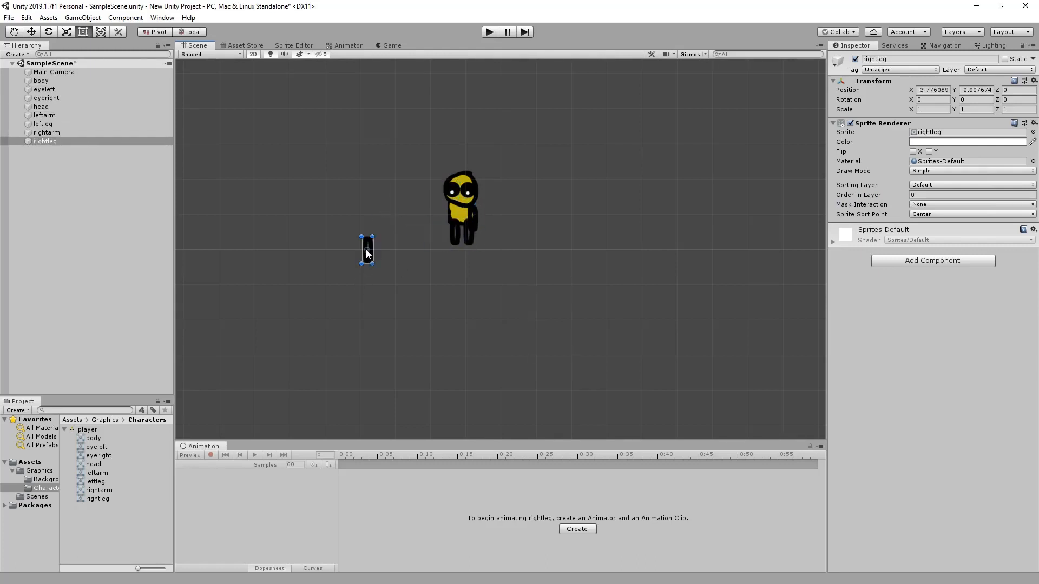
left_click_drag(367, 252, 449, 212)
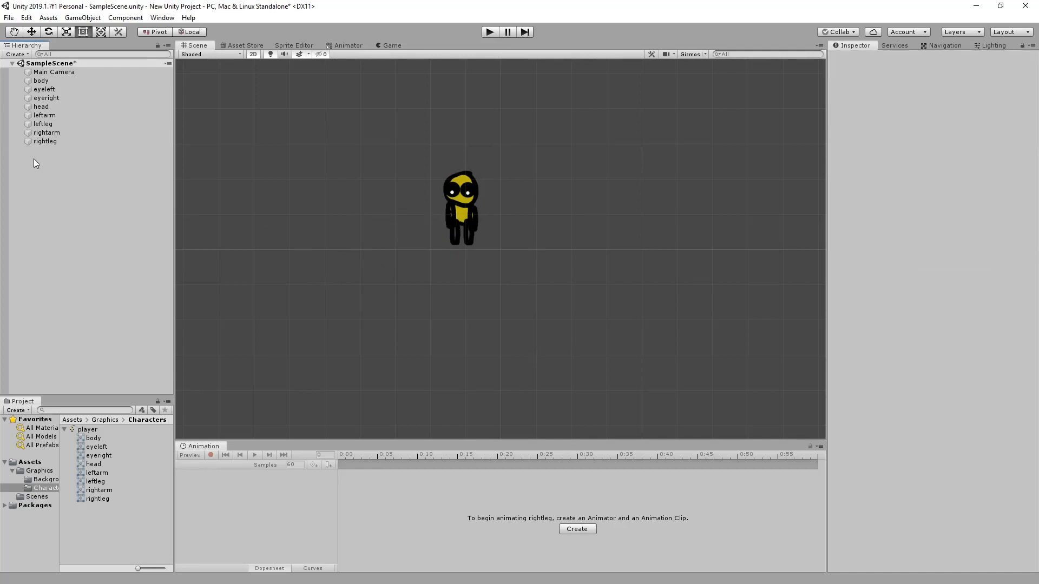
- Group the body parts under an empty Player object and collapse its children
right_click(36, 163)
type("Player")
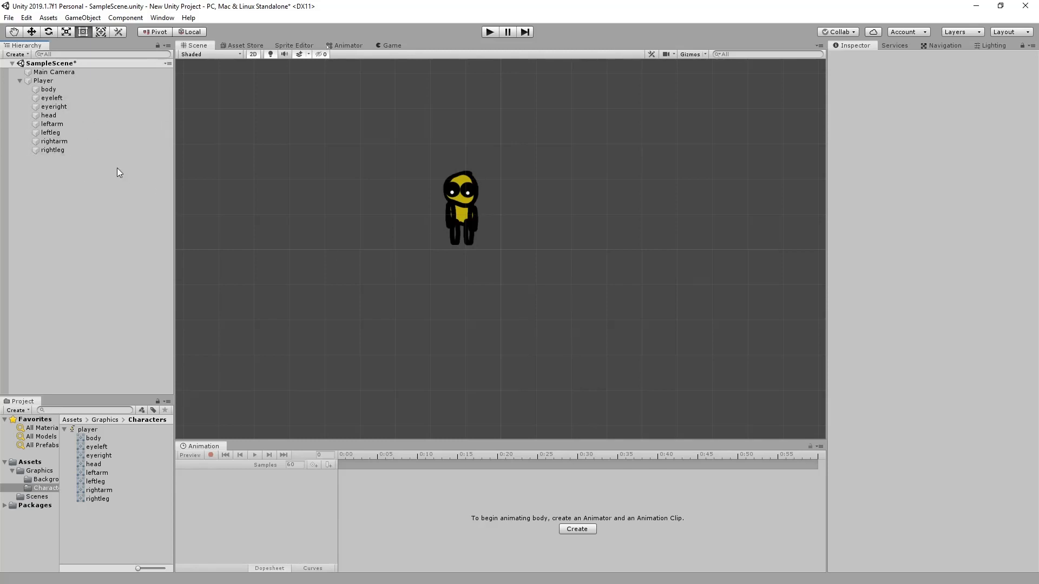
mouse_move(454, 130)
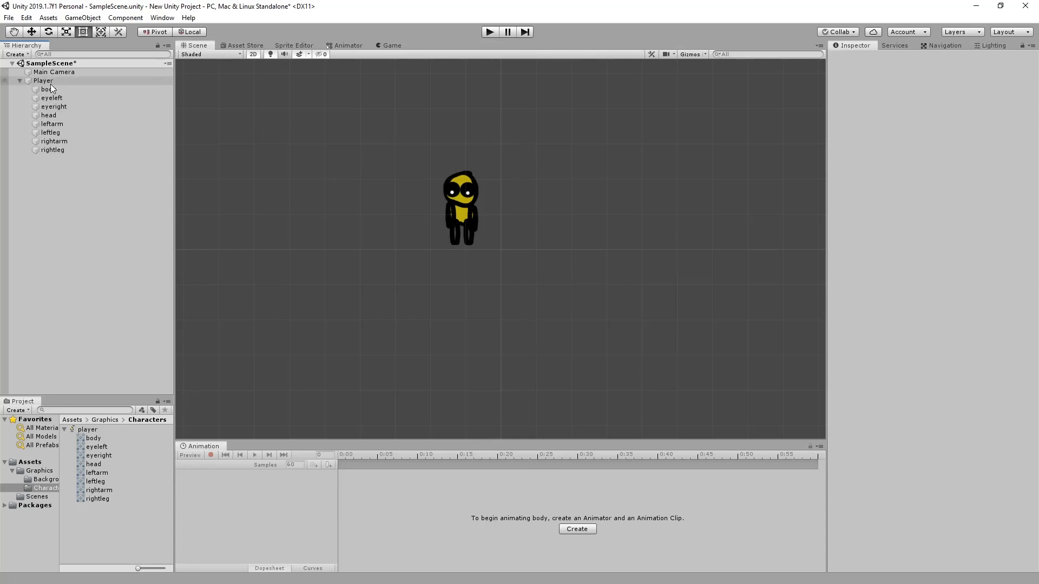
left_click(43, 80)
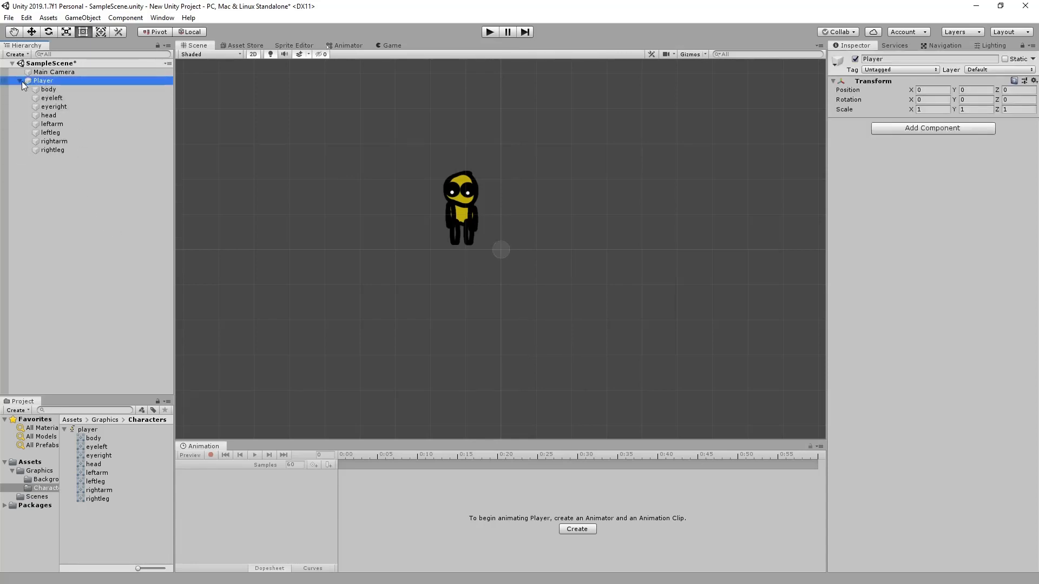
left_click(23, 80)
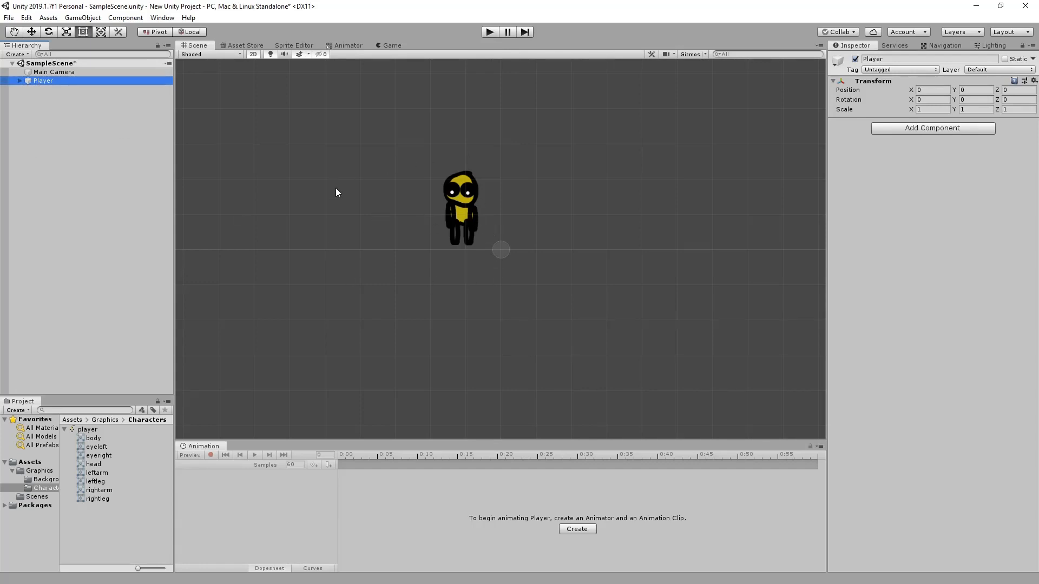
mouse_move(52, 103)
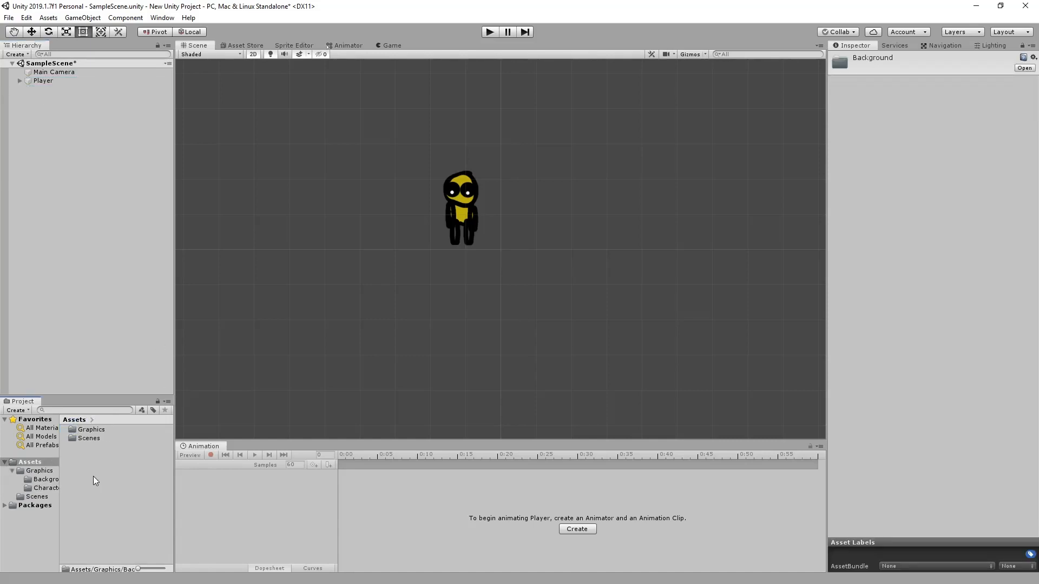
- Create a Prefabs folder in Assets and turn the scene's Player into a prefab there
right_click(112, 477)
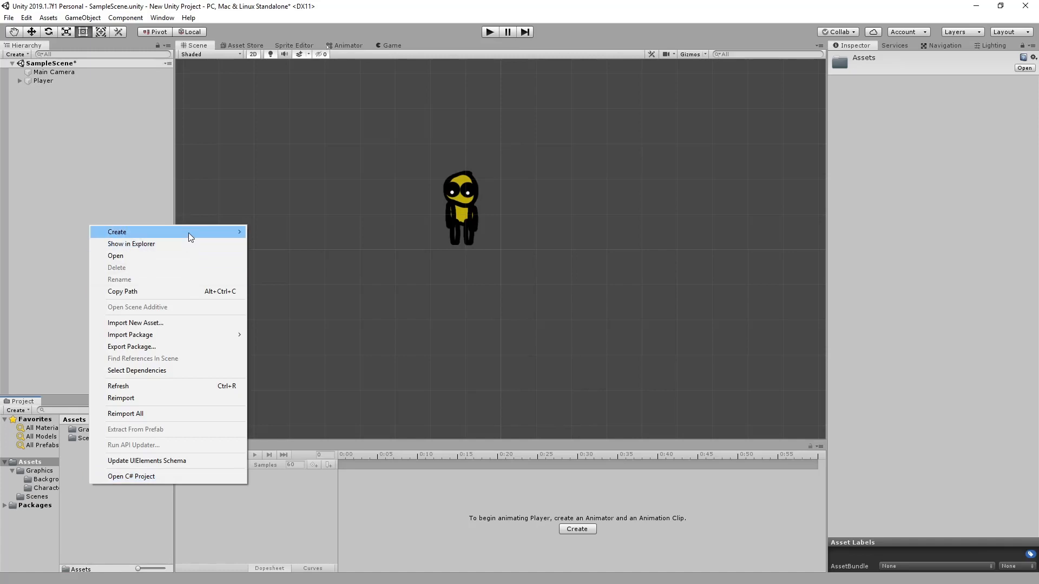
left_click(117, 231)
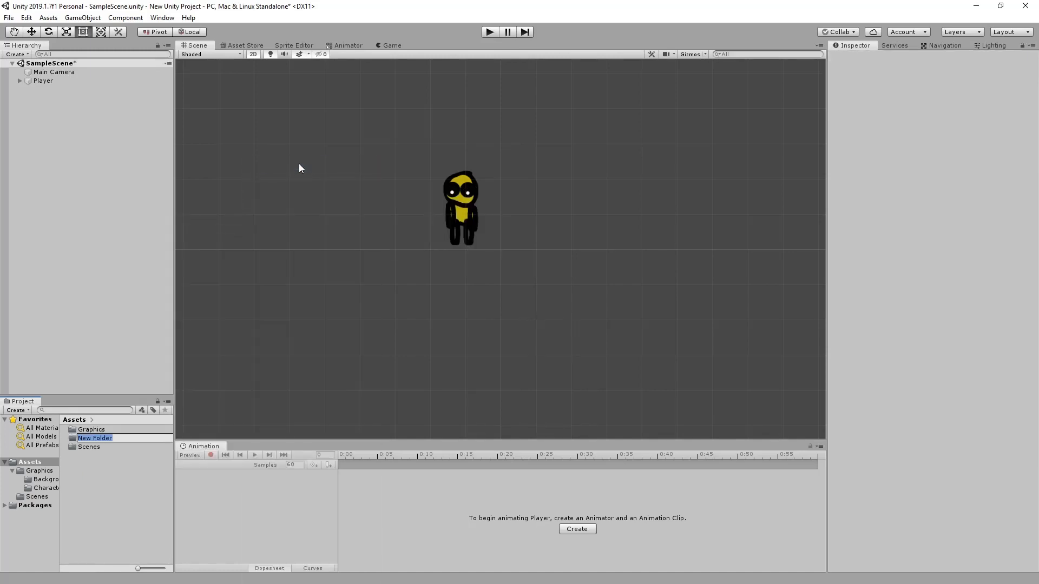
type("Prefabs")
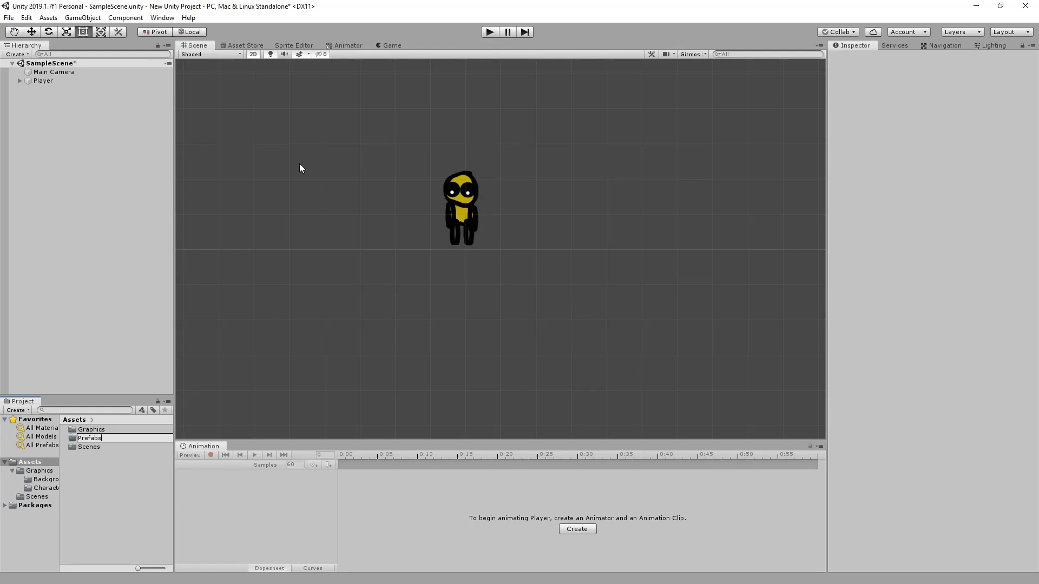
left_click(89, 438)
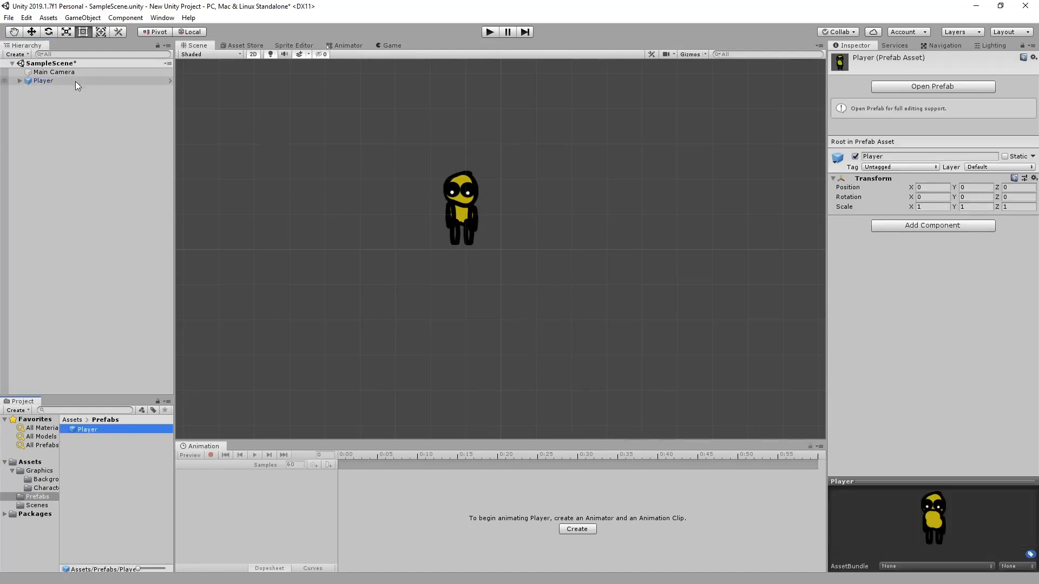
left_click(42, 80)
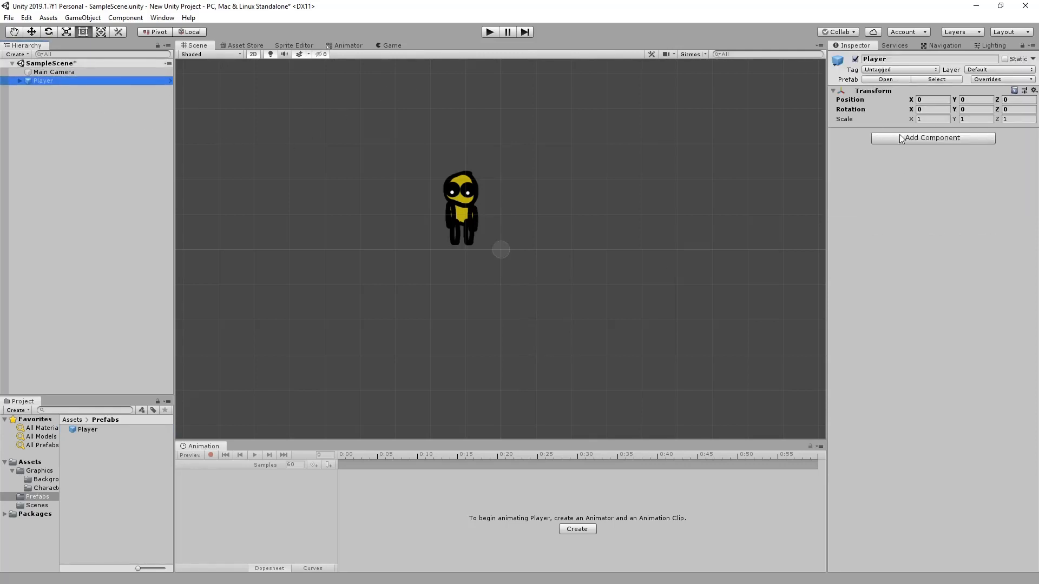
- Add a Rigidbody 2D to the Player with Gravity Scale 0
type("rig")
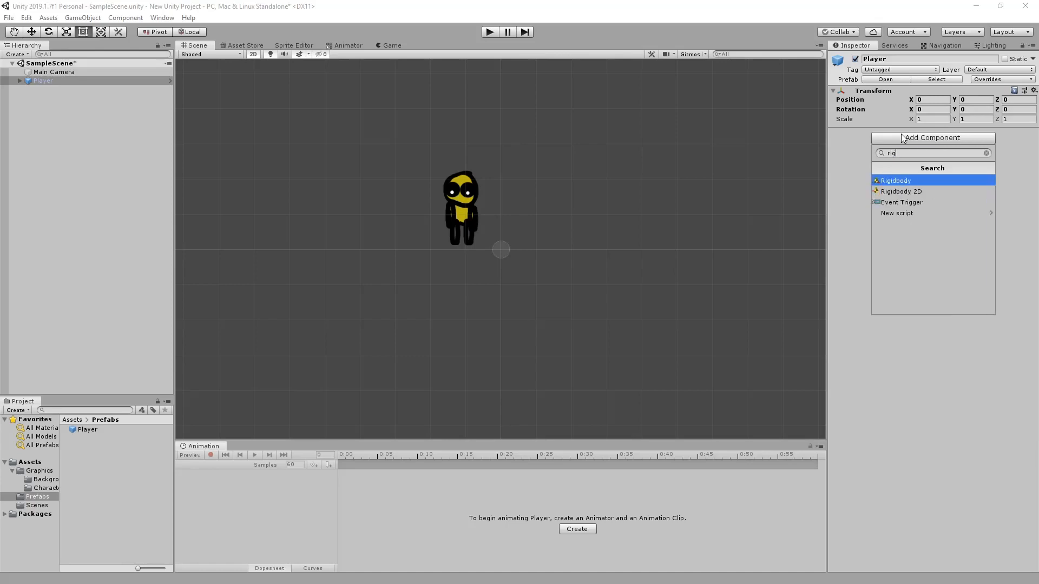
mouse_move(900, 191)
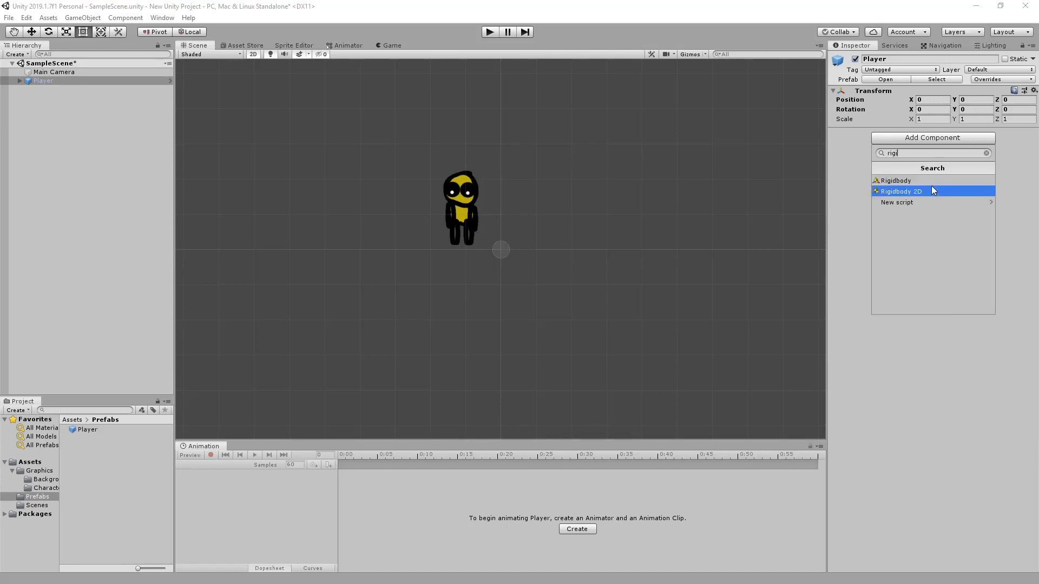
left_click(901, 191)
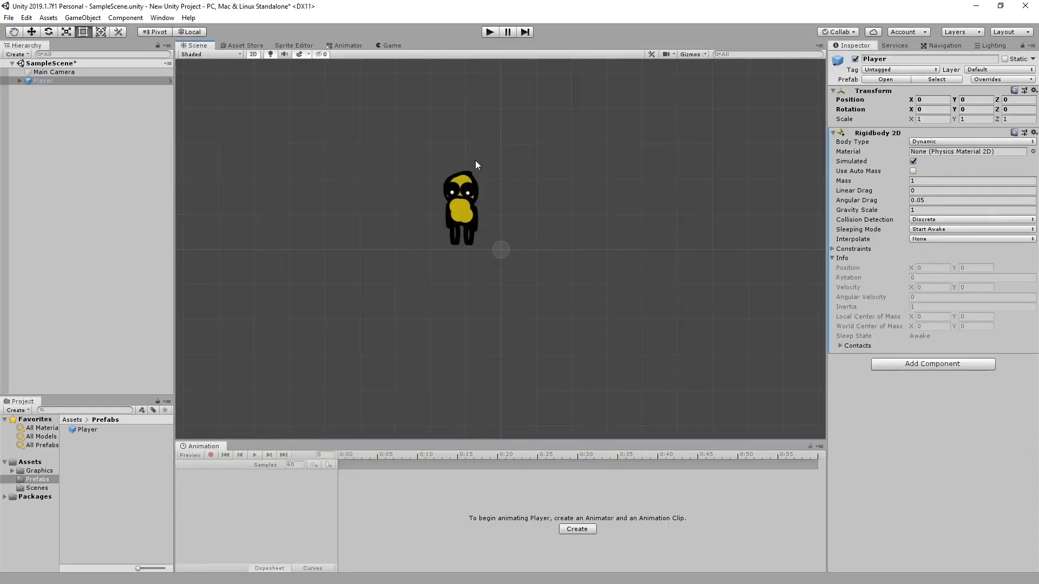
left_click(970, 209)
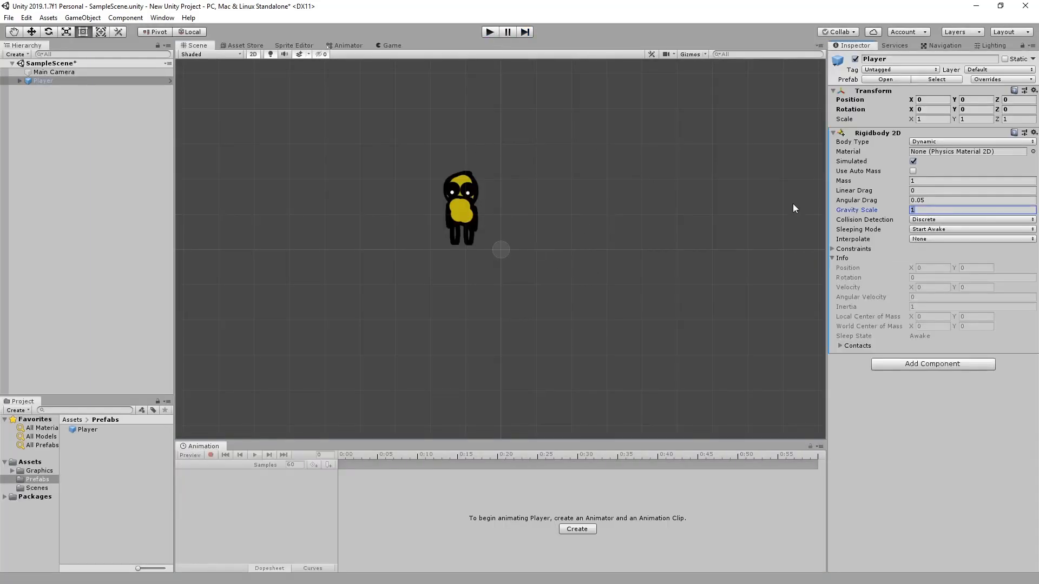
type("0")
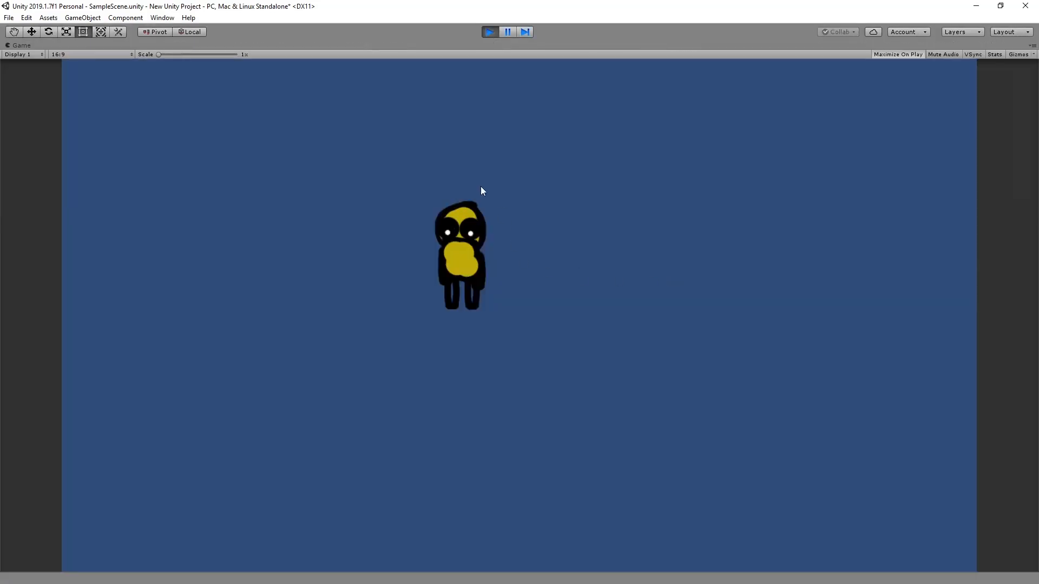
- Stop Play mode and select the head to edit its Order in Layer
left_click(489, 32)
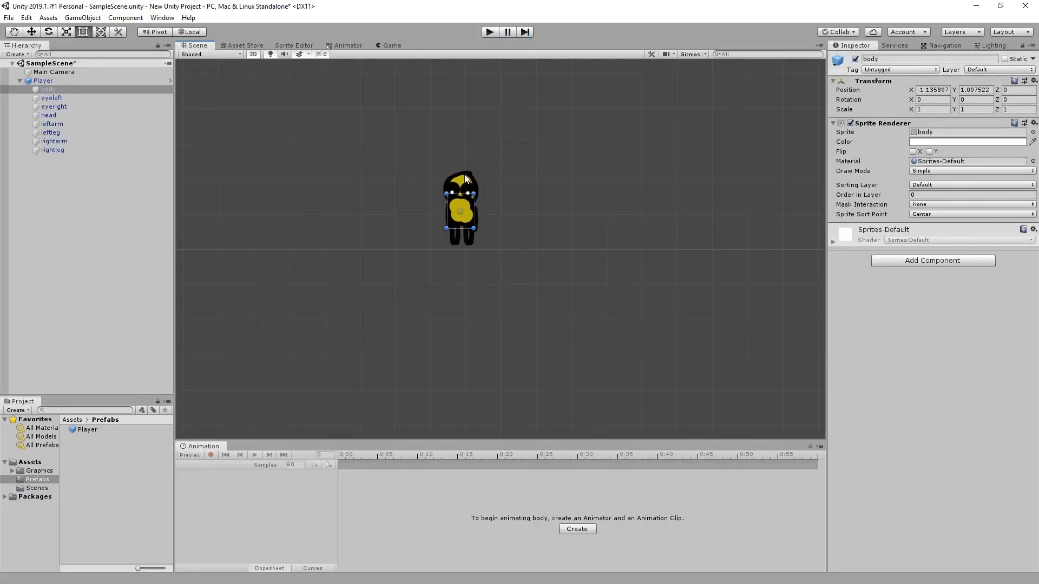
left_click(42, 80)
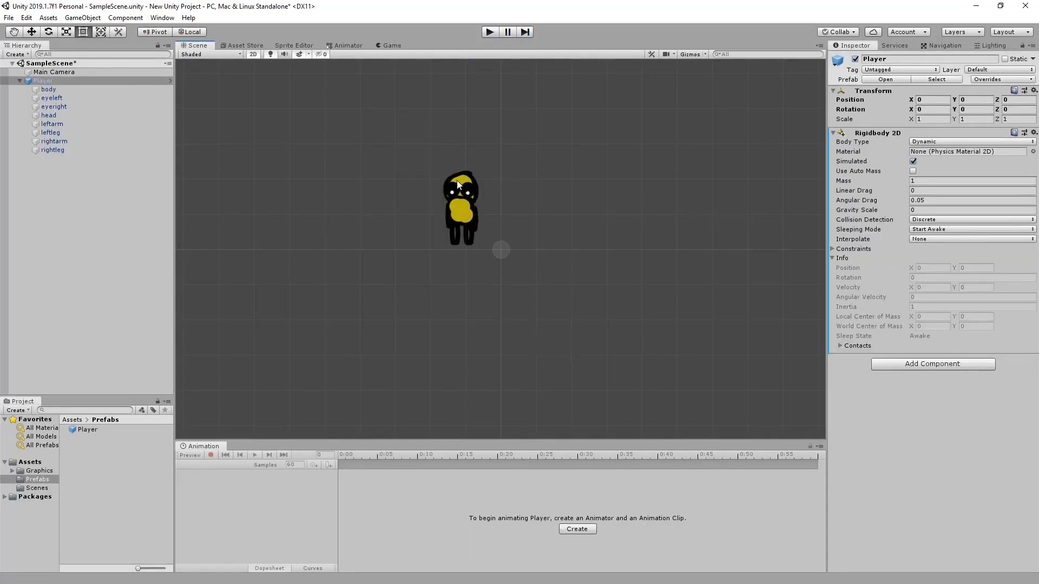
left_click(48, 115)
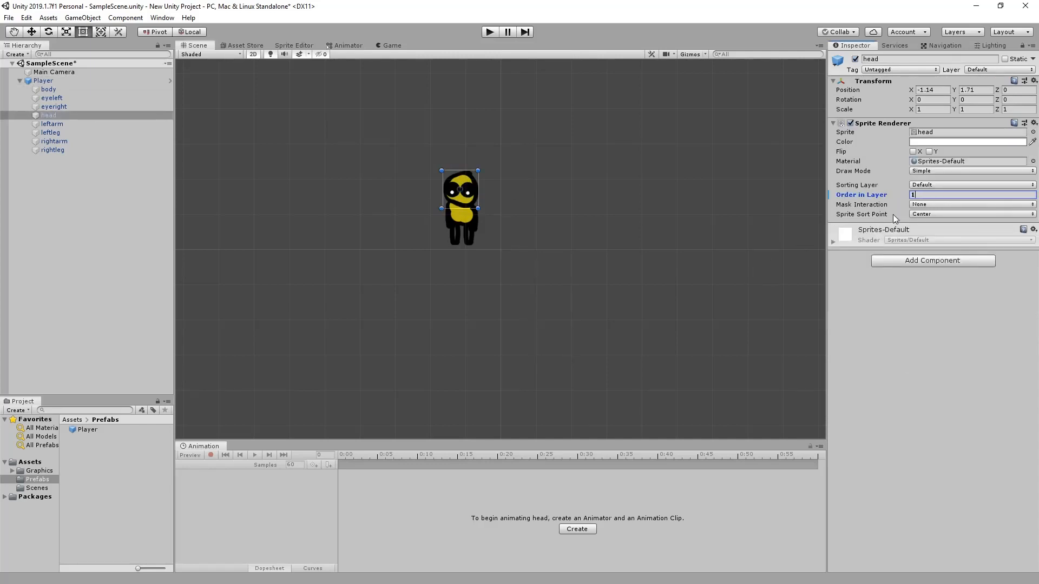
left_click(609, 138)
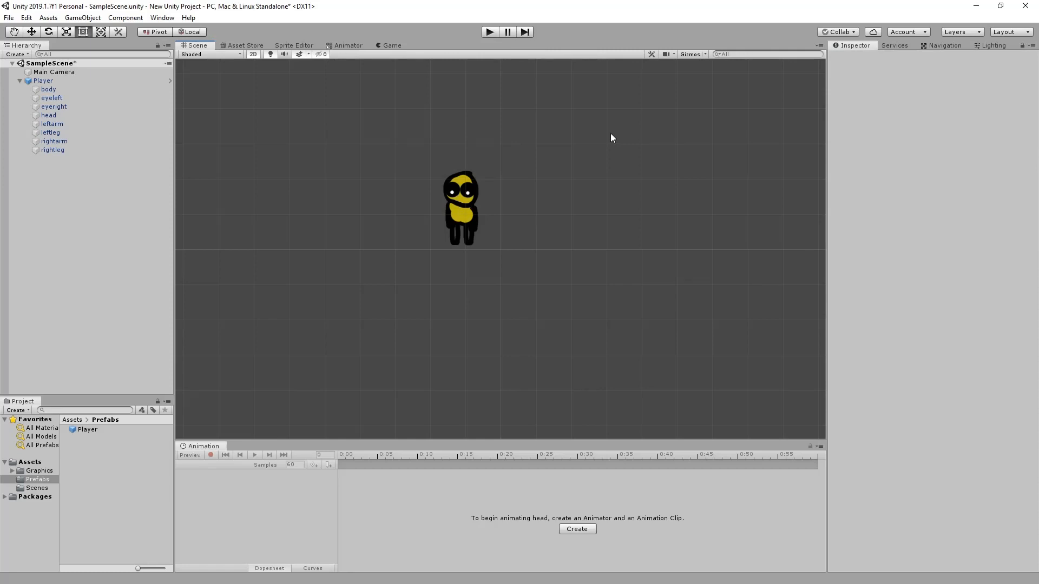
- Create a new empty scene object named Background
left_click(20, 80)
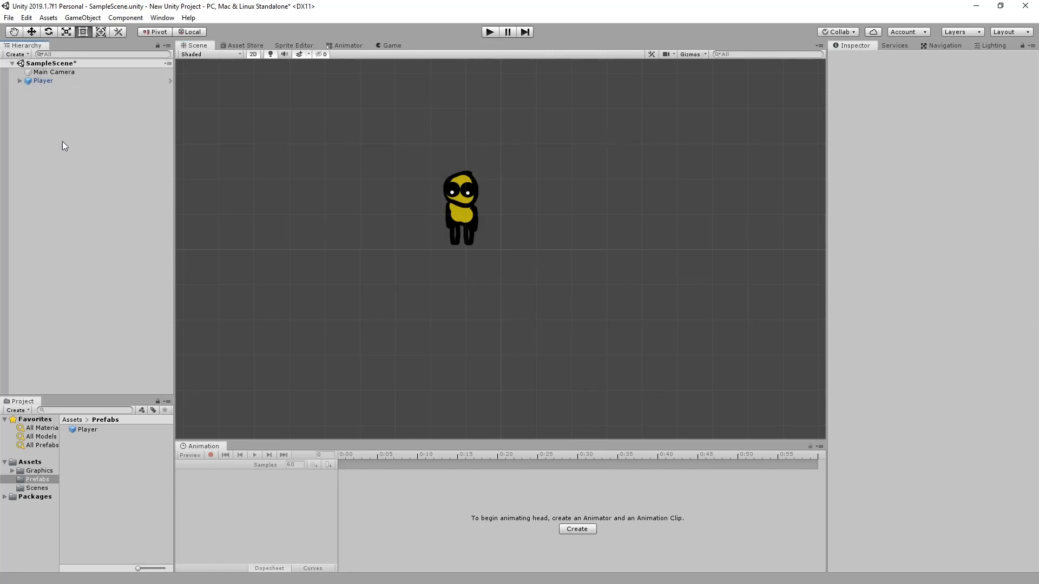
right_click(30, 119)
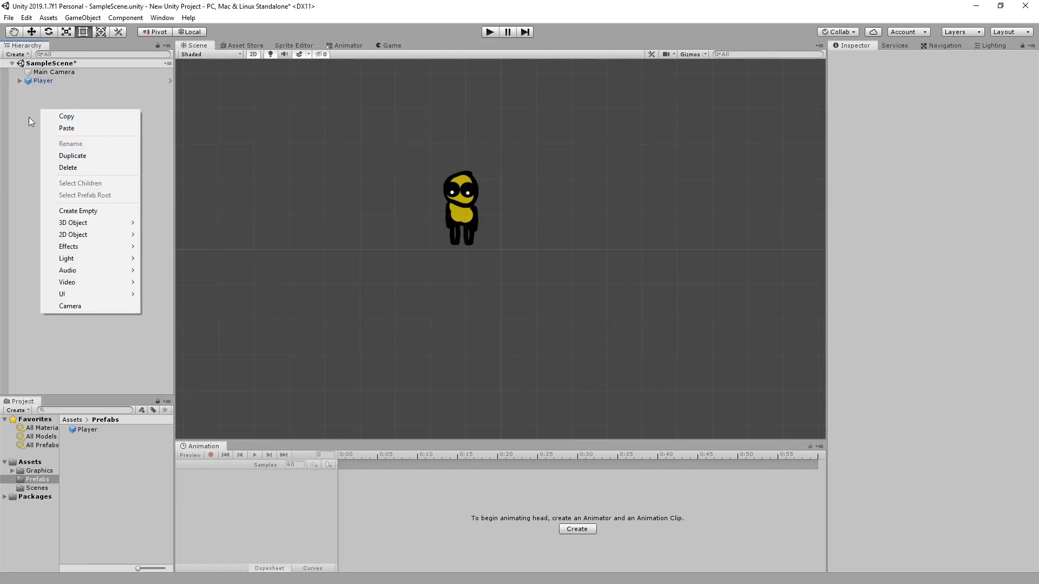
left_click(78, 210)
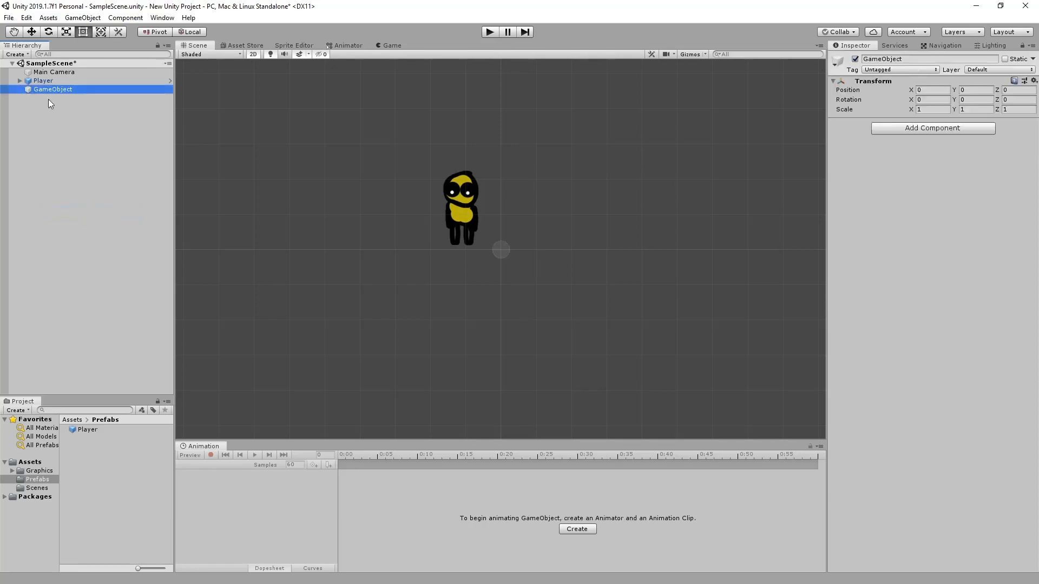
right_click(51, 89)
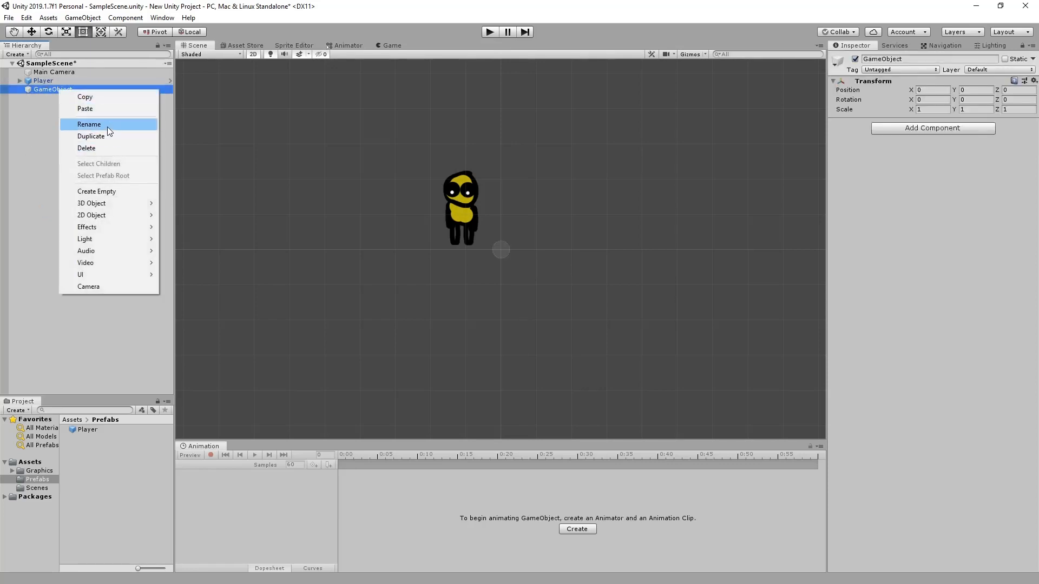
left_click(88, 124)
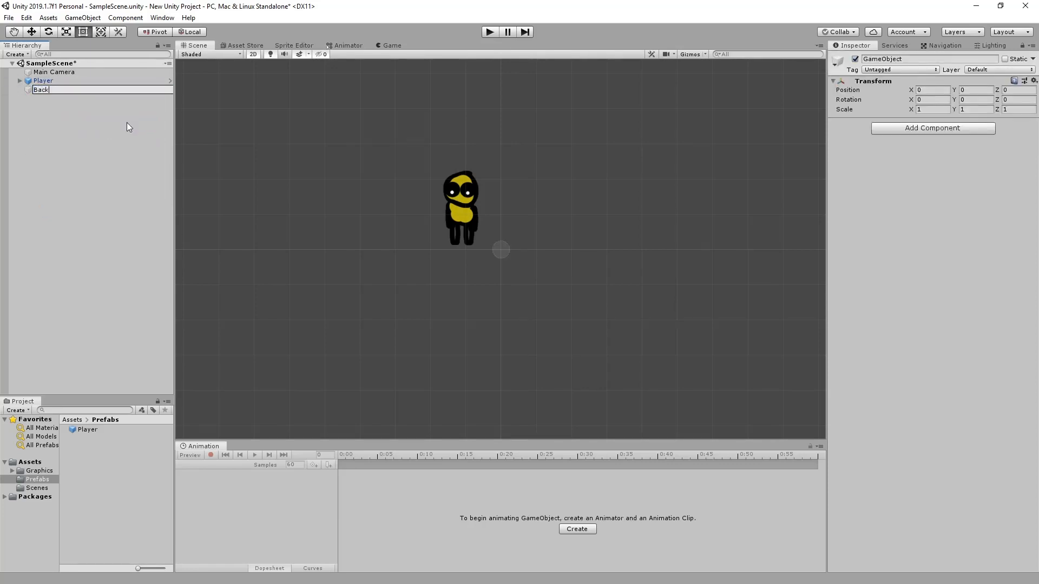
type("Background")
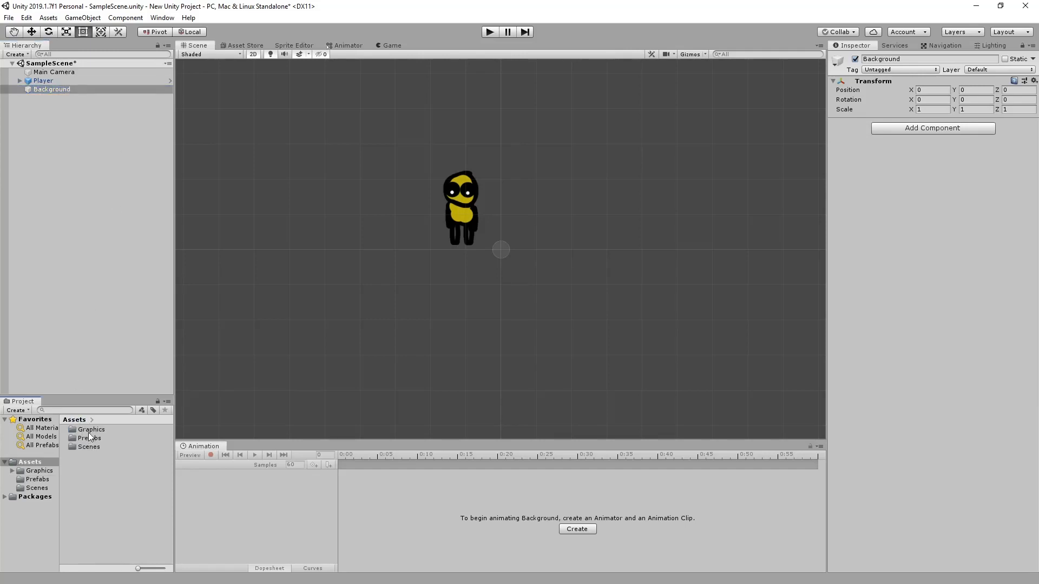
- Give Background a Sprite Renderer displaying the green Graphics/Background image
double_click(91, 429)
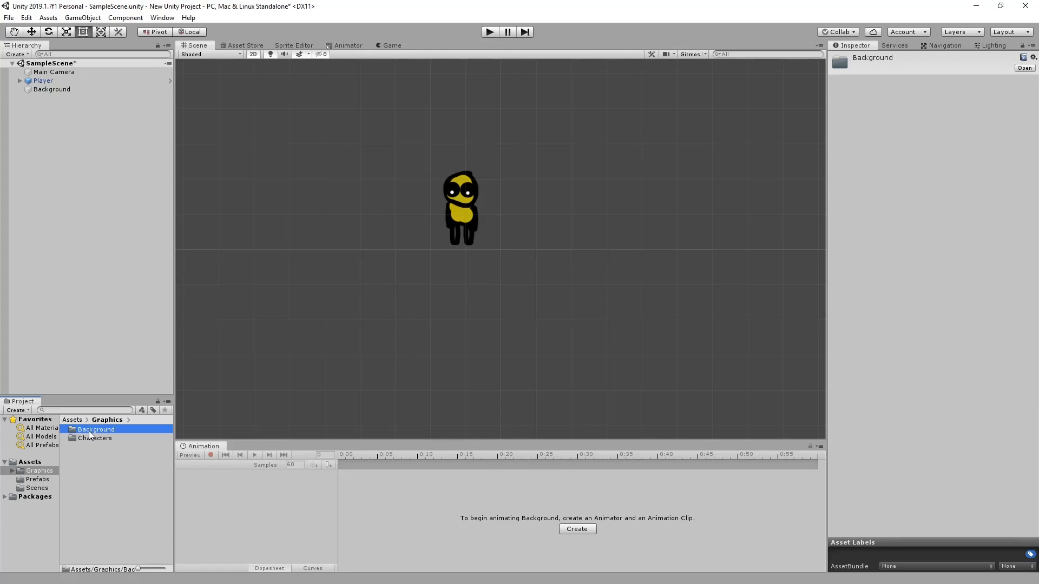
double_click(97, 429)
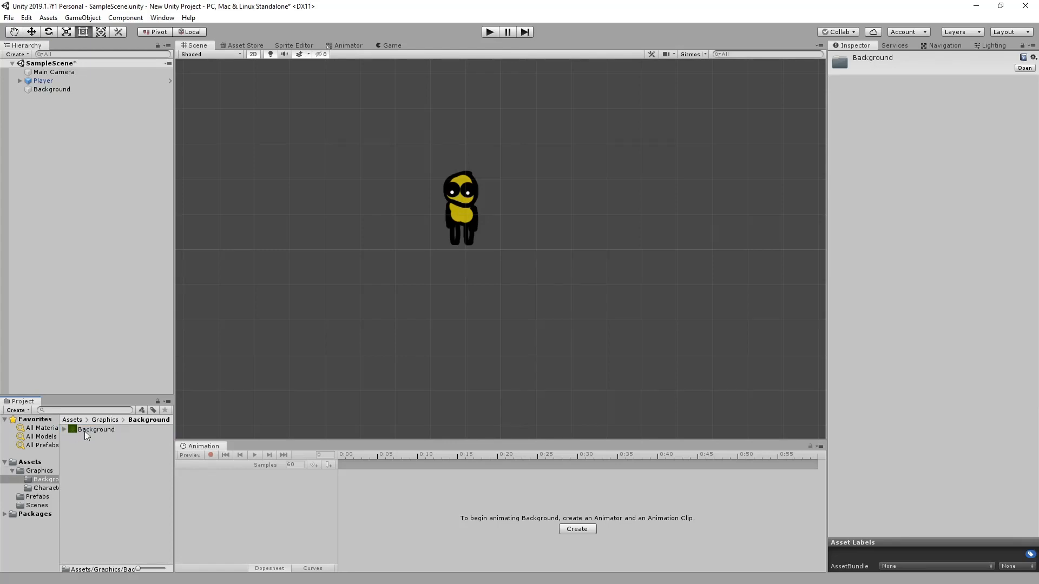
left_click(52, 89)
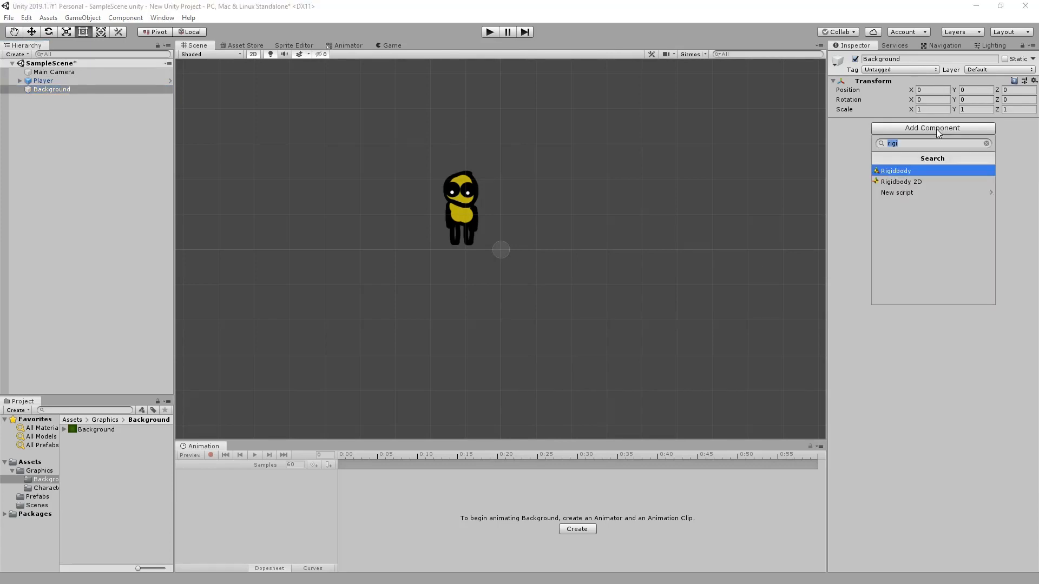
type("sprite")
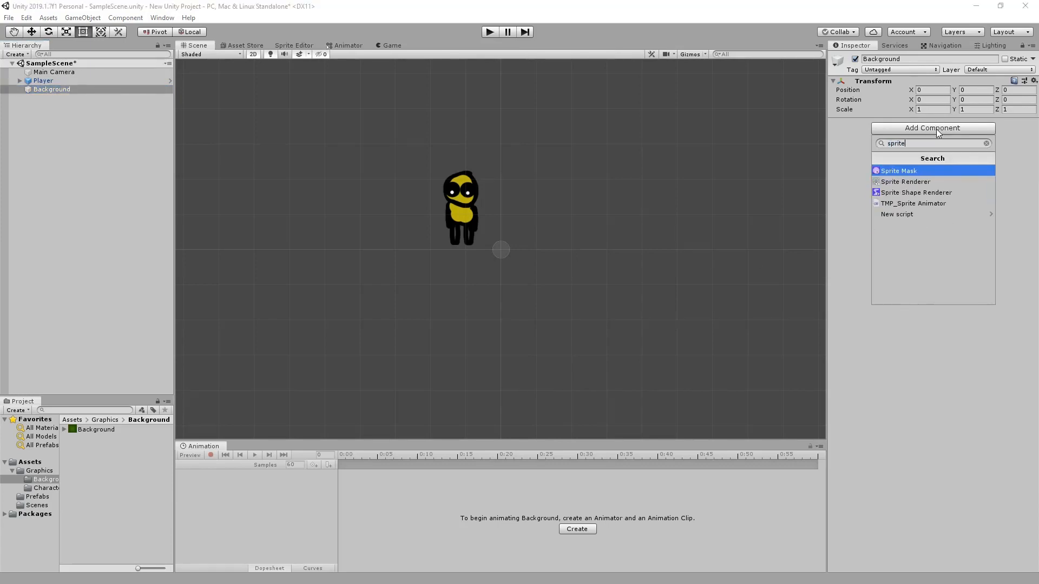
left_click(905, 181)
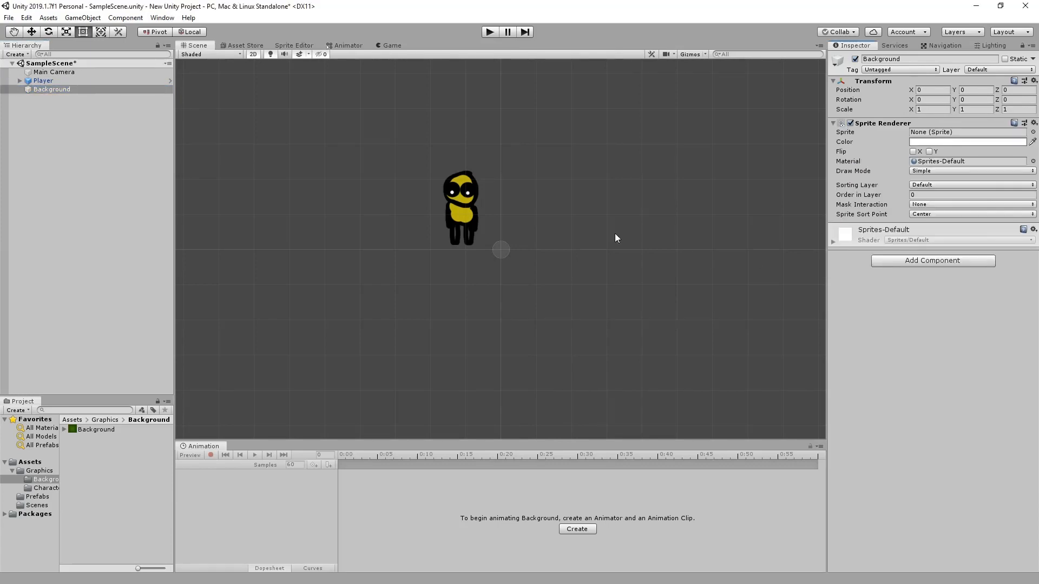
left_click(966, 132)
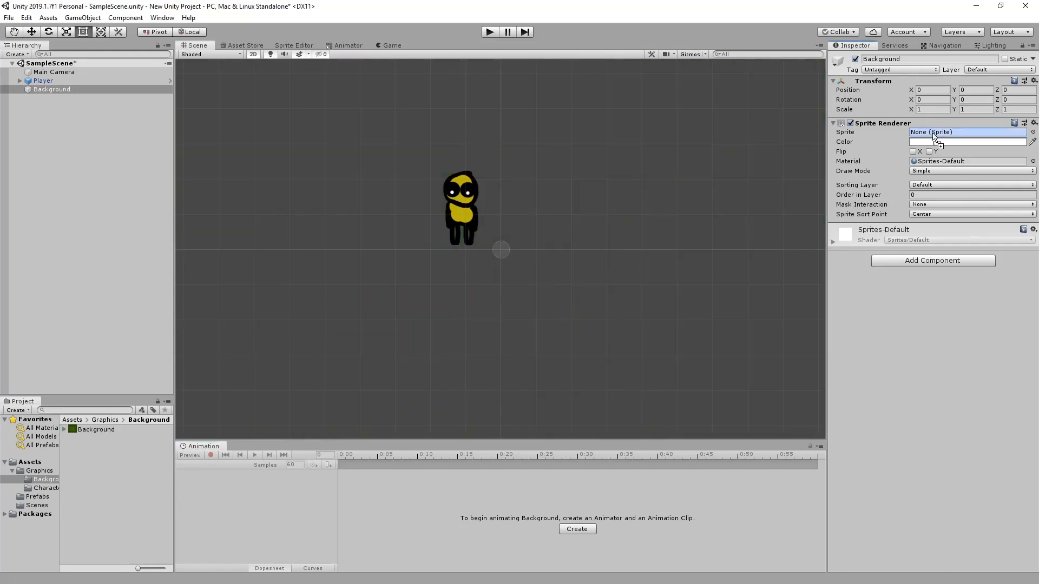
left_click(967, 132)
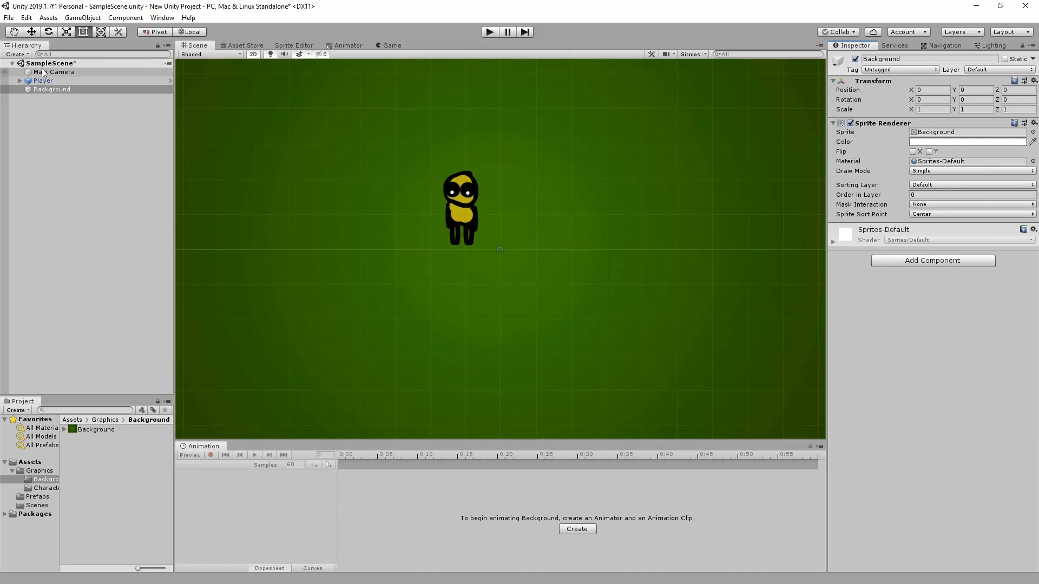
left_click(59, 71)
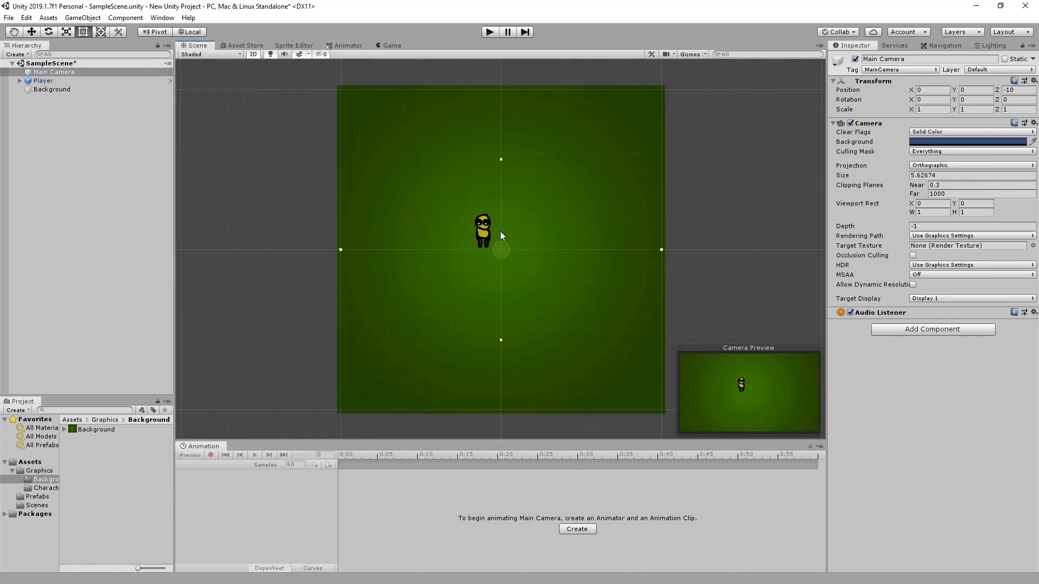
mouse_move(350, 18)
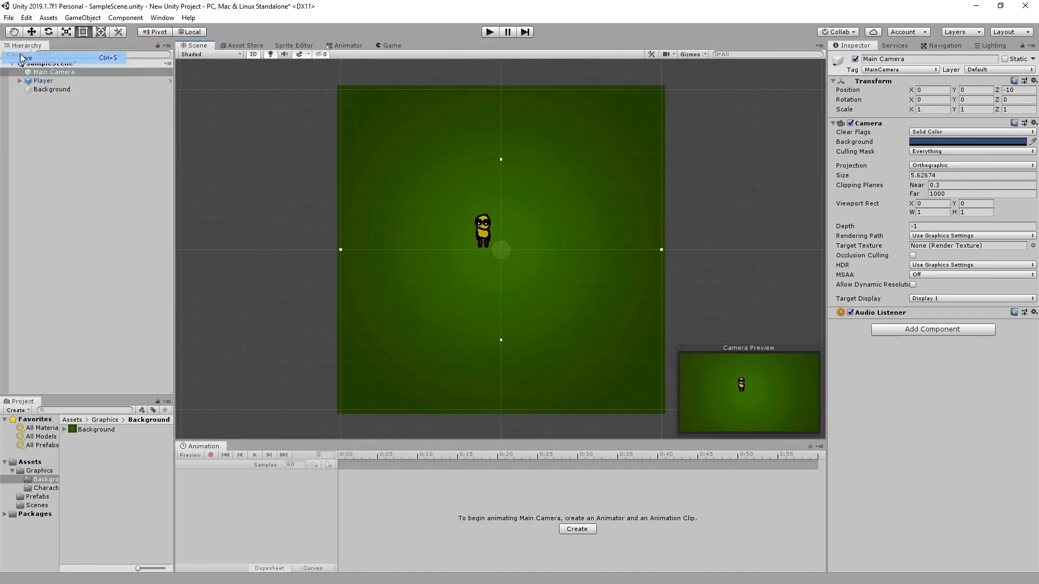
- Save the scene, then select Player and search its components for 'Pla'
left_click(43, 80)
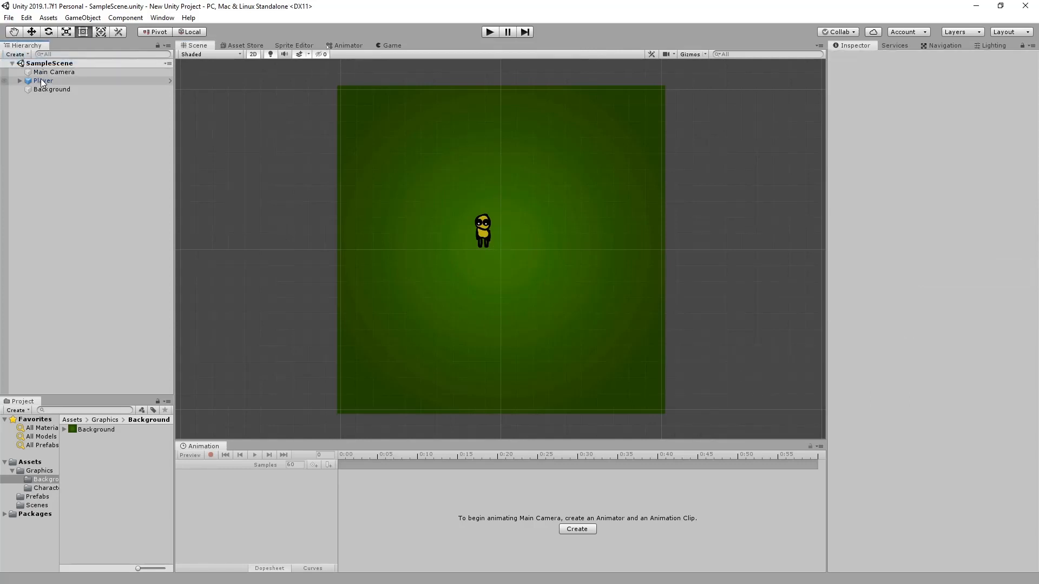
left_click(43, 80)
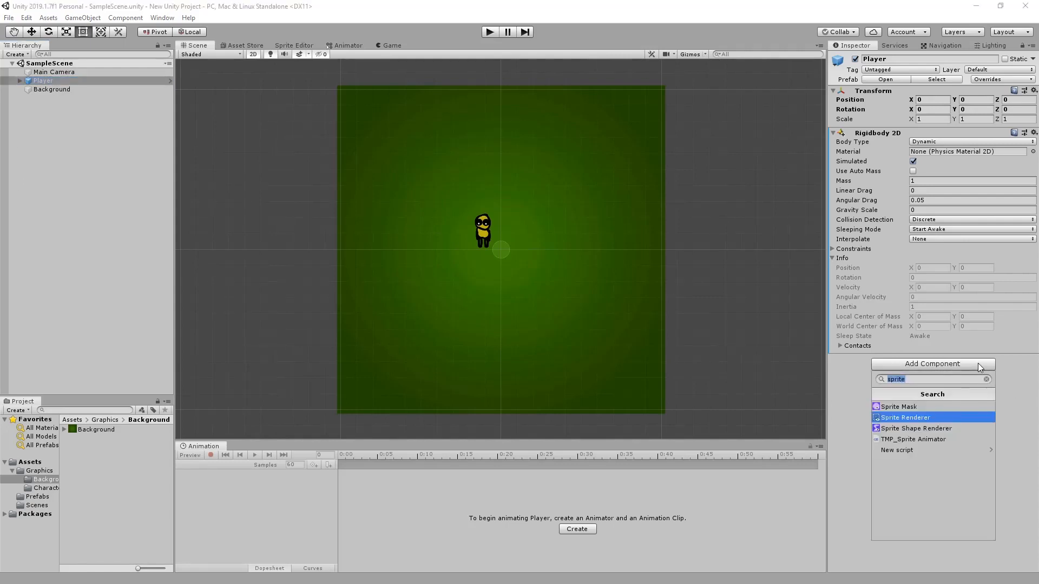
type("Pla")
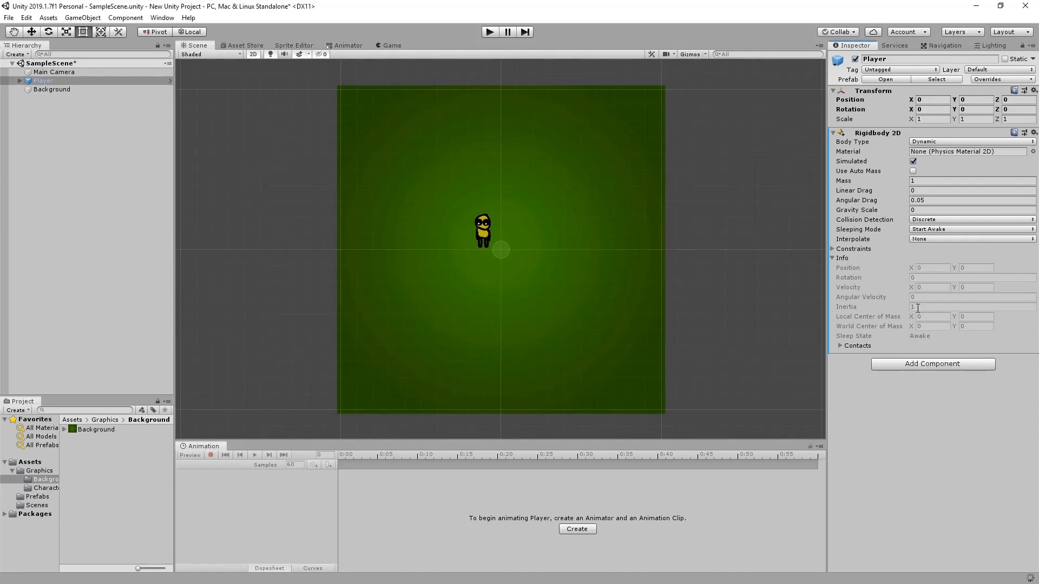
mouse_move(271, 235)
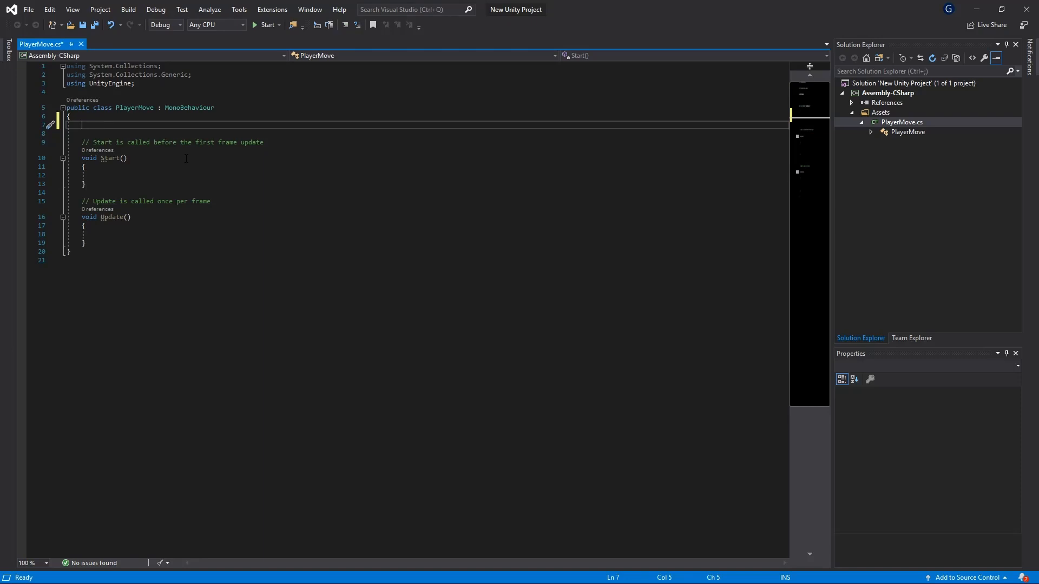
- Declare public float speed and private Vector2 targetPosition, set to (0.0f, 0.0f) in Start, and save
type("public float spee")
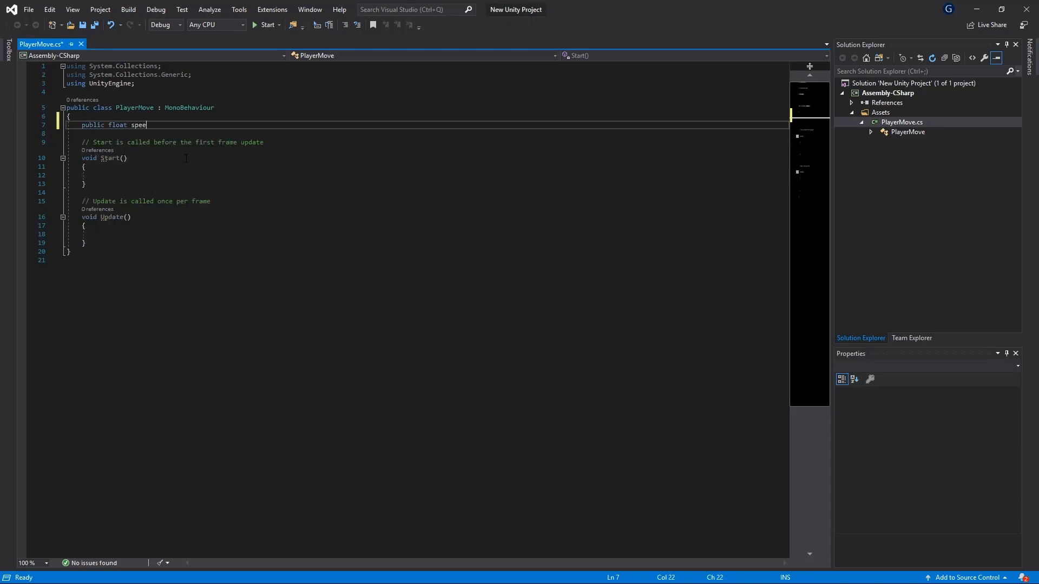
type("d;")
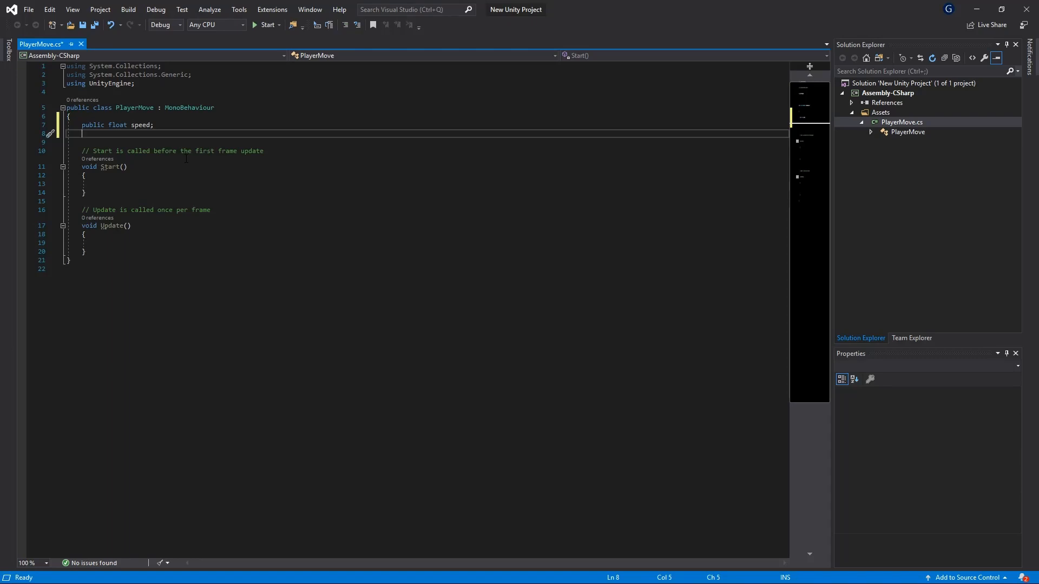
type("private Vecto")
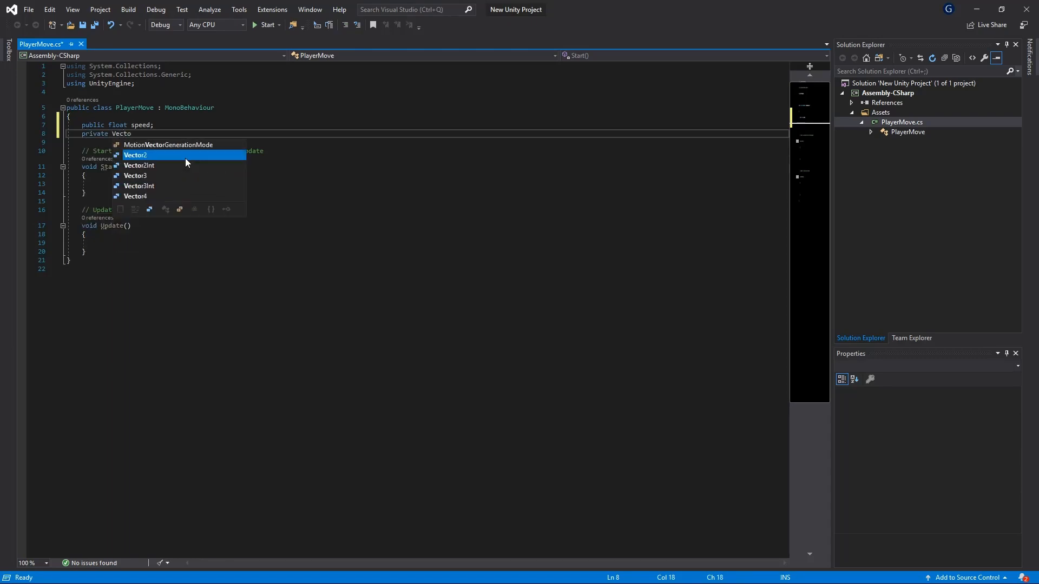
type("r2 targetPosition;")
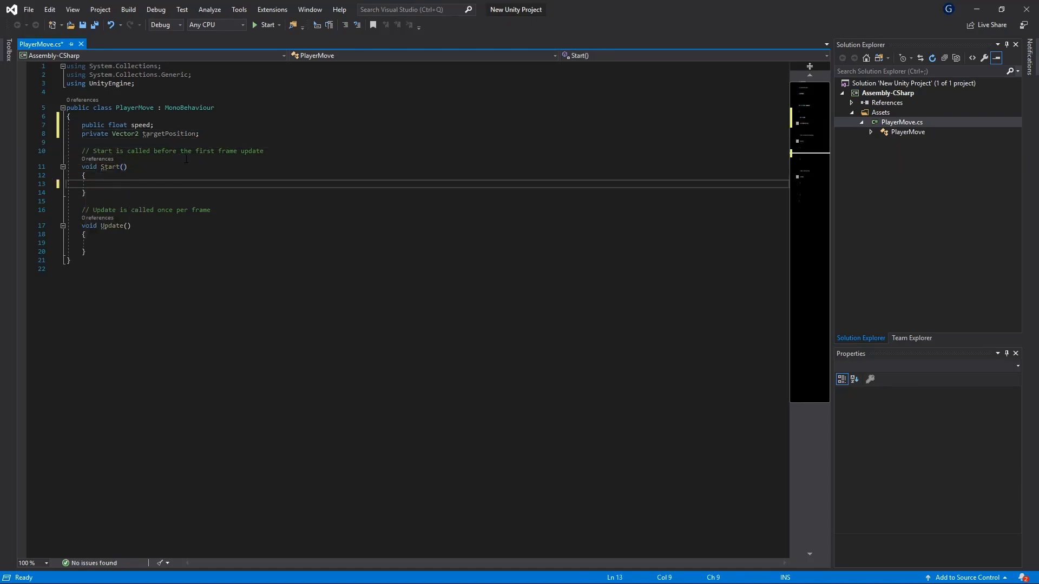
type("targetPosition =")
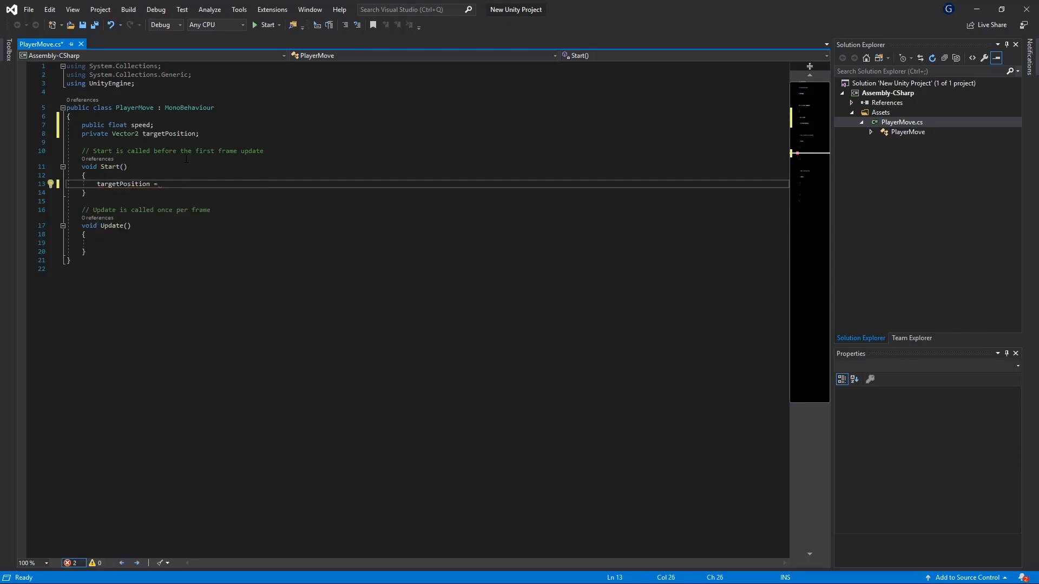
type("new Vector")
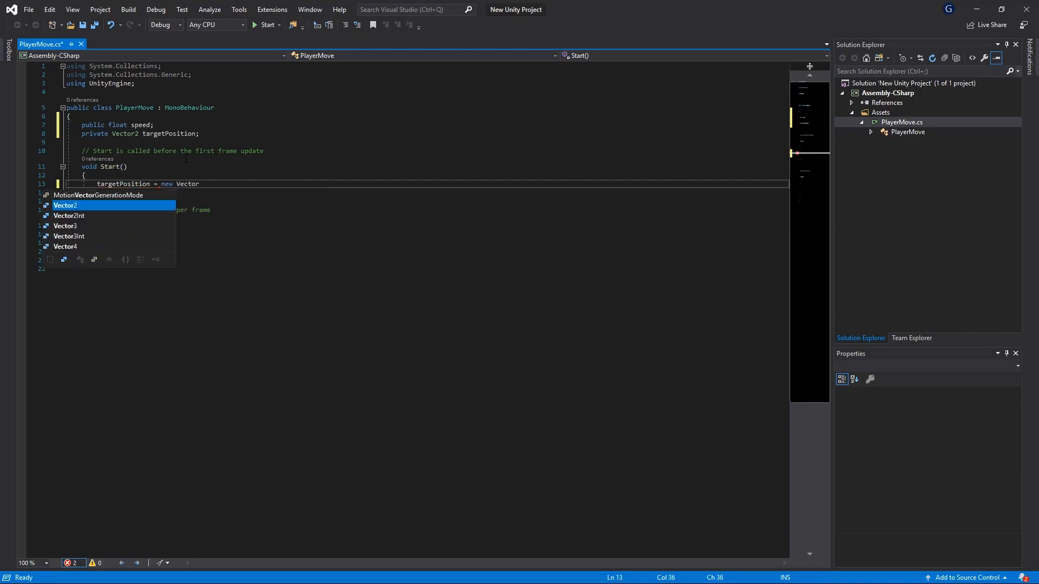
type("2(0.0f")
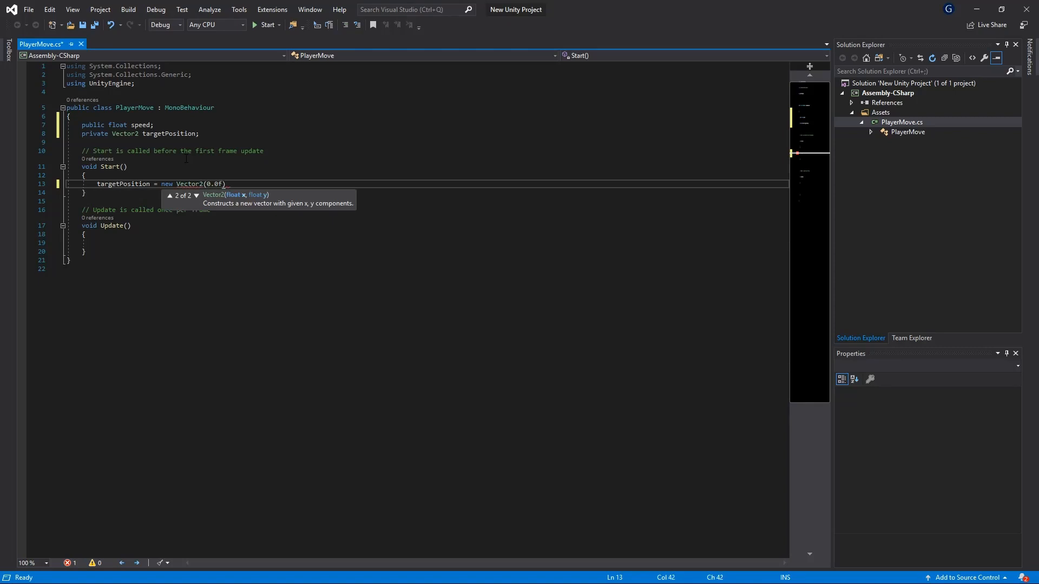
type(",0.")
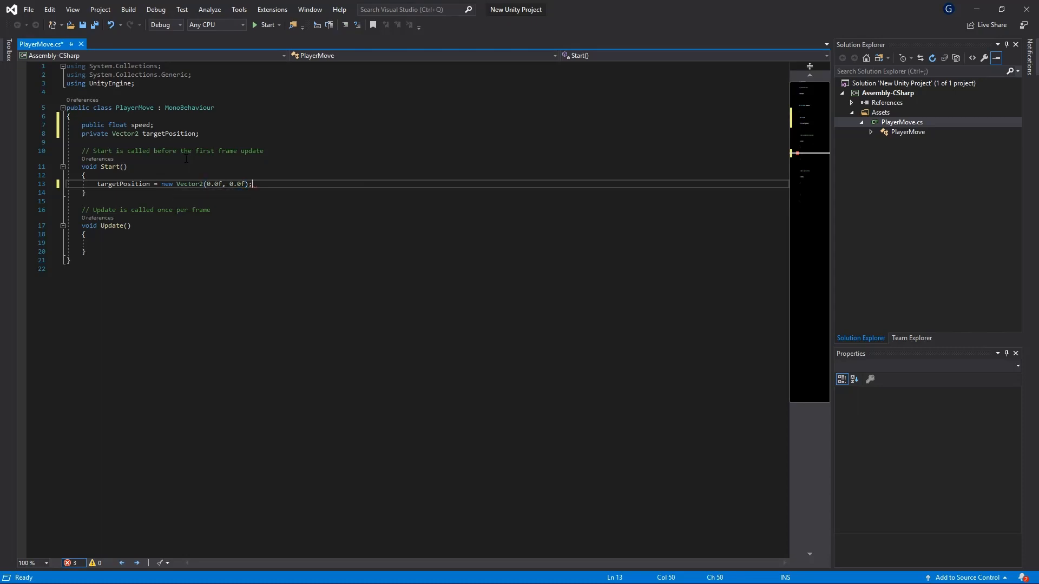
key("ctrl+s")
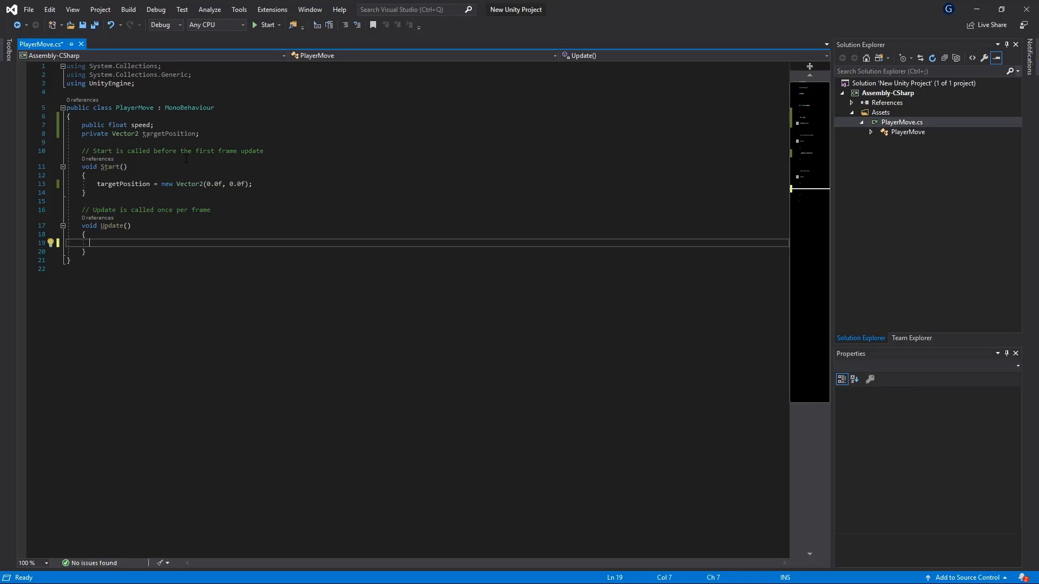
- Add an if (Input.GetMouseButtonDown(0)) block assigning targetPosition = Input.mousePosition
type("if()")
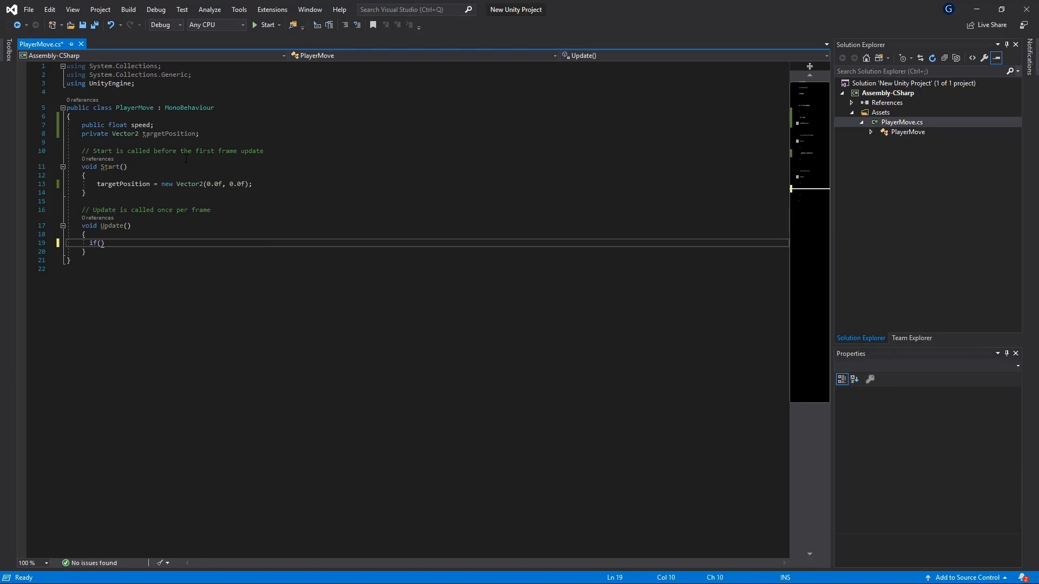
type("Input.GetMous")
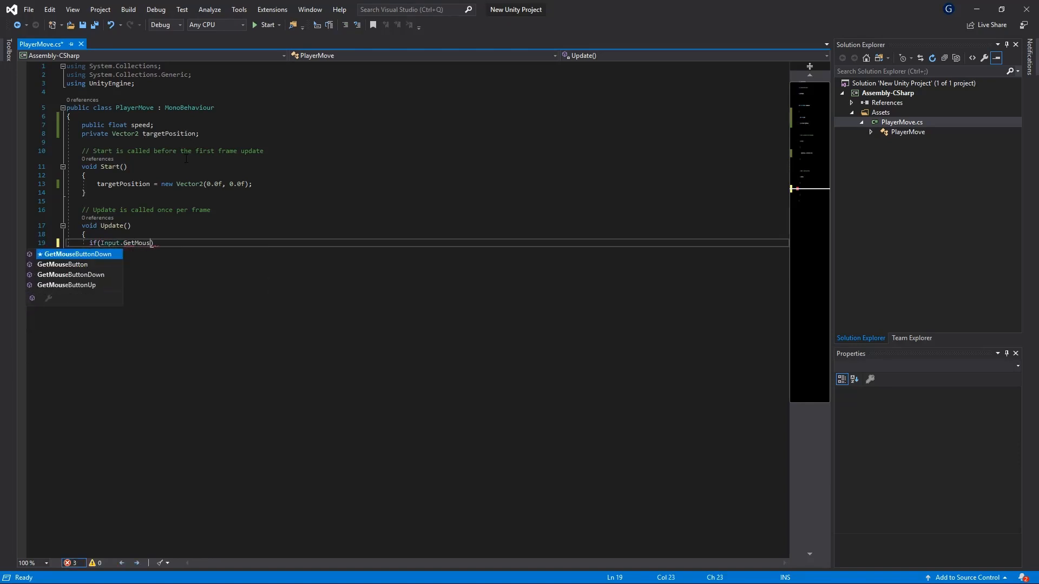
type("ButtonDown(0)")
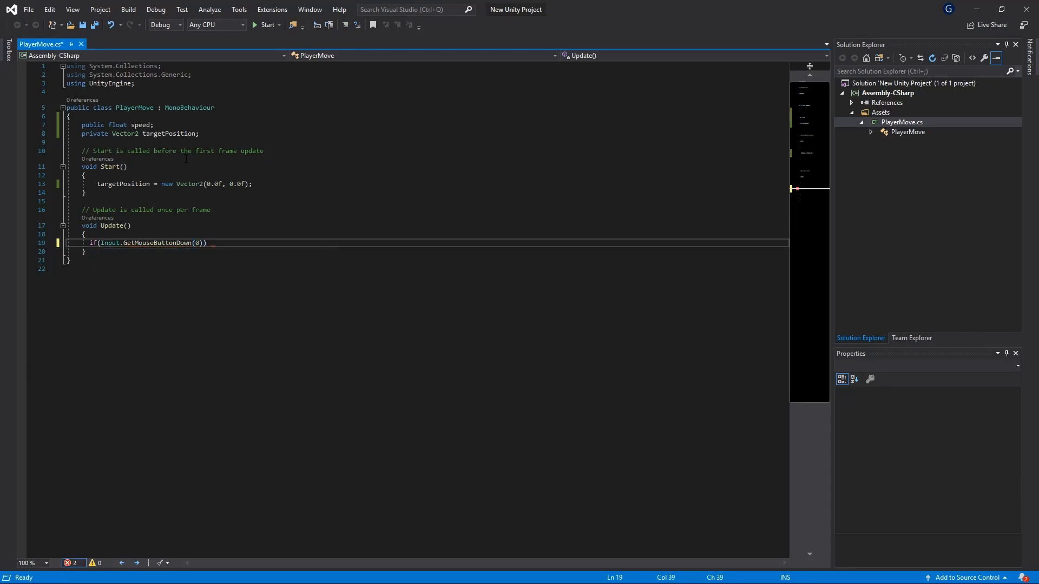
type("{")
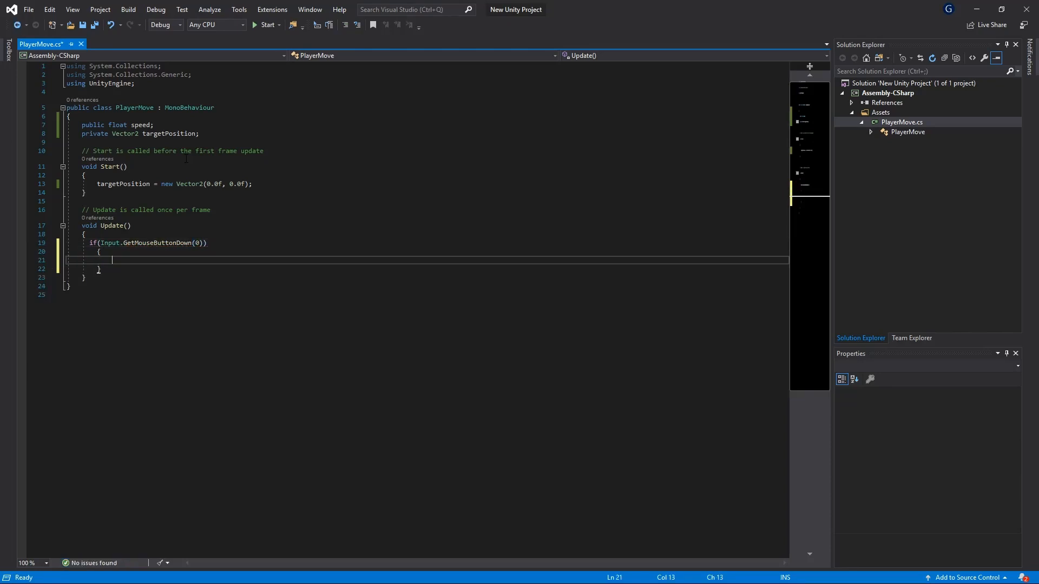
type("t")
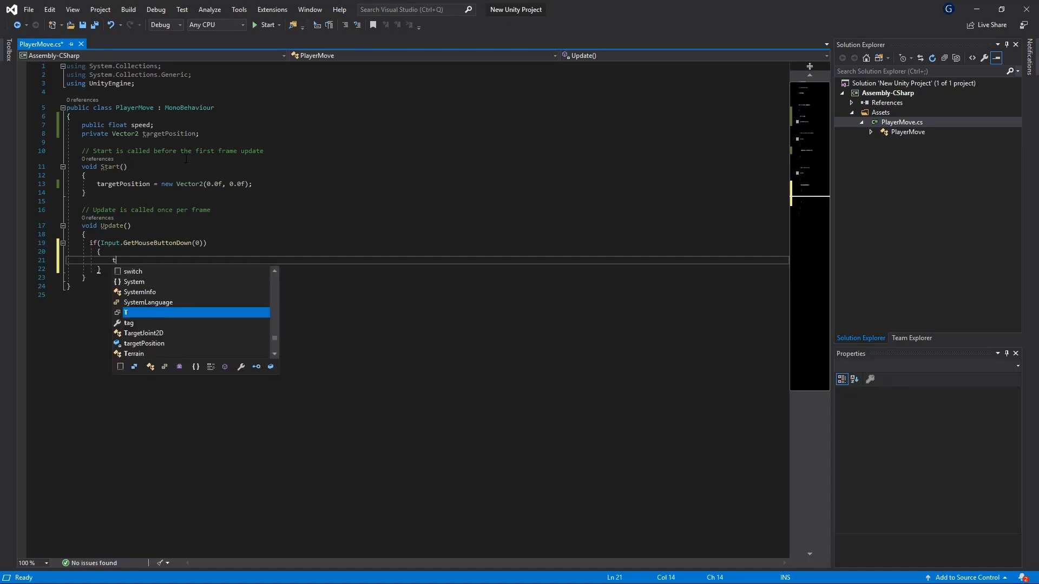
type("argetPosition =")
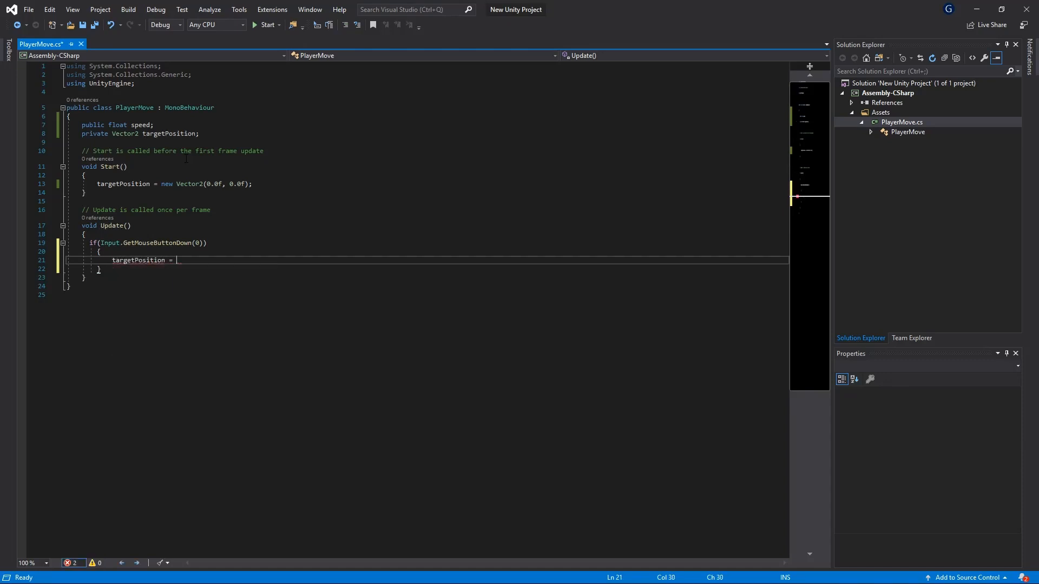
type("Input.mousePosition;")
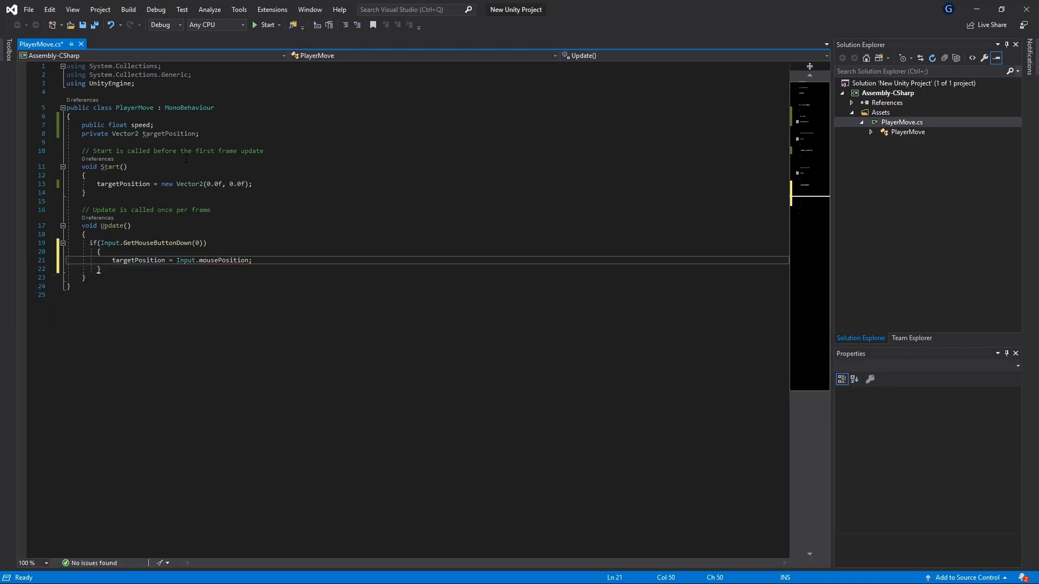
key("enter")
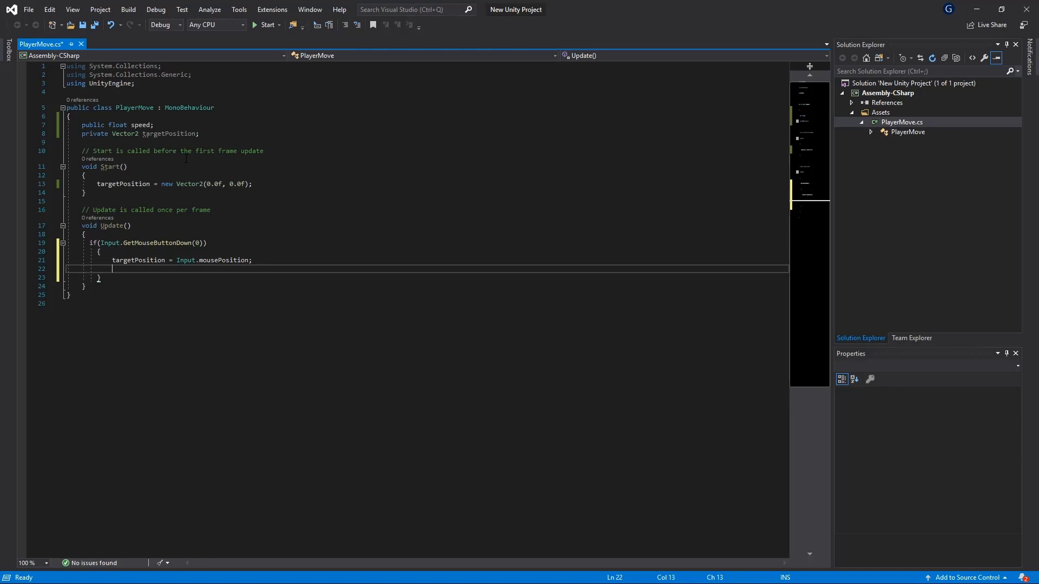
- Convert targetPosition with Camera.main.ScreenToWorldPoint(new Vector3(targetPosition.x, targetPosition.y, 0.0f))
type("targetPosition =")
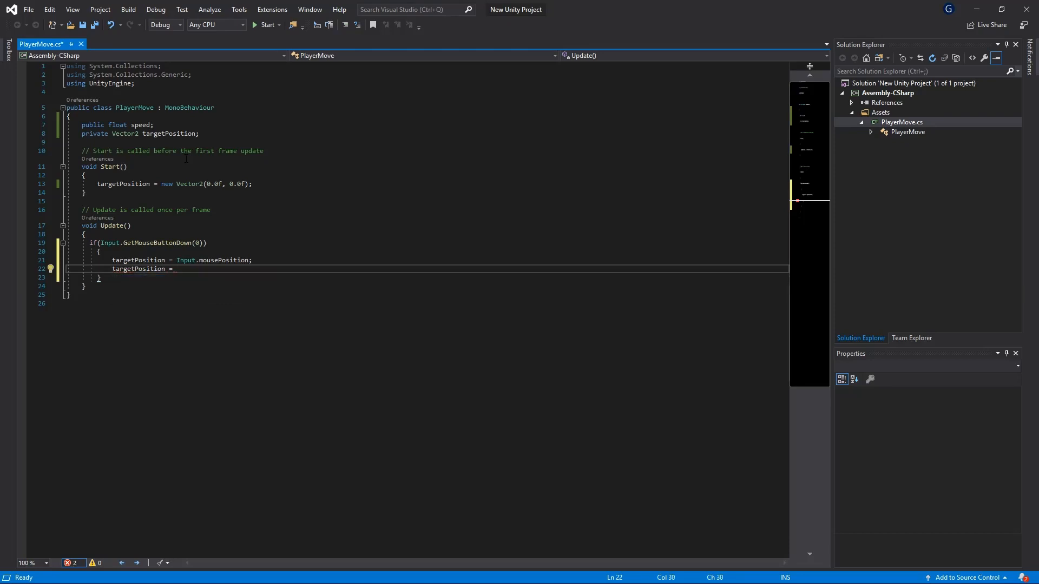
type("Camera.")
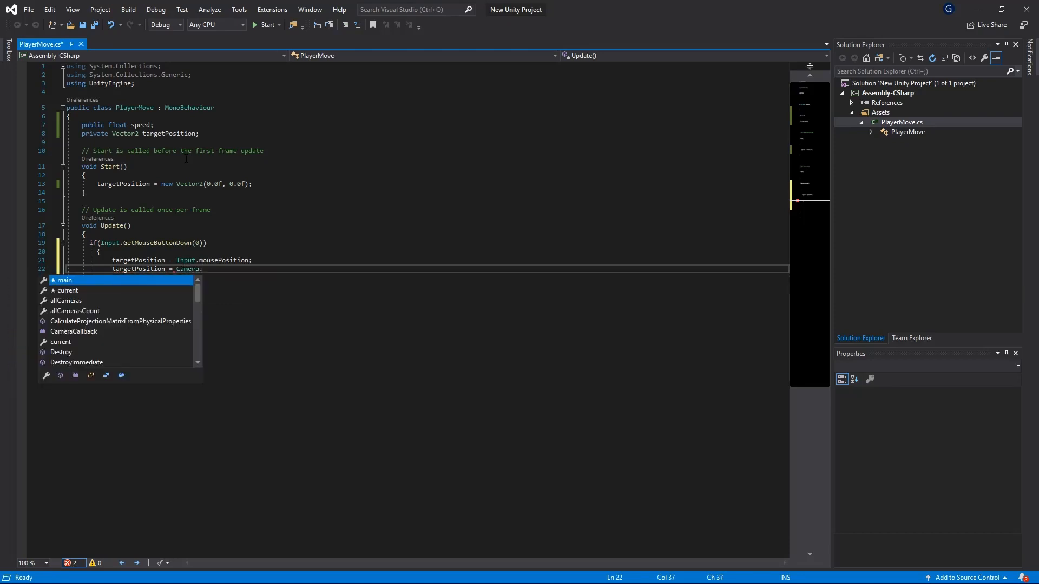
type("main.")
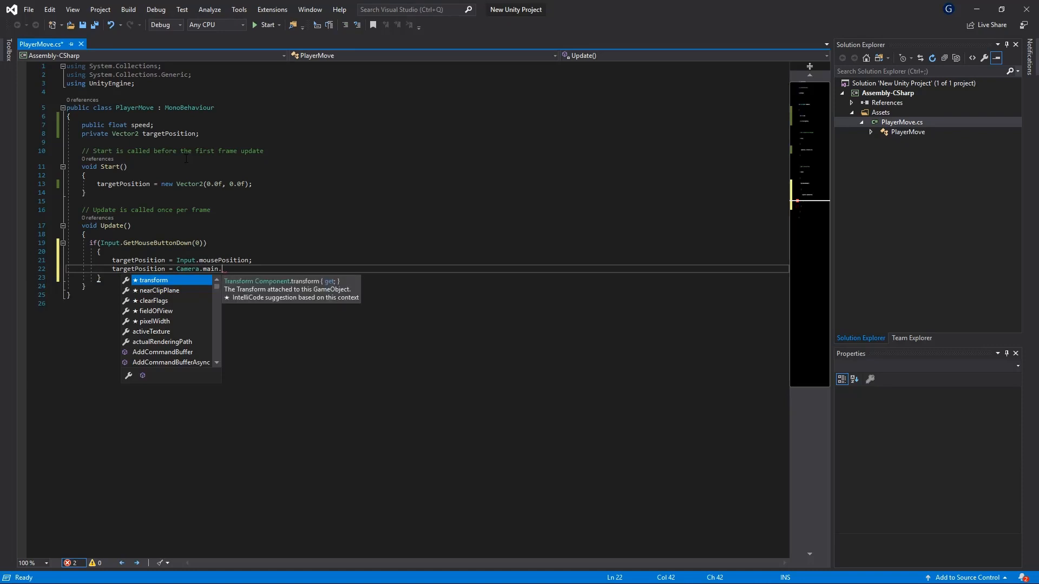
type("ScreenToWorldPoint")
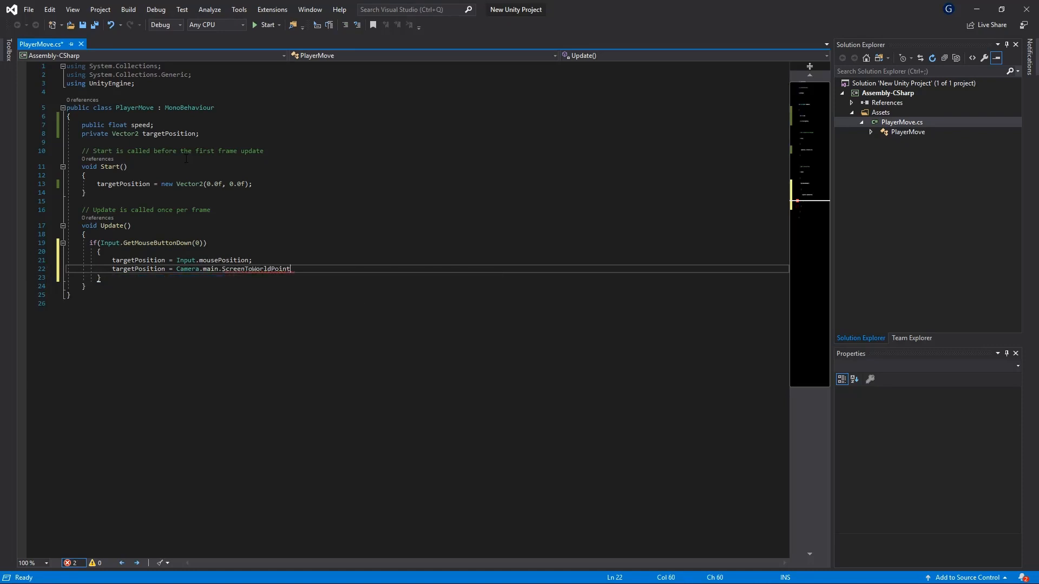
type("(")
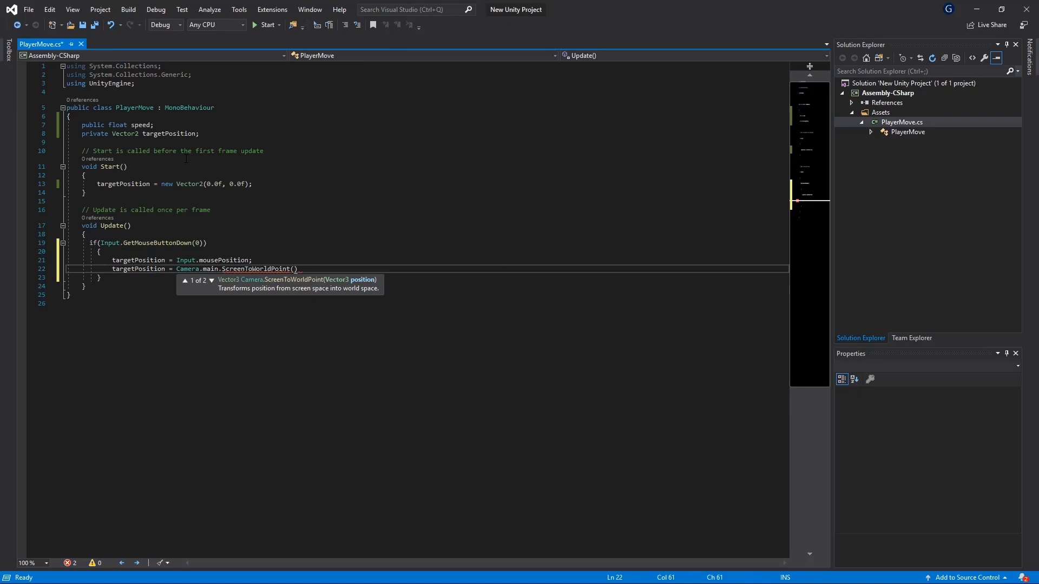
type("new V")
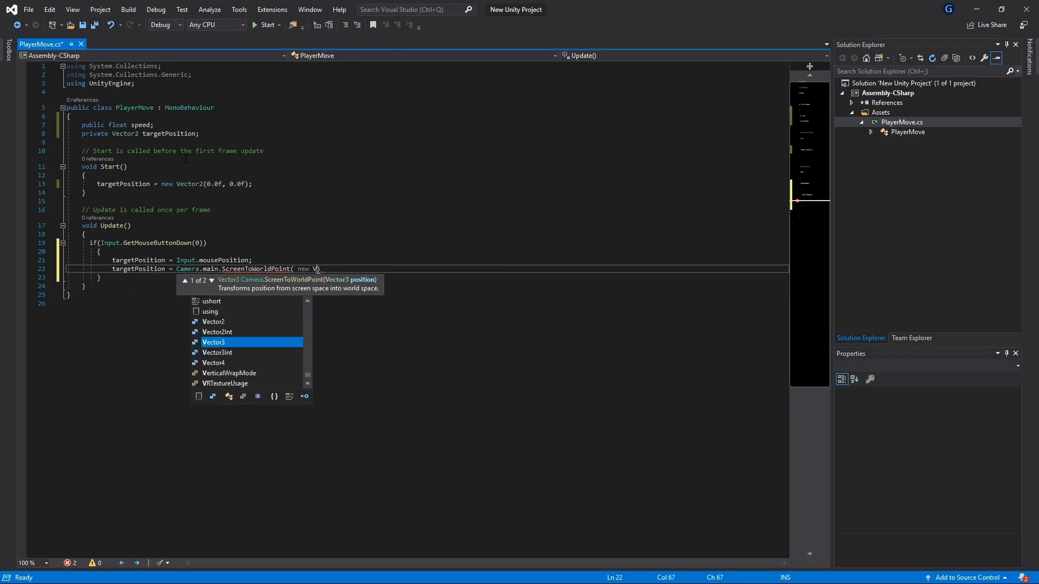
type("ector3")
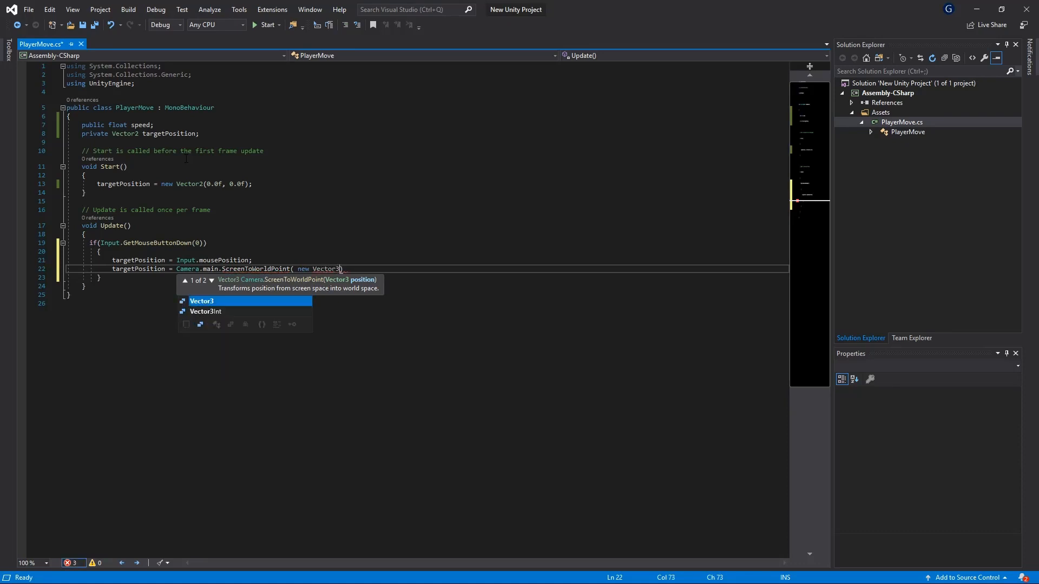
type("(targetPosition.x")
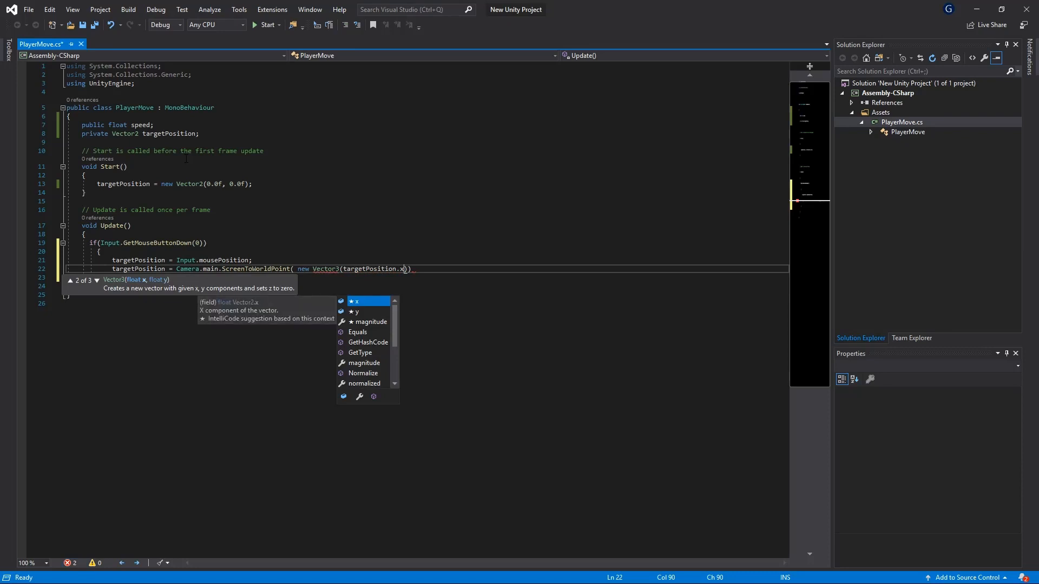
type(",targetPosition.y,")
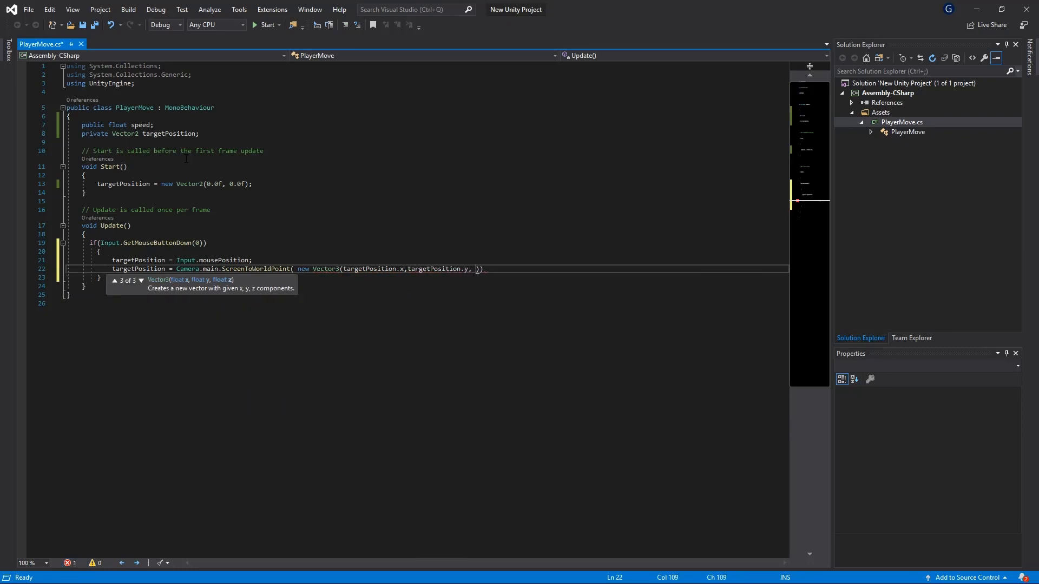
type("0.0f")
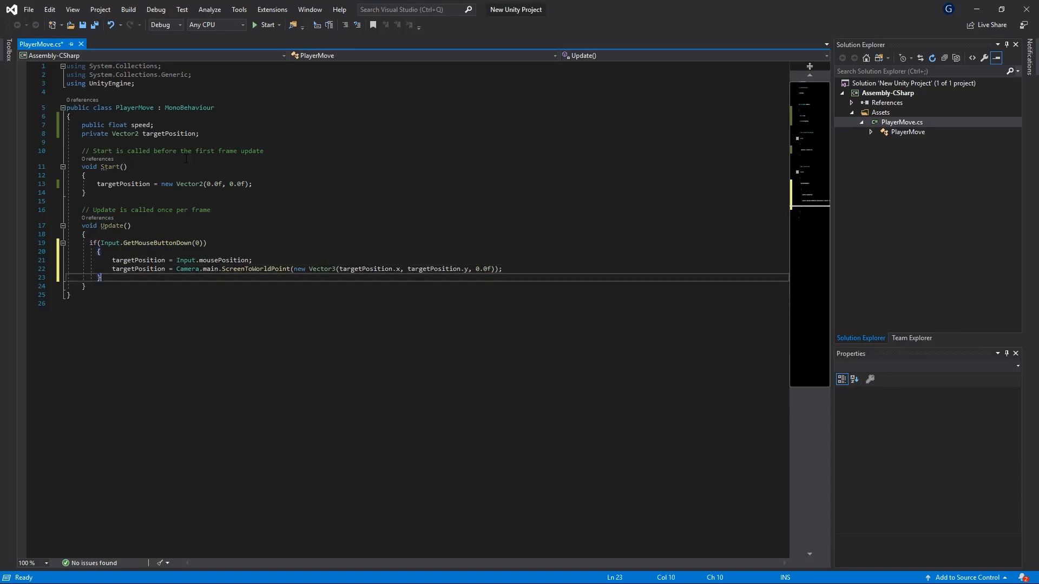
key("enter")
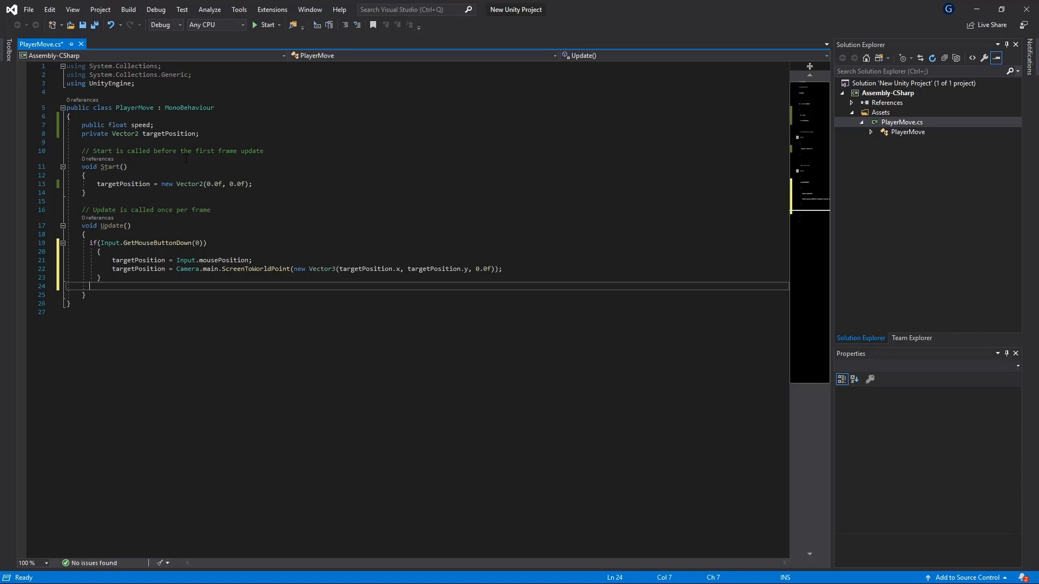
- Write transform.position = Vector2.MoveTowards(position, targetPosition, speed * Time.deltaTime) and save
type("this.tra")
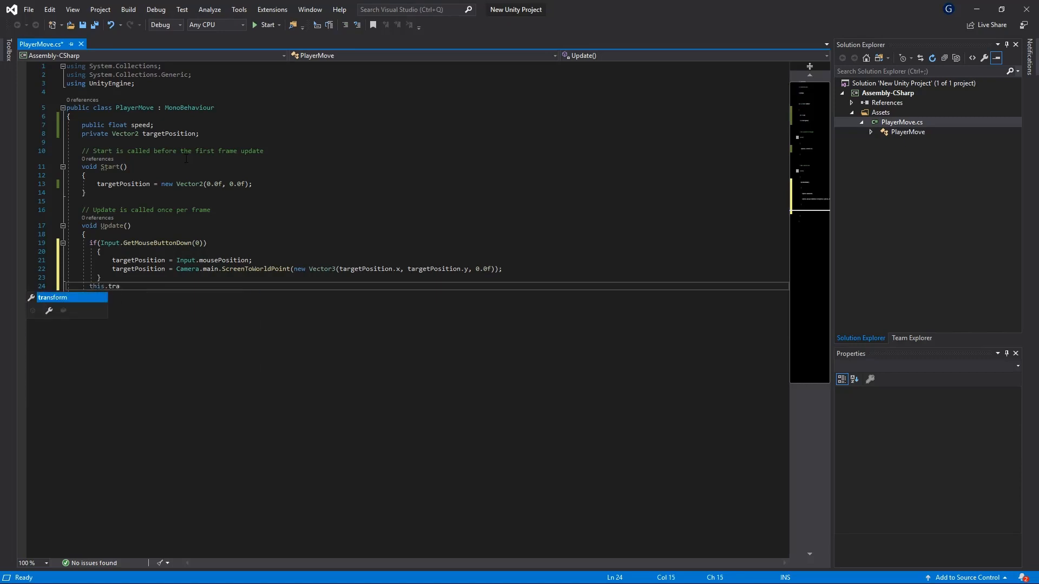
type(".position = Vector")
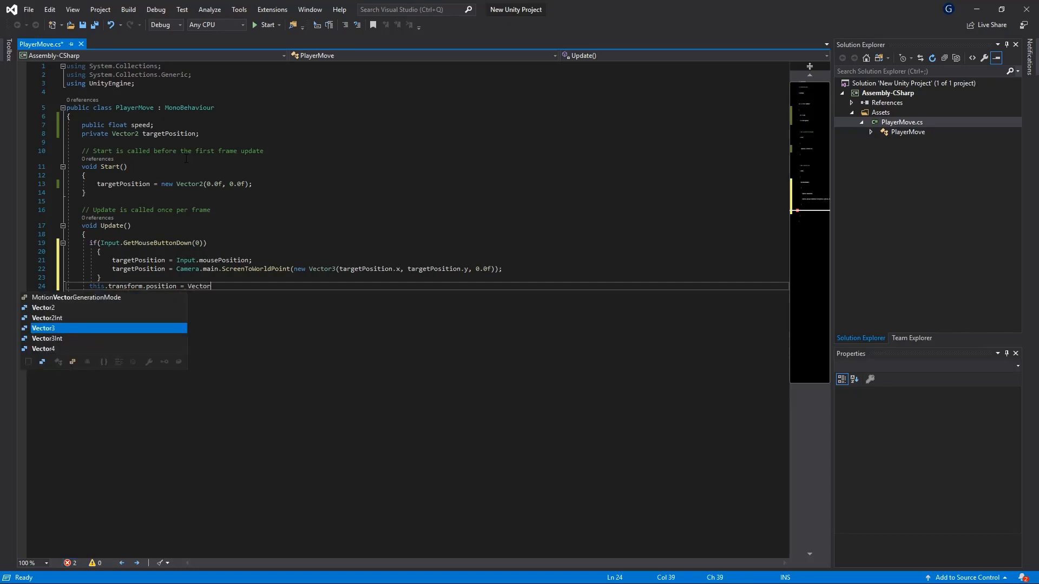
type("2.")
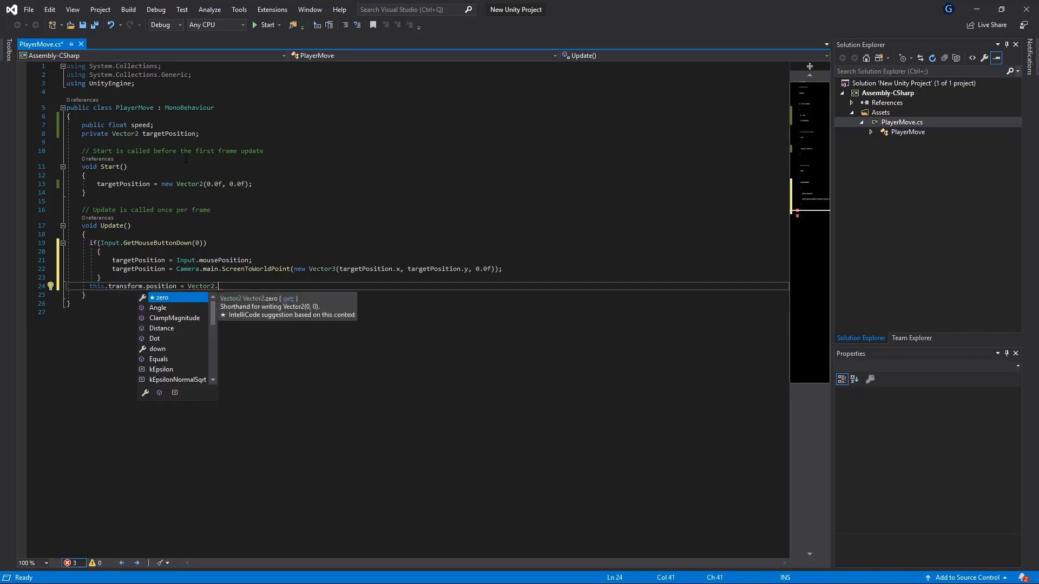
type("MoveTowards(")
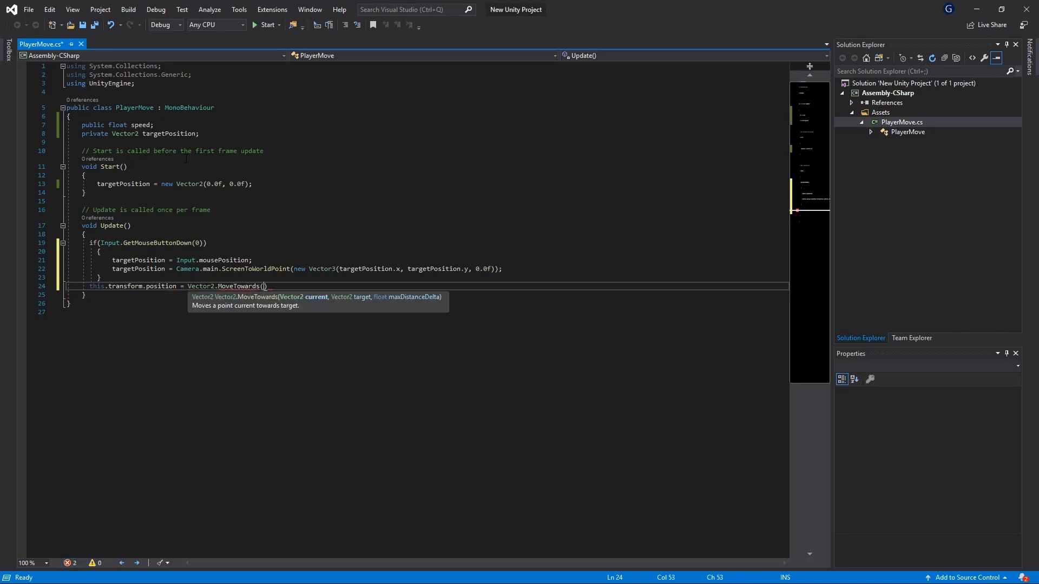
type("targetPo")
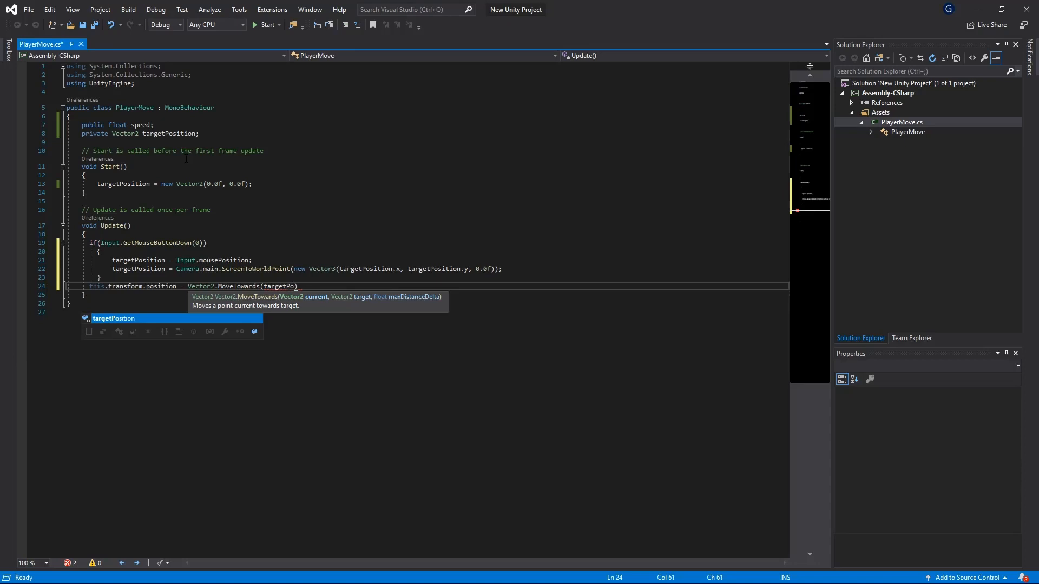
type("this.")
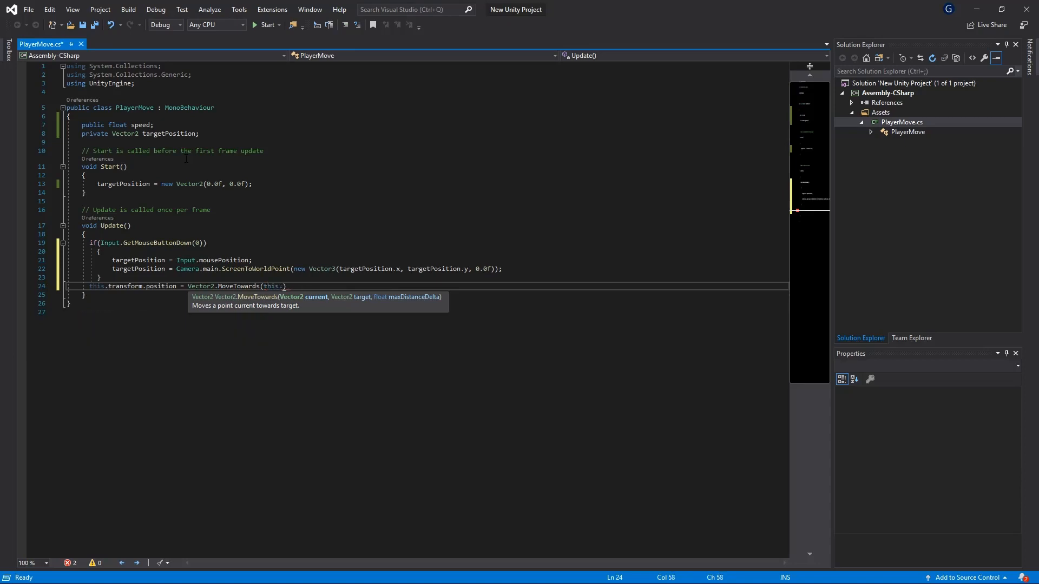
type("transform.position, target")
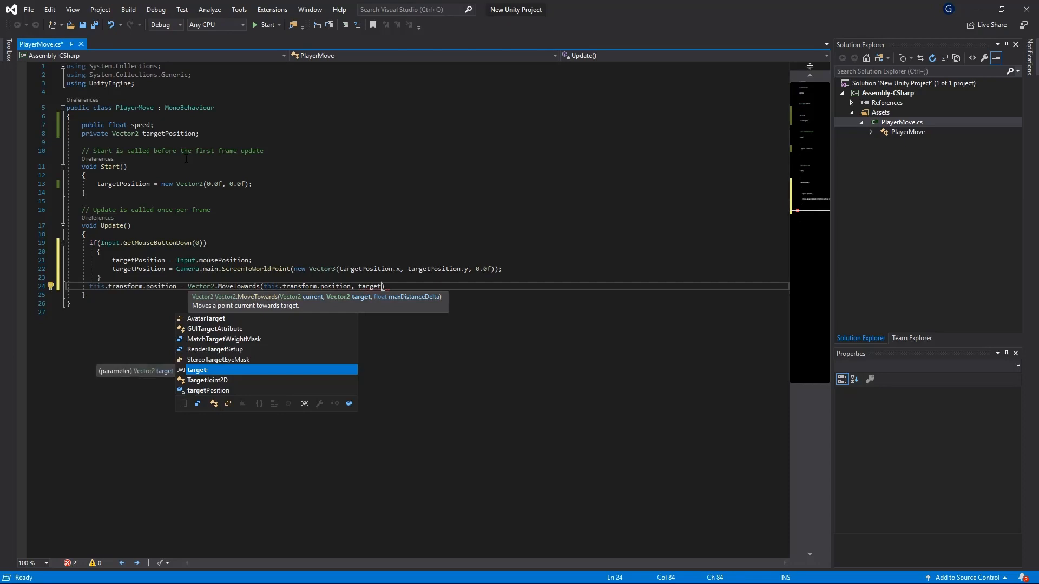
type("Position,")
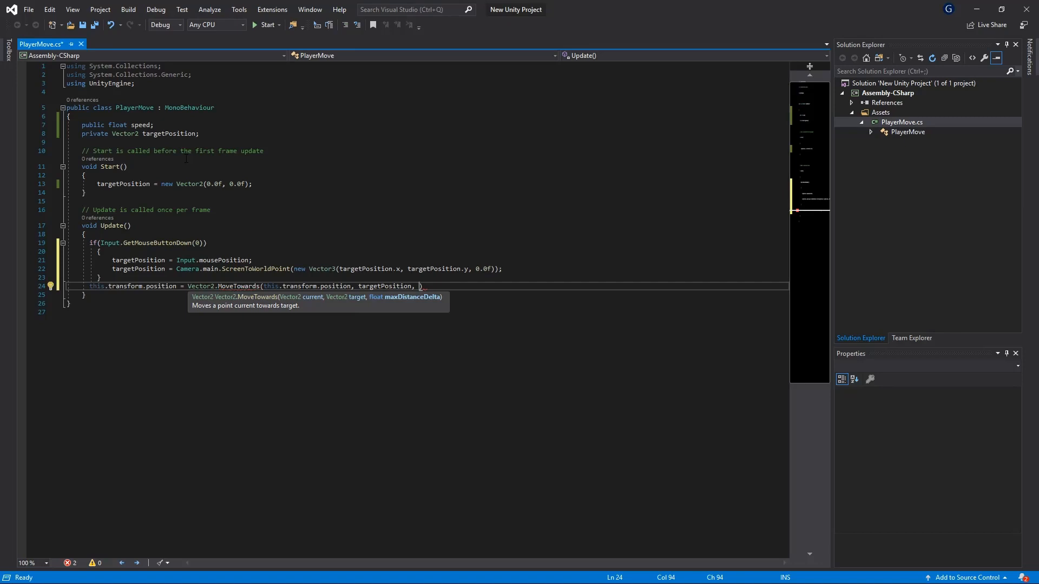
type("speed)")
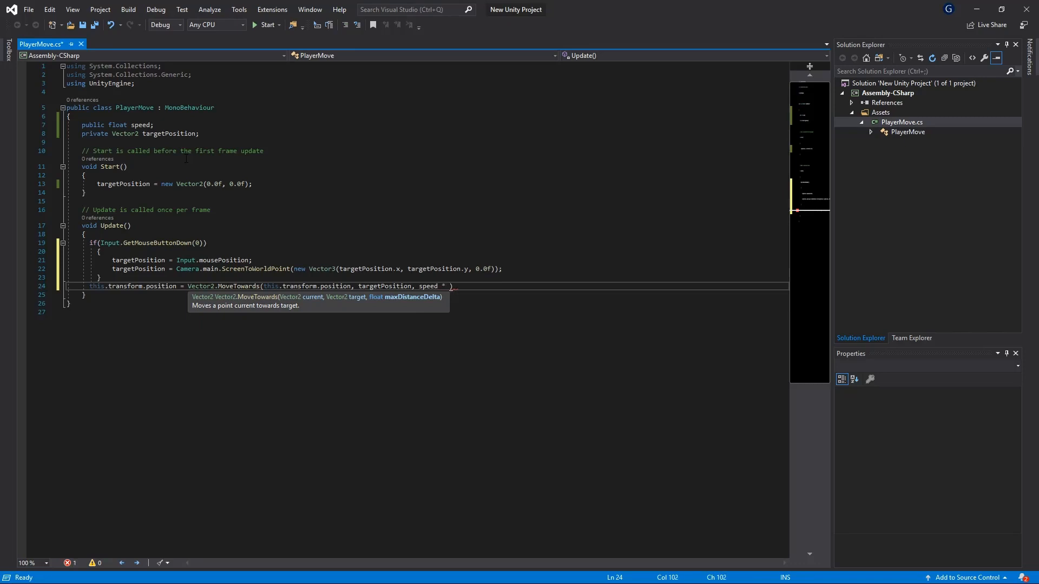
type("Time.deltaTime")
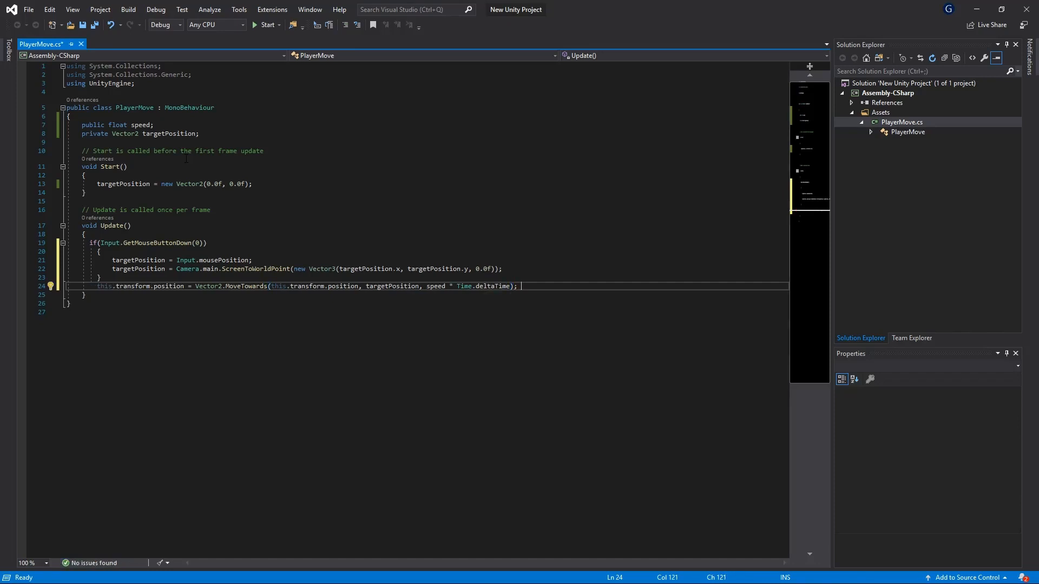
type("//")
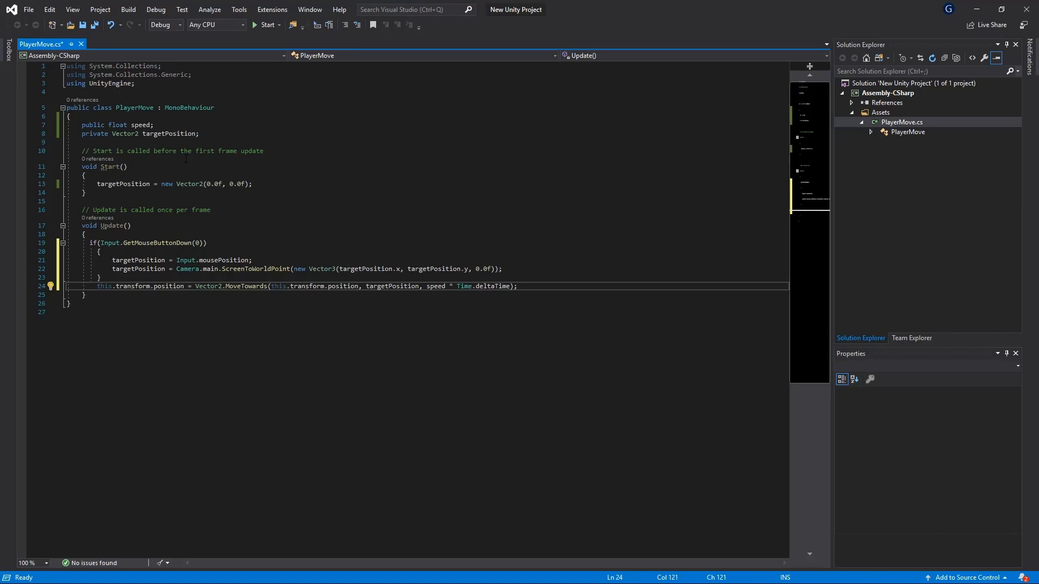
left_click(520, 286)
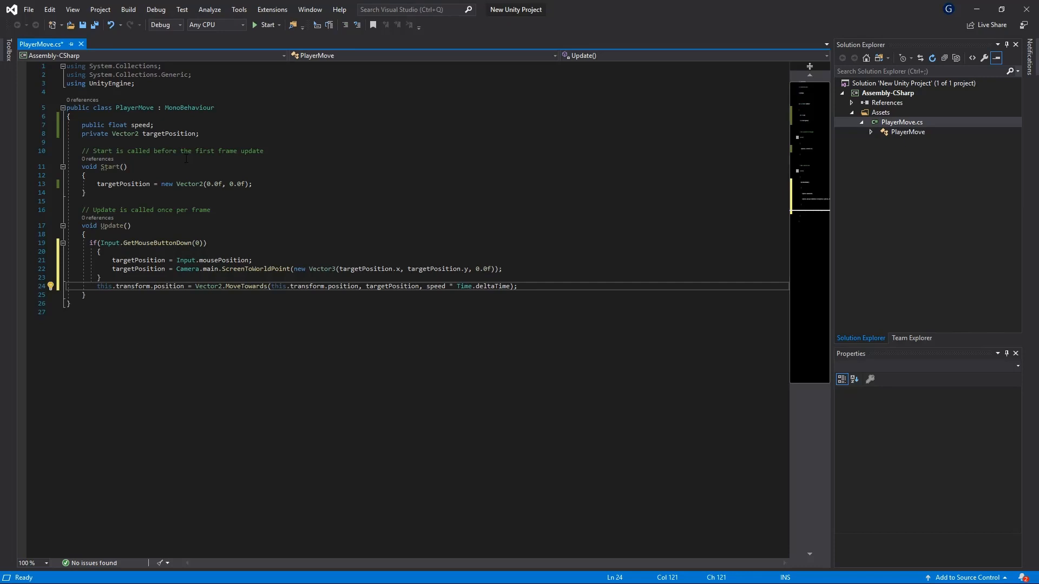
key("ctrl+s")
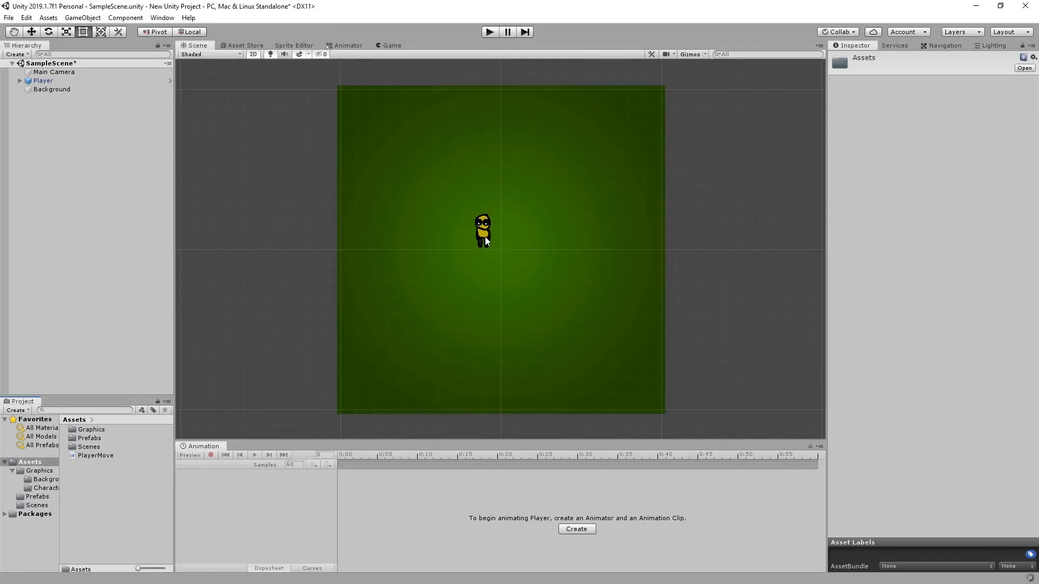
- Give the Player's Player Move script a Speed of 10 and run the scene in Play mode
left_click(47, 88)
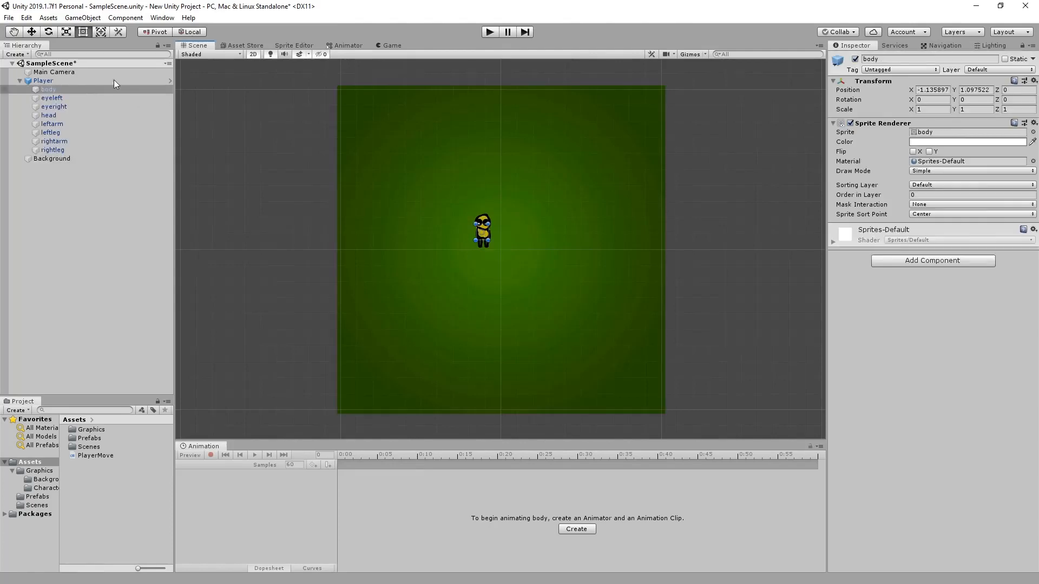
left_click(43, 80)
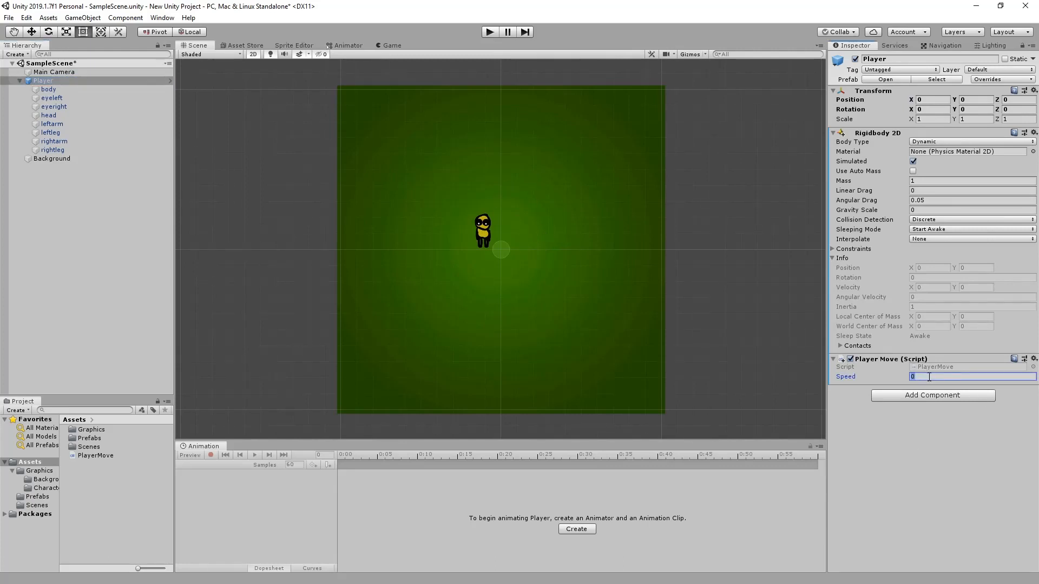
type("10")
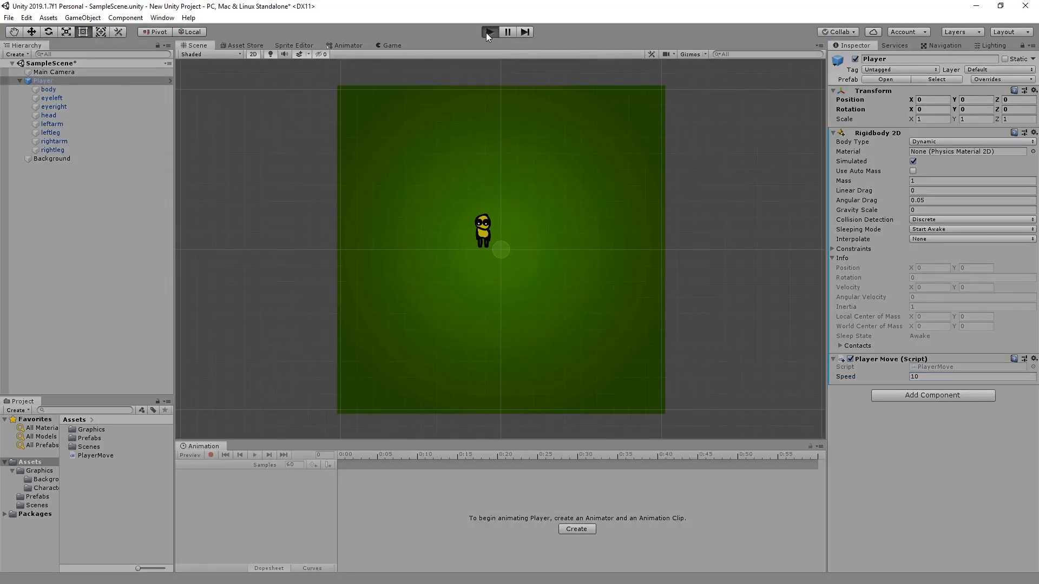
left_click(489, 32)
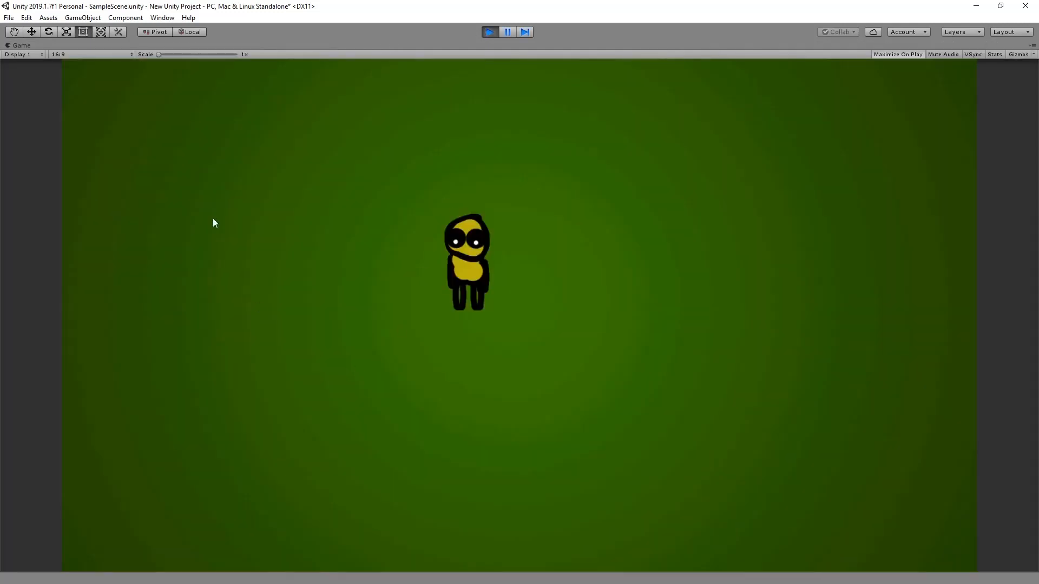